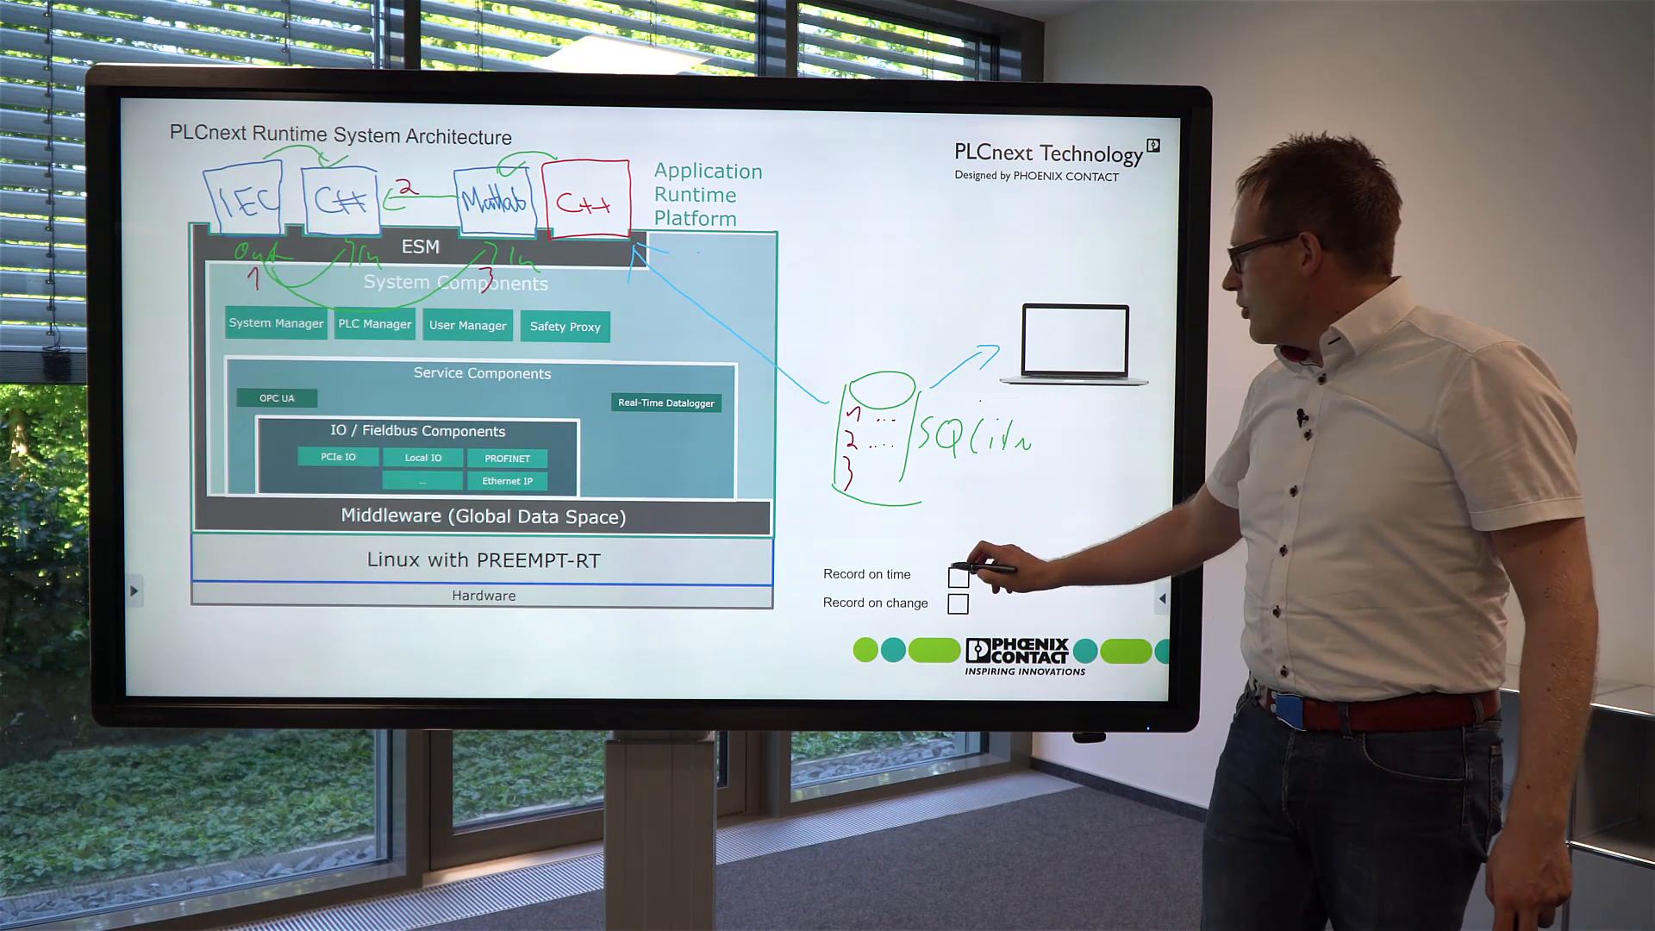
# - Switch from the whiteboard explanation to PLCnext Engineer with DL_Tutorial.pcwex loaded
pyautogui.click(959, 573)
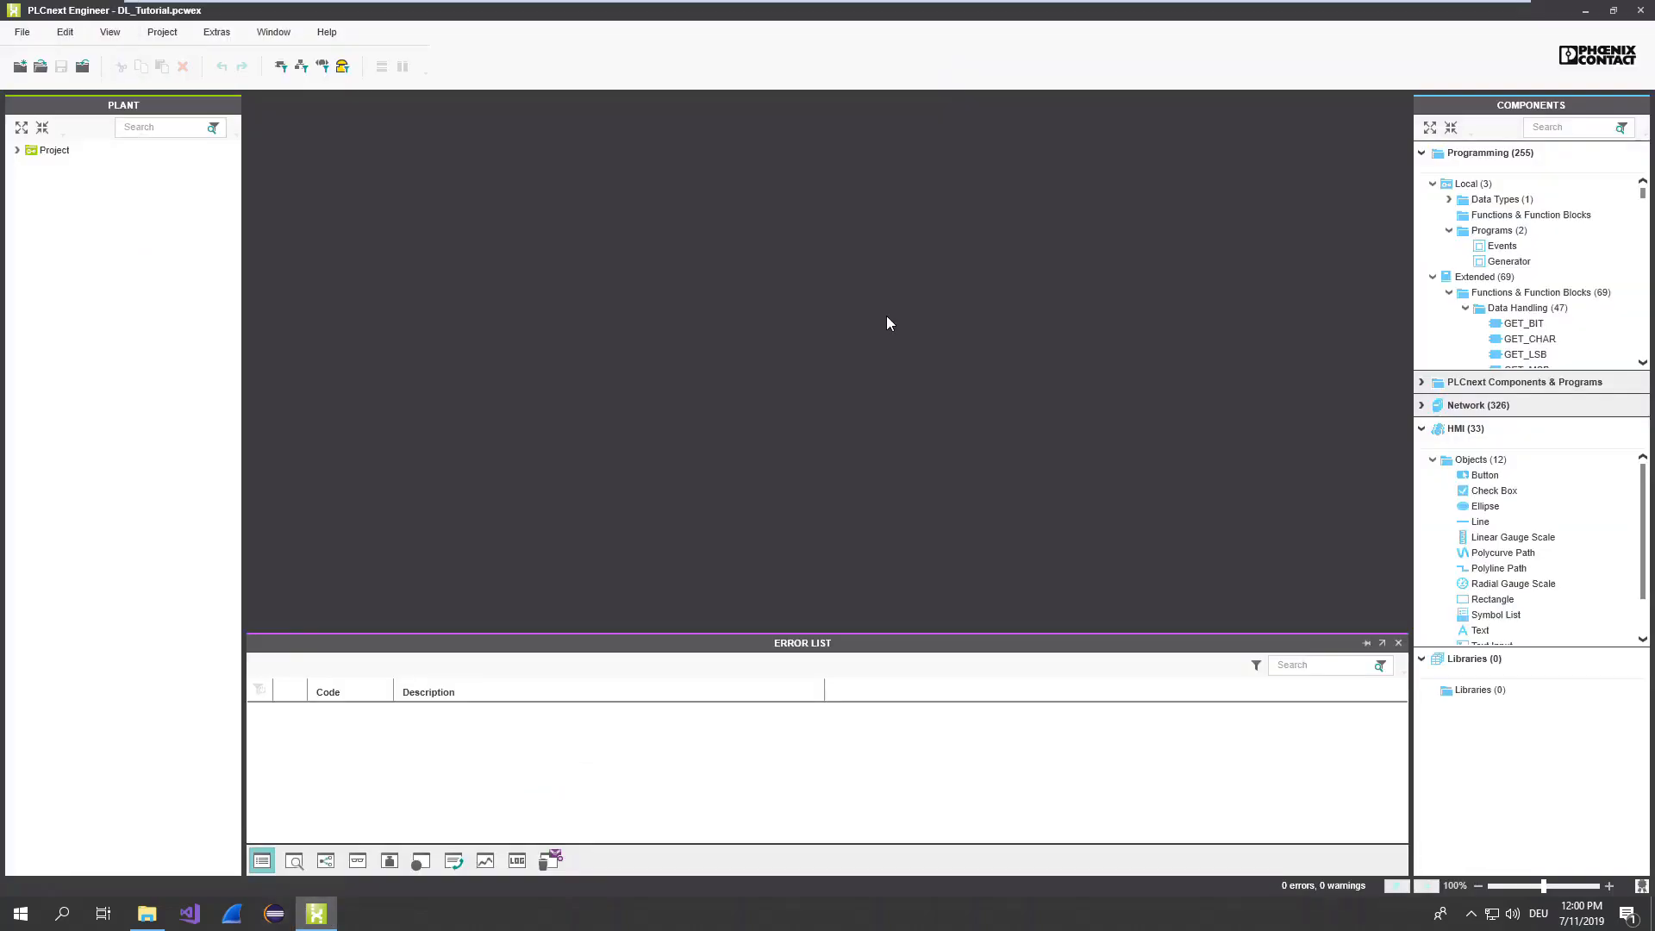
# - Open the Generator program's Structured Text code from Local > Programs
pyautogui.click(1506, 260)
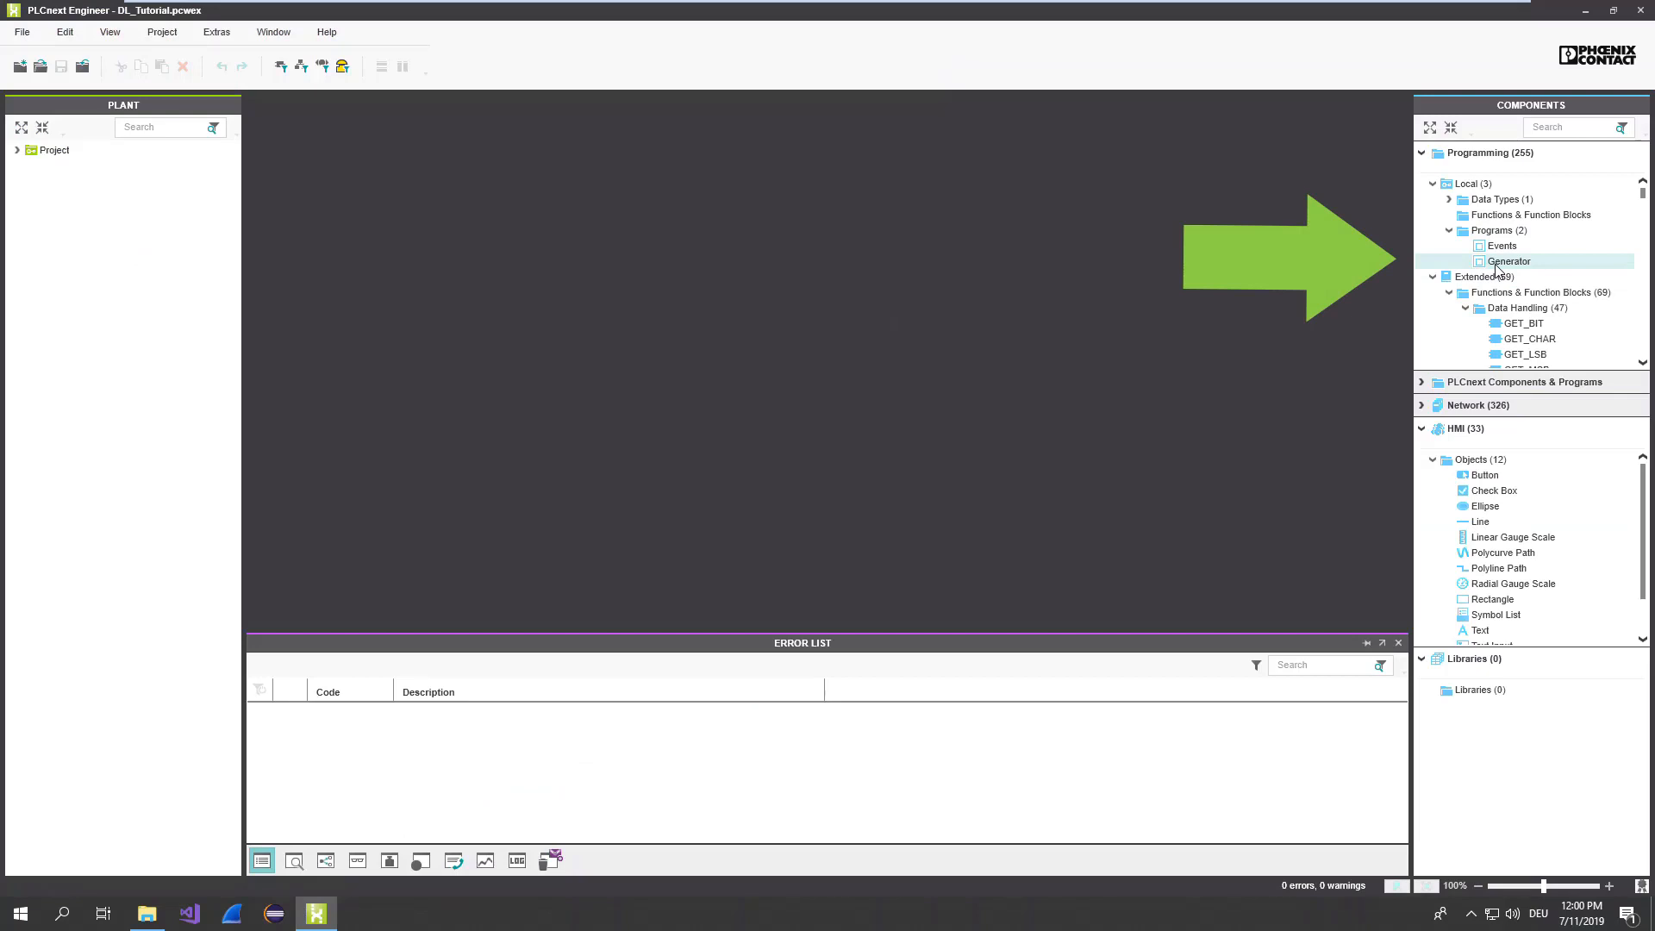
pyautogui.click(1507, 260)
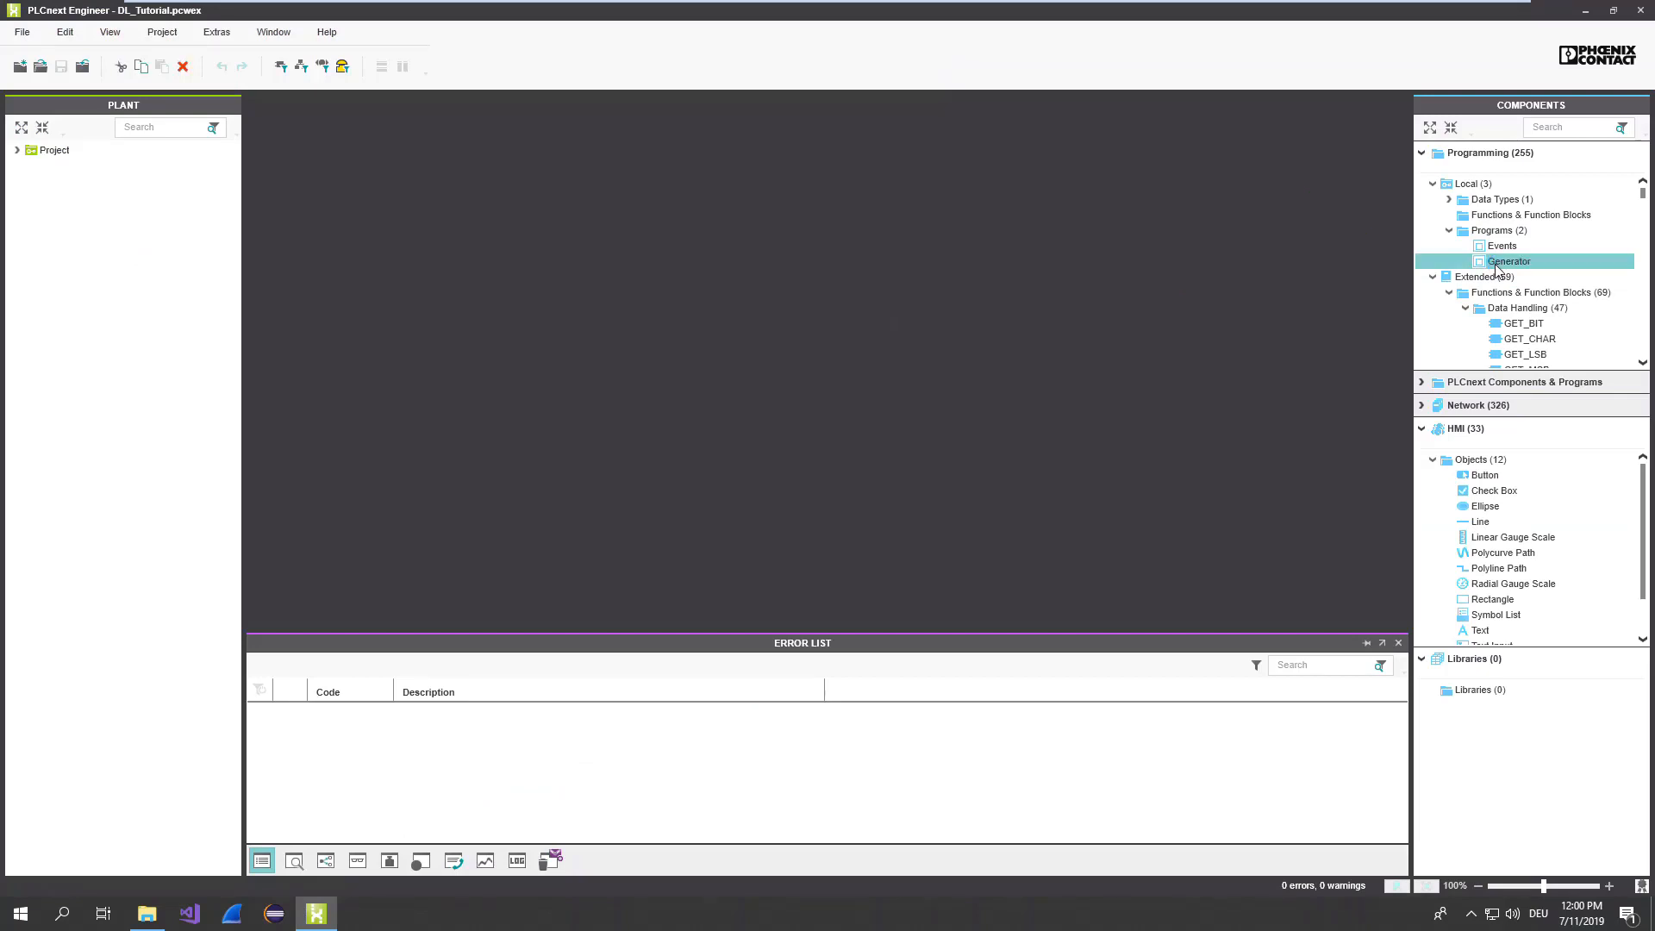
pyautogui.doubleClick(1507, 260)
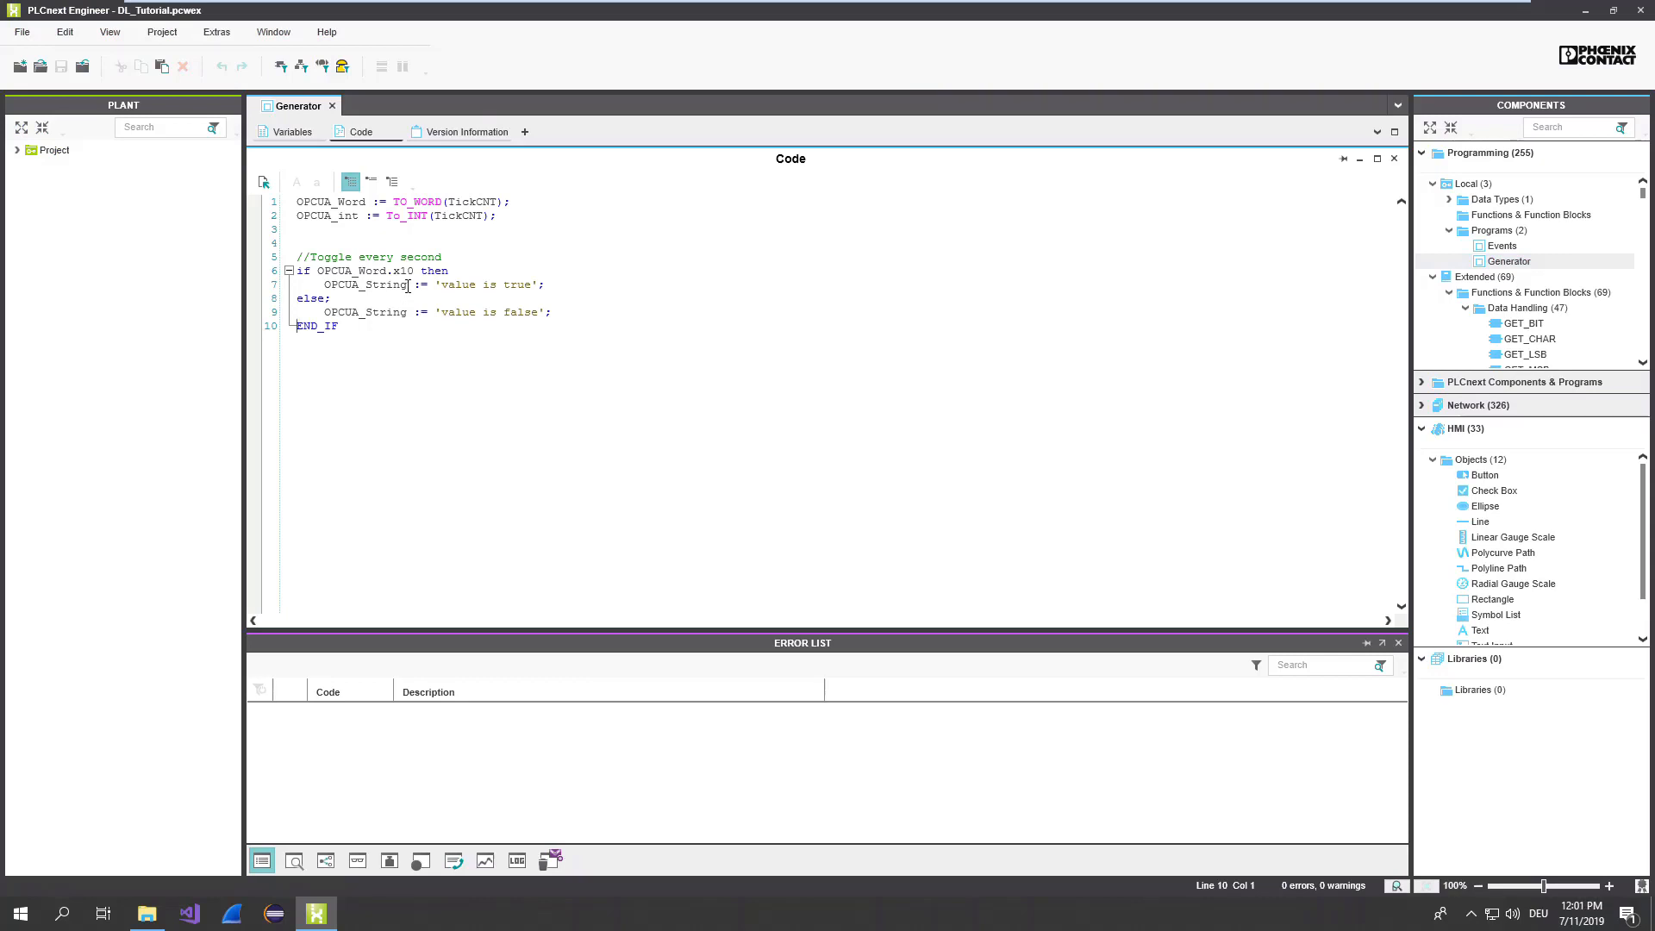
pyautogui.moveTo(314, 215)
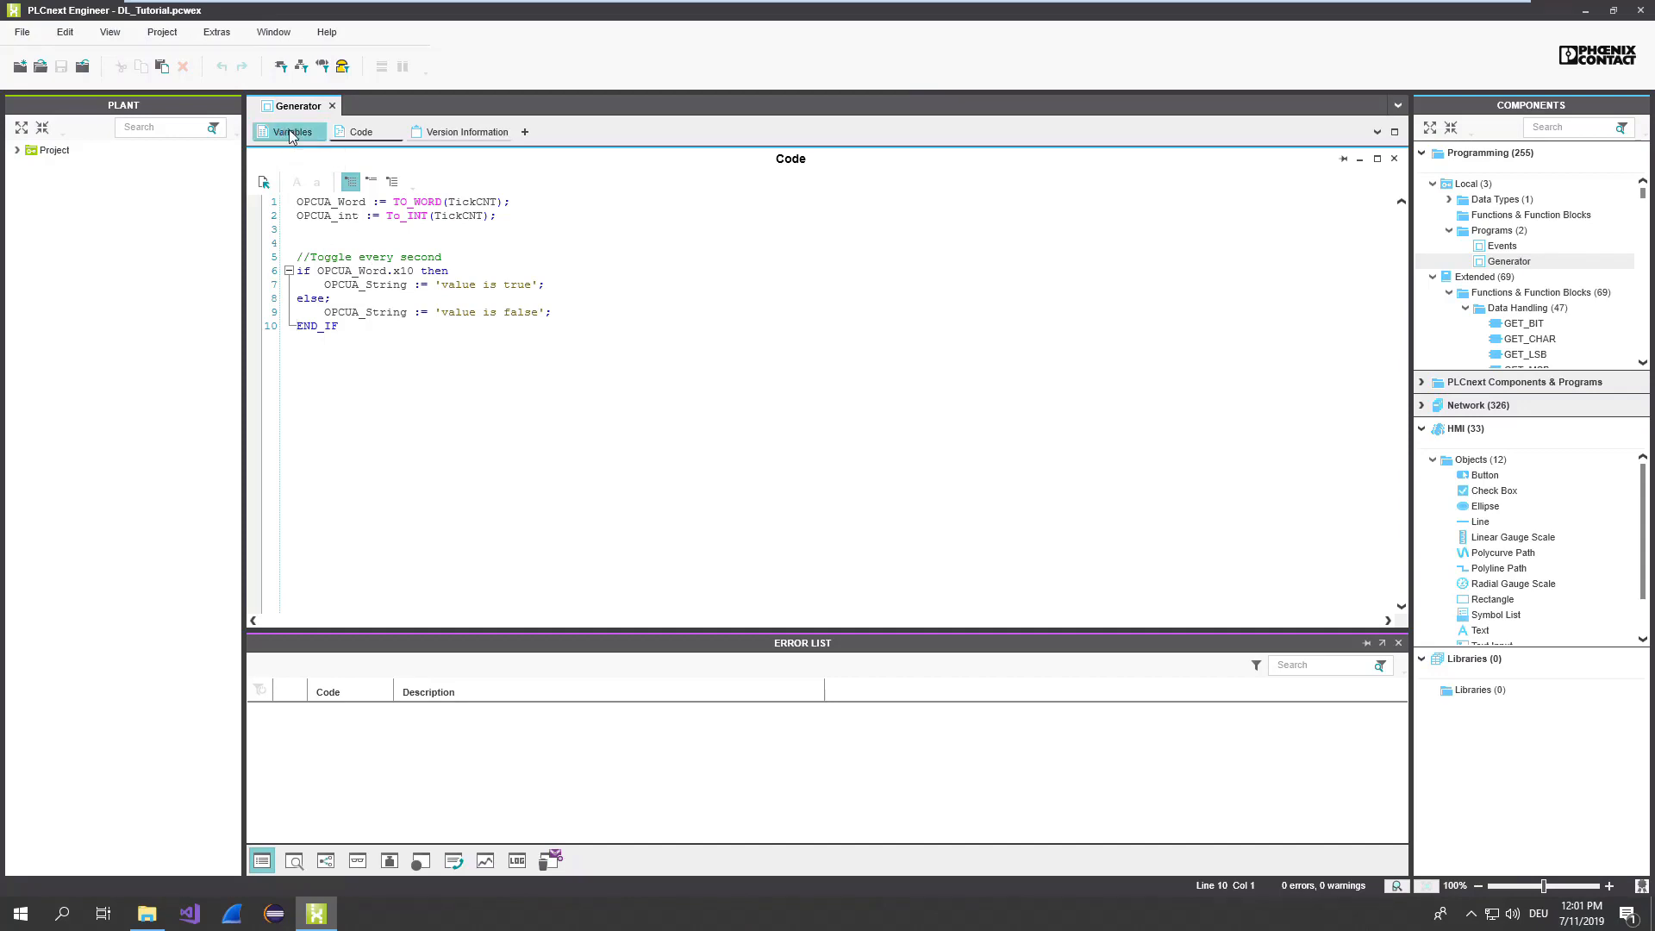
# - Show Generator's variable table with OPCUA_int, and expand Project > axcf2152 in the PLANT tree
pyautogui.click(291, 131)
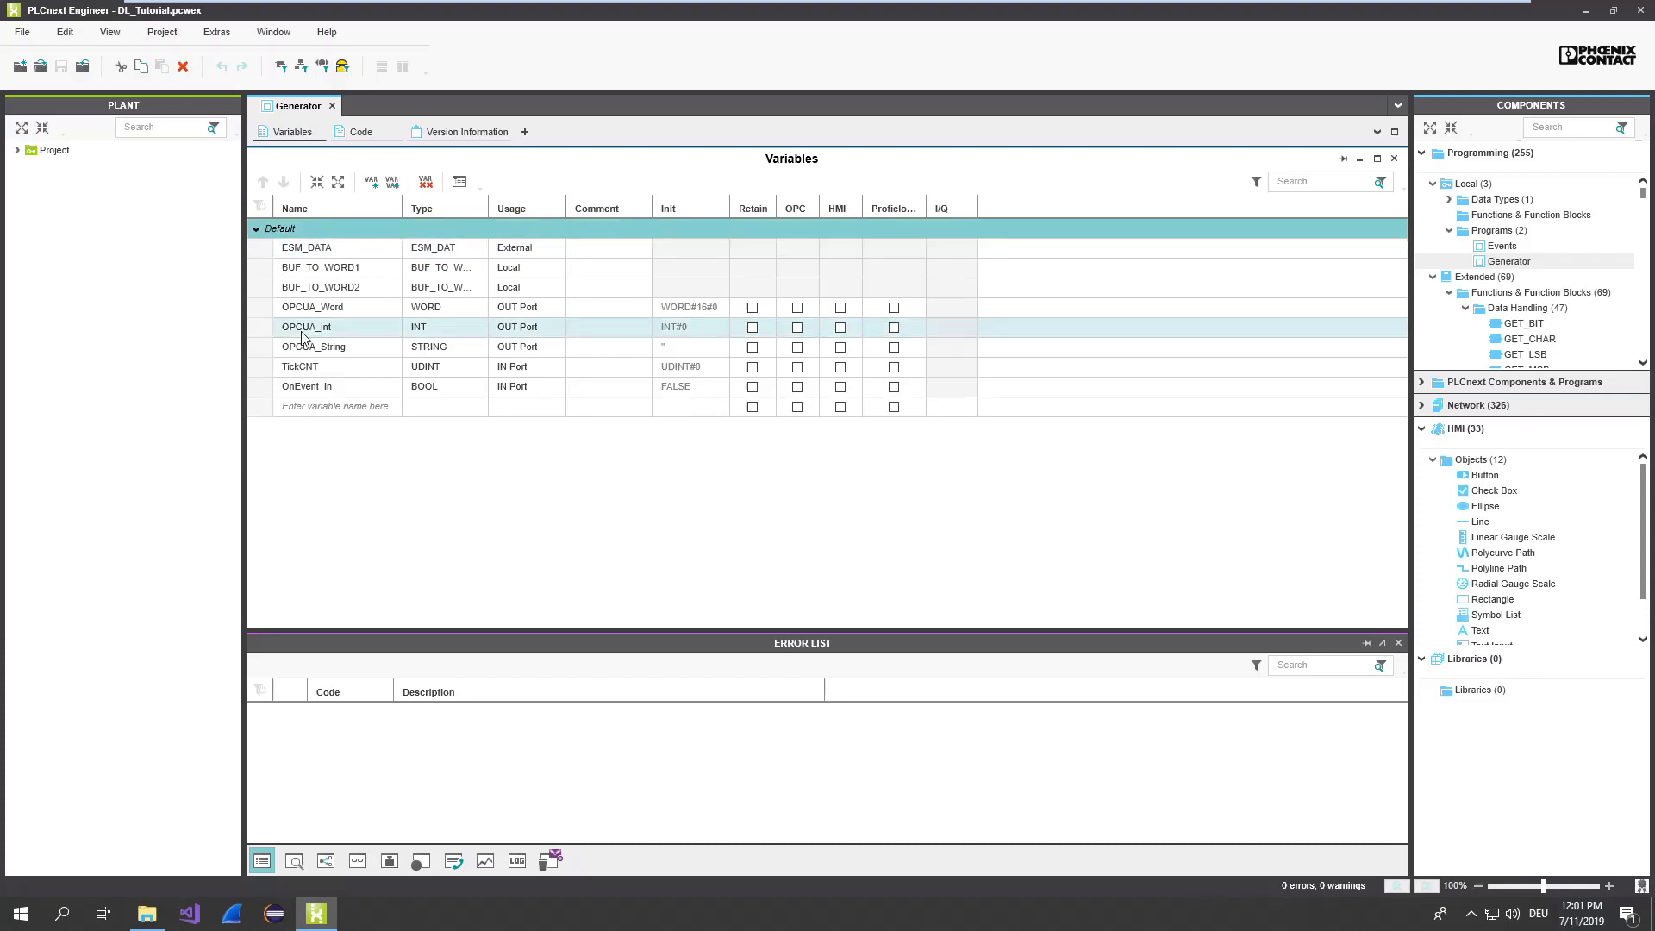
pyautogui.click(518, 346)
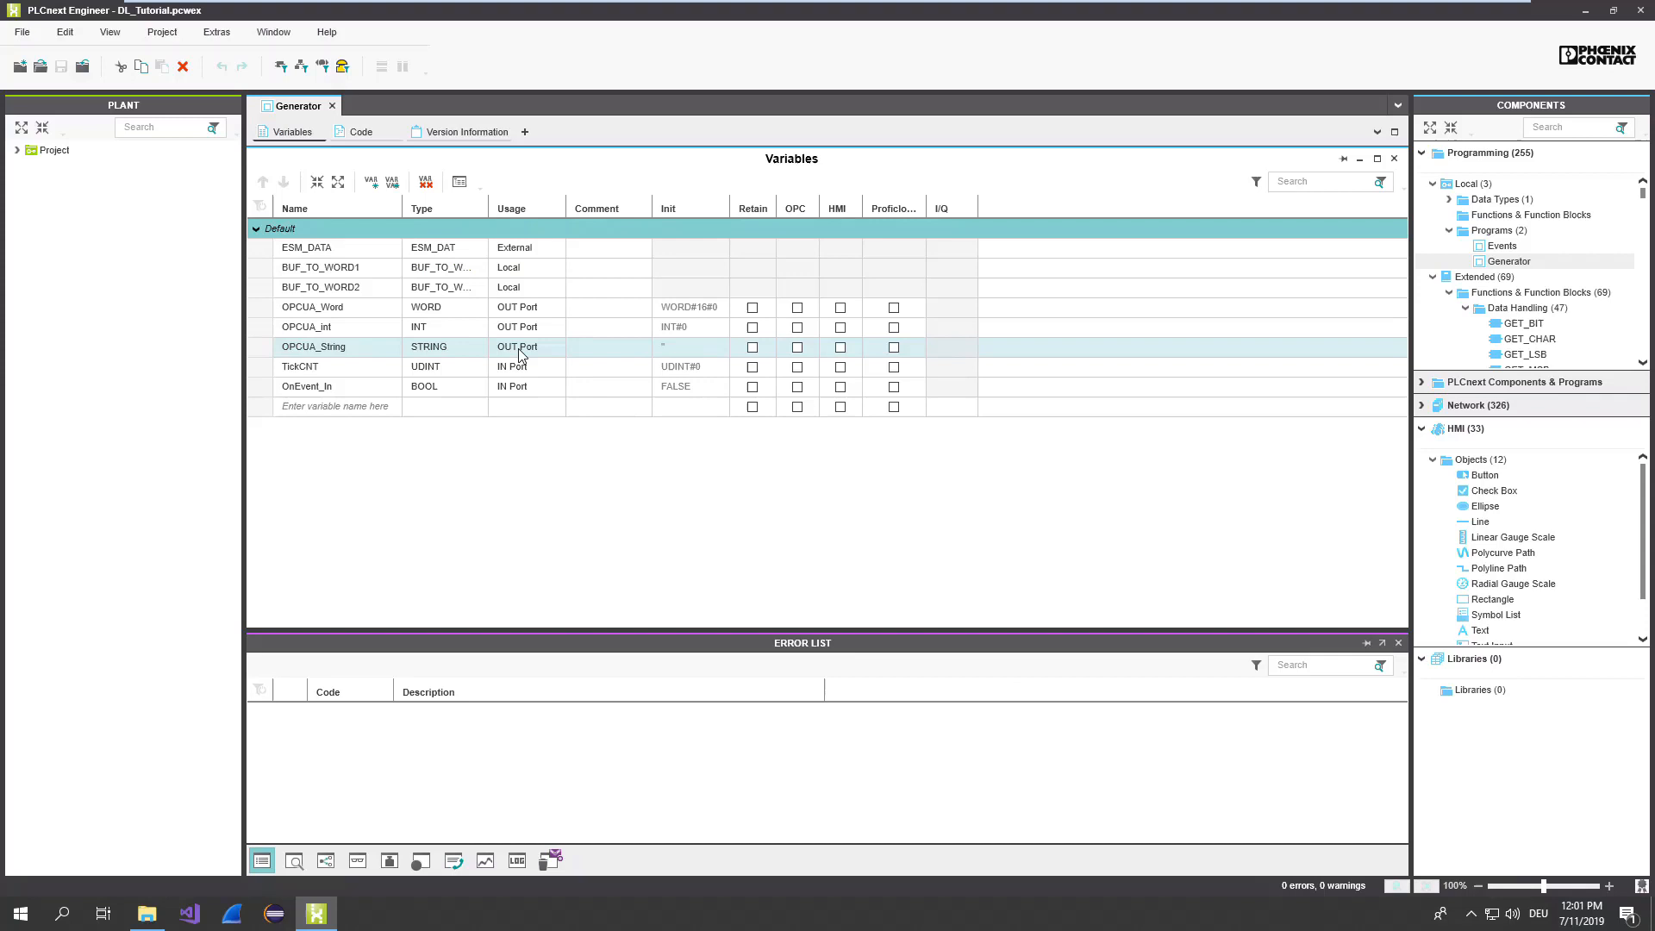
pyautogui.click(17, 150)
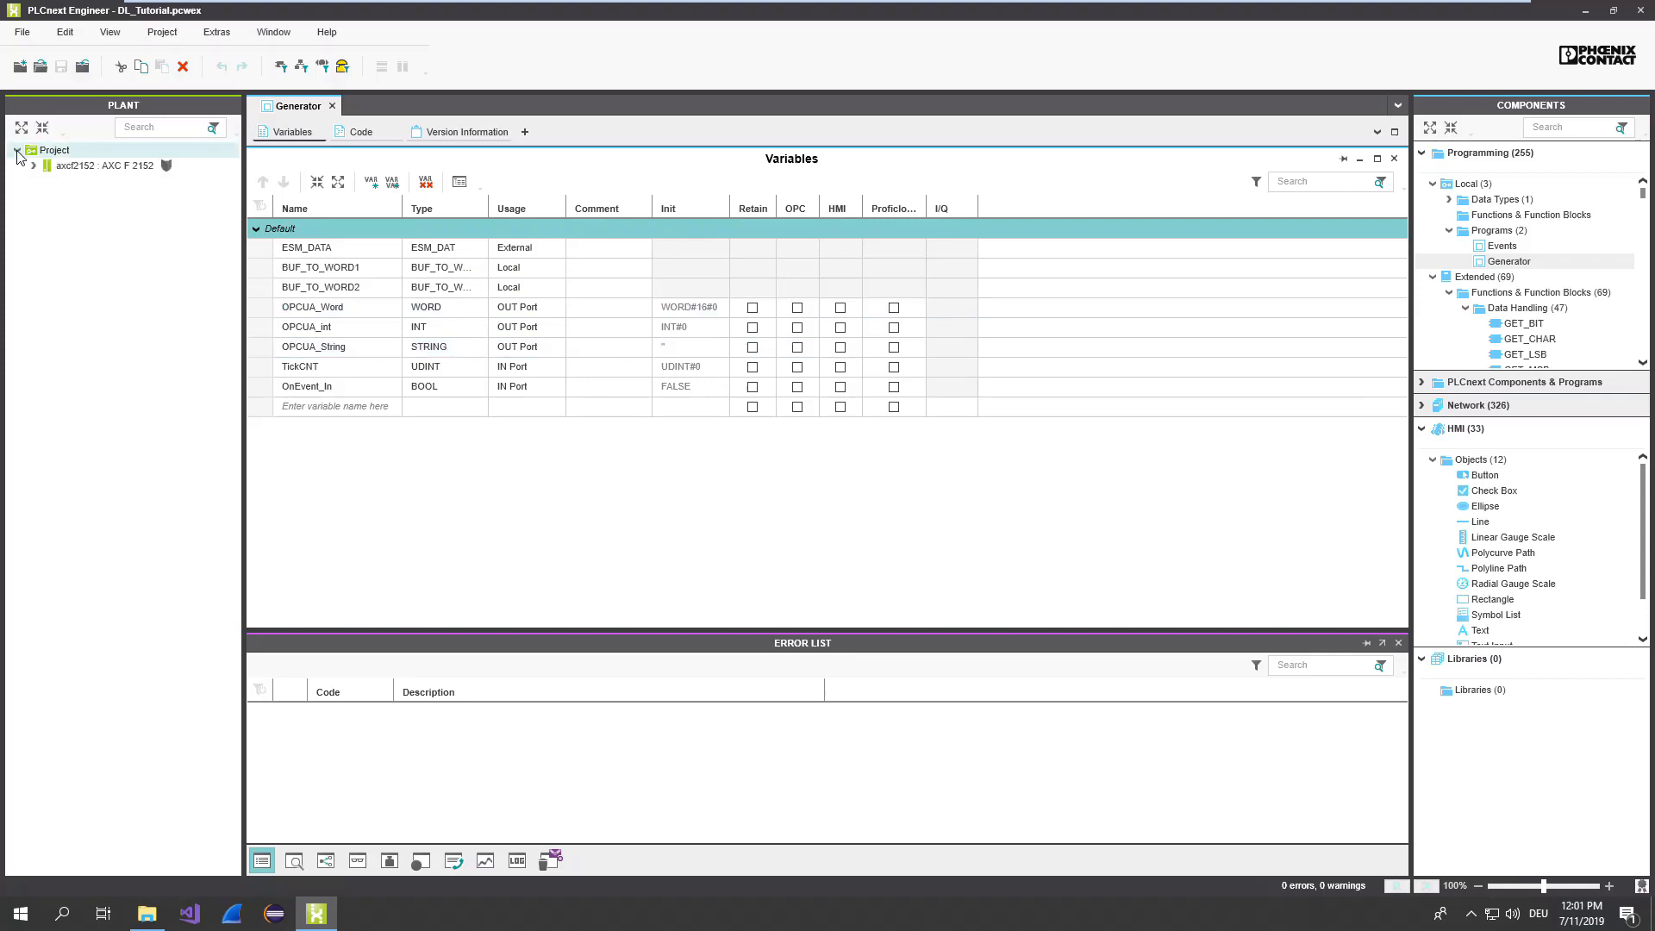
pyautogui.click(31, 166)
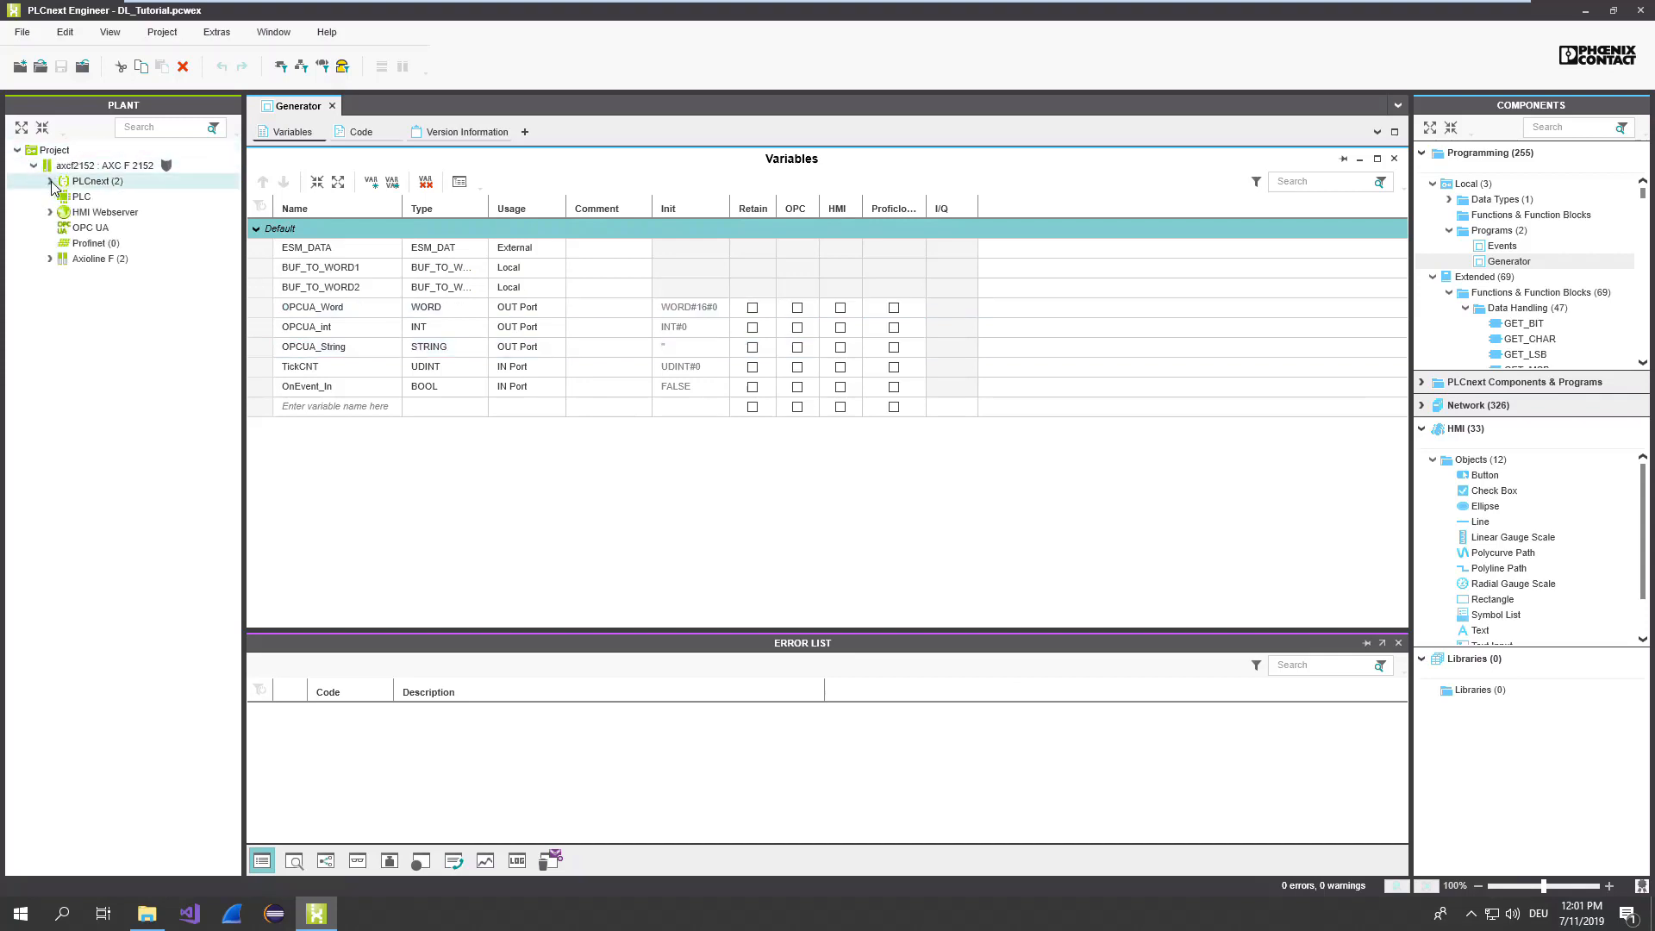
# - Show the controller's Tasks and Events with Generator1 in Cyclic2 of ESM2, Cyclic1 collapsed
pyautogui.click(50, 181)
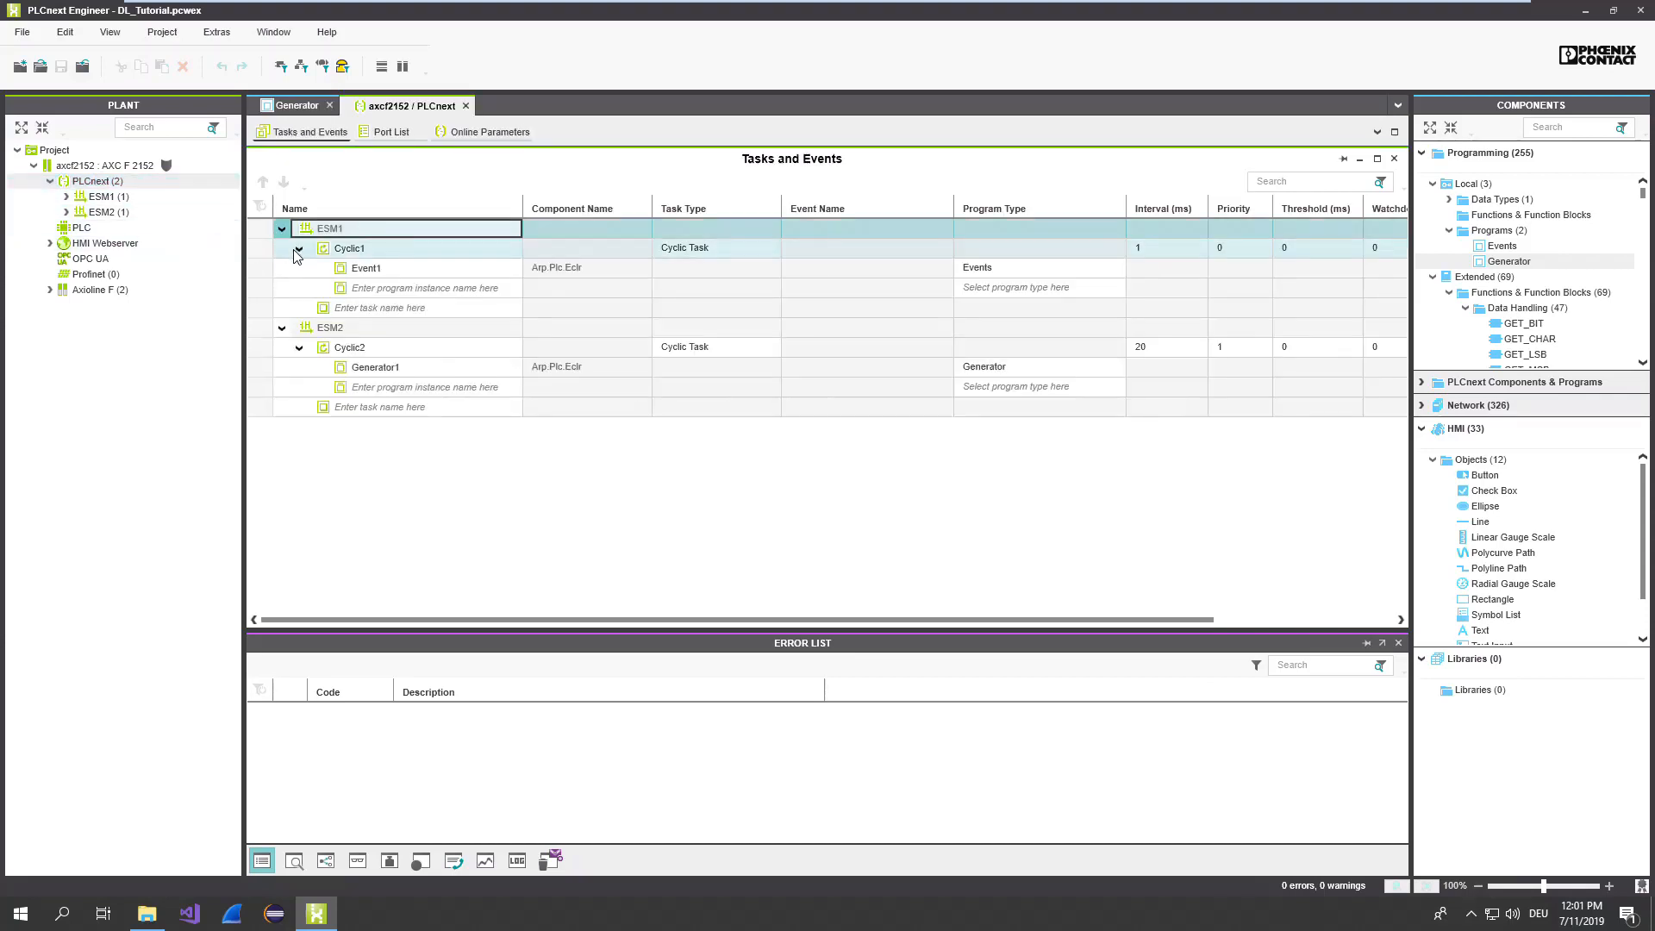
pyautogui.click(298, 249)
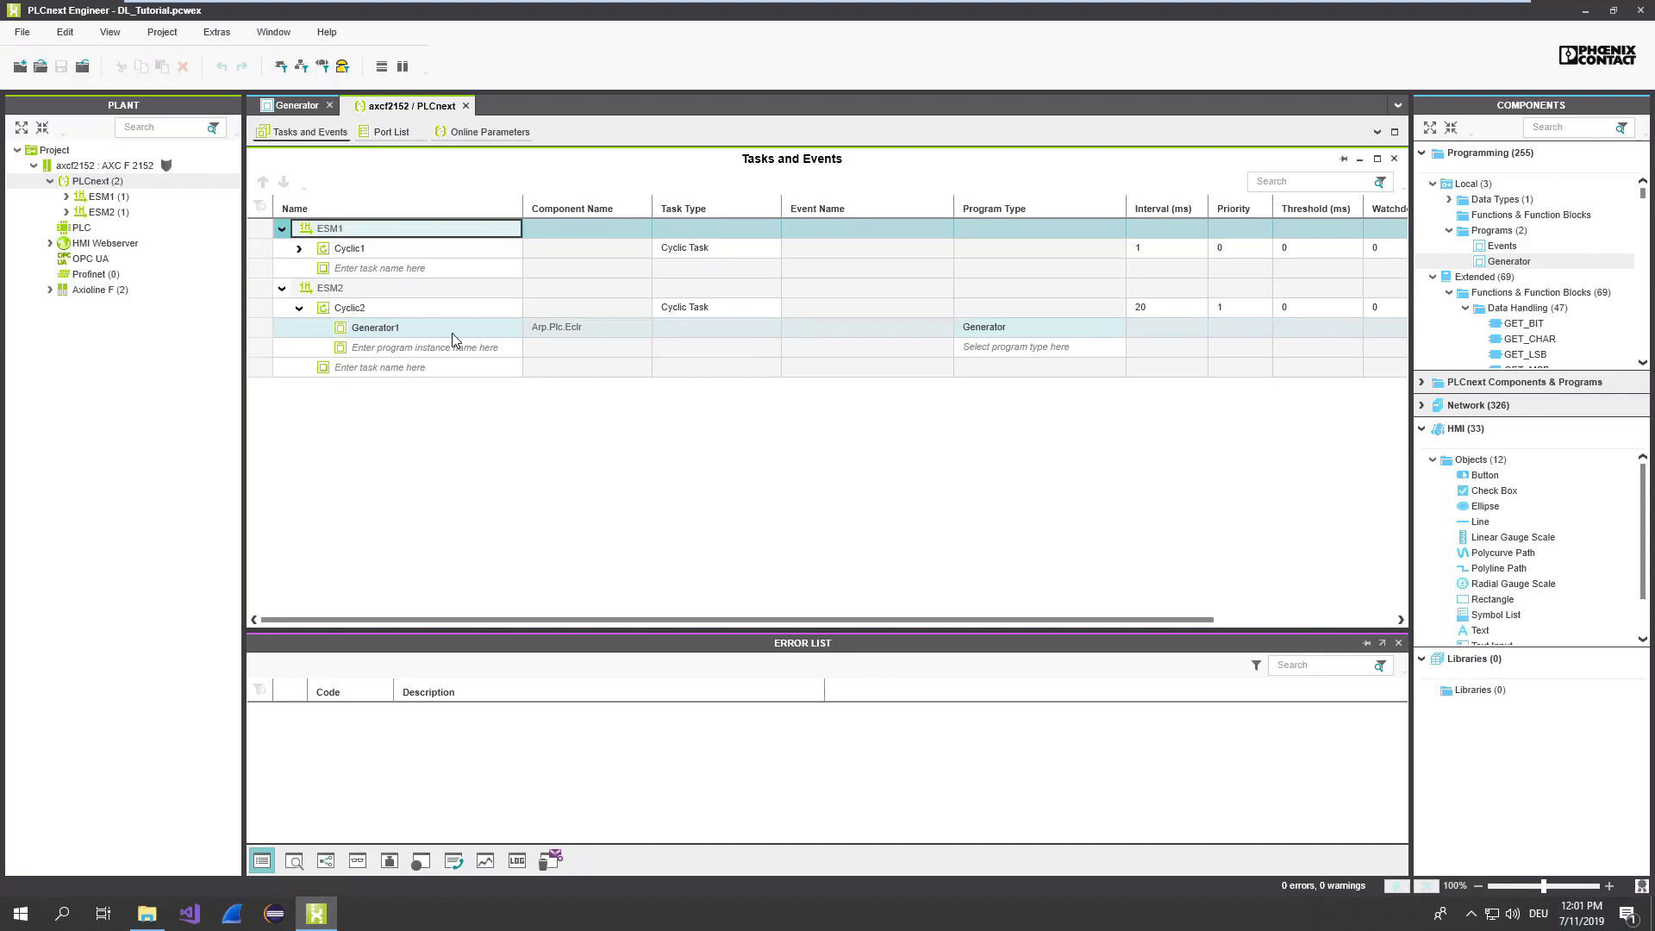
pyautogui.click(392, 132)
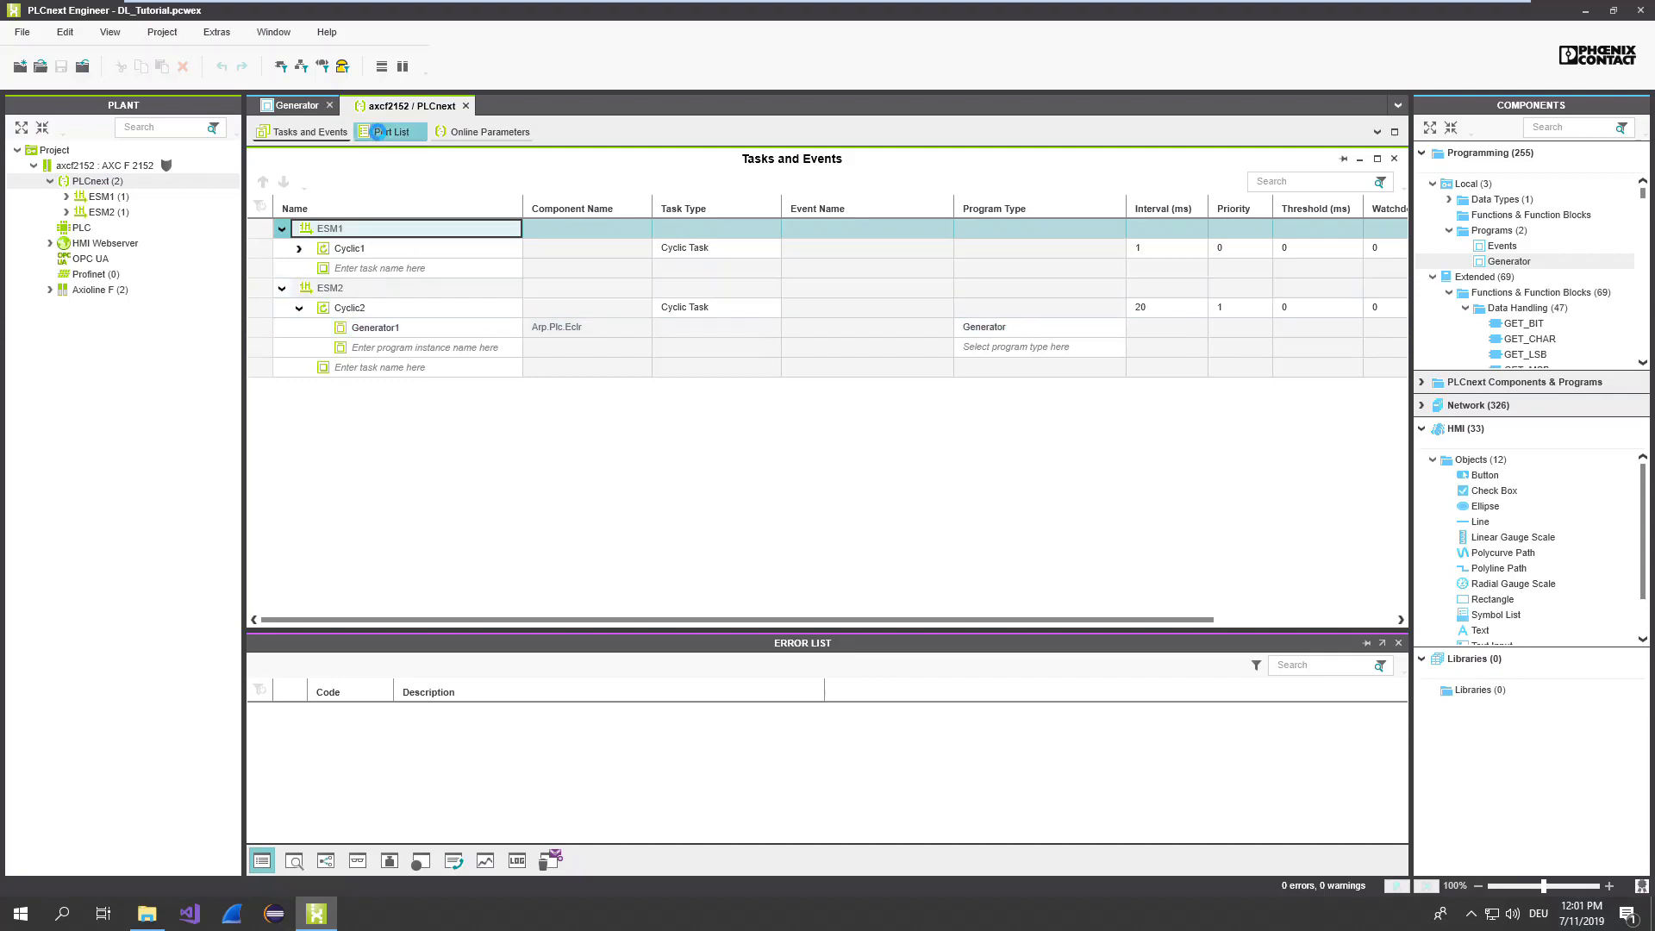
# - Inspect the Port List connections for Generator1's OPCUA_Word, OPCUA_String and OPCUA_int outputs
pyautogui.click(391, 131)
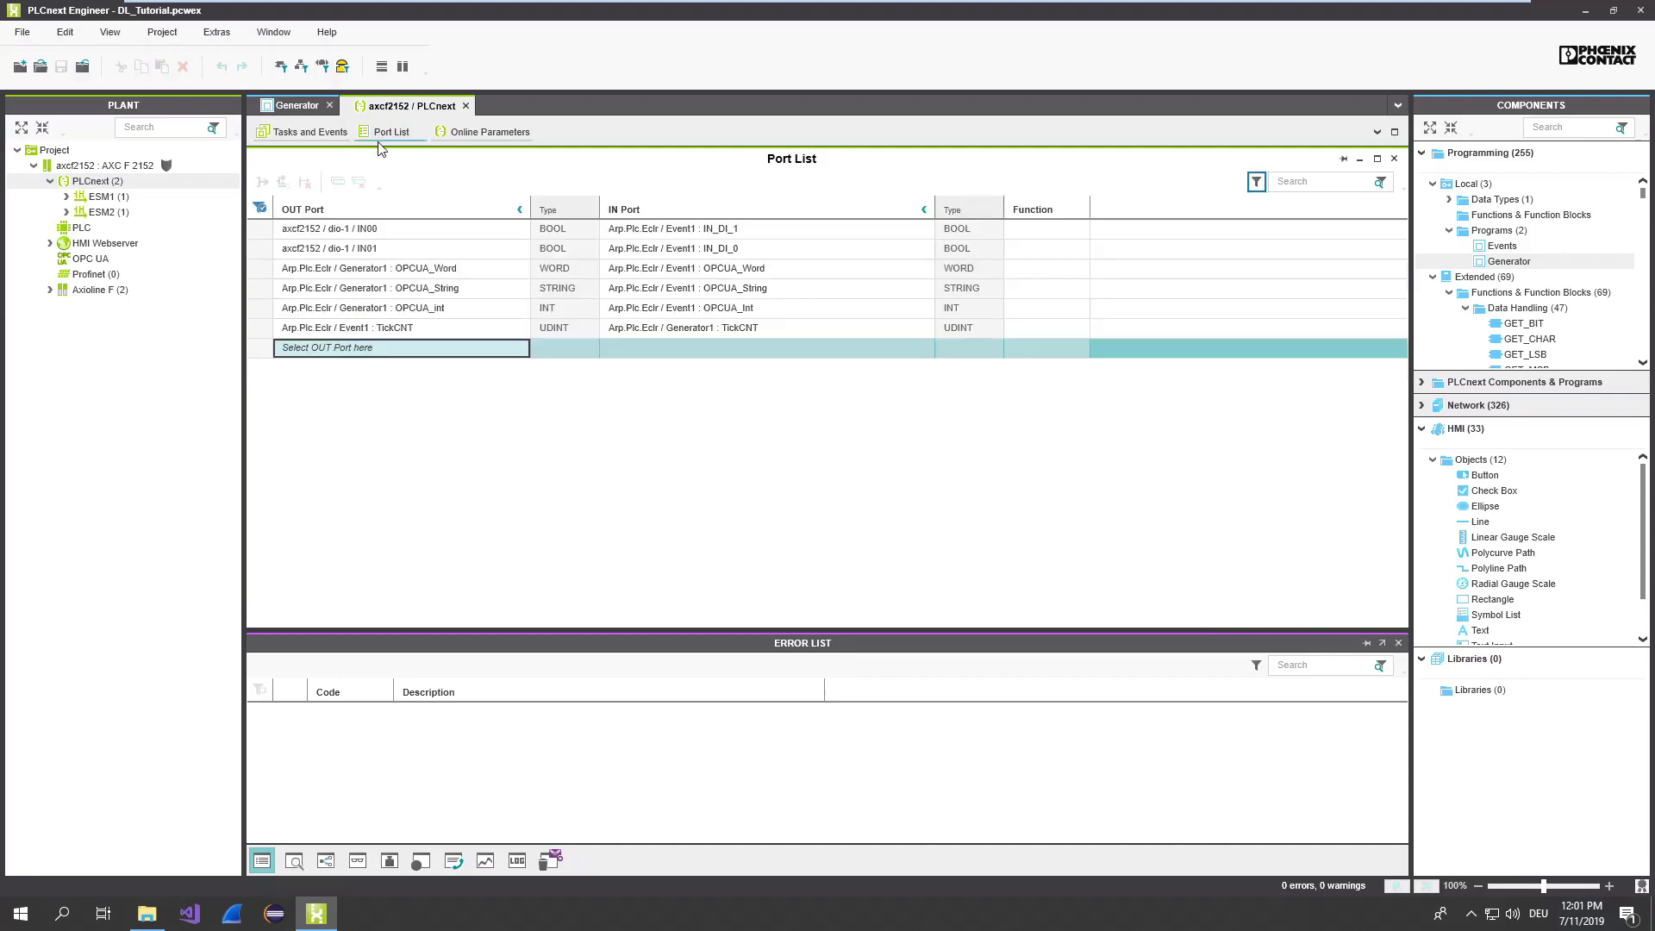
pyautogui.click(443, 267)
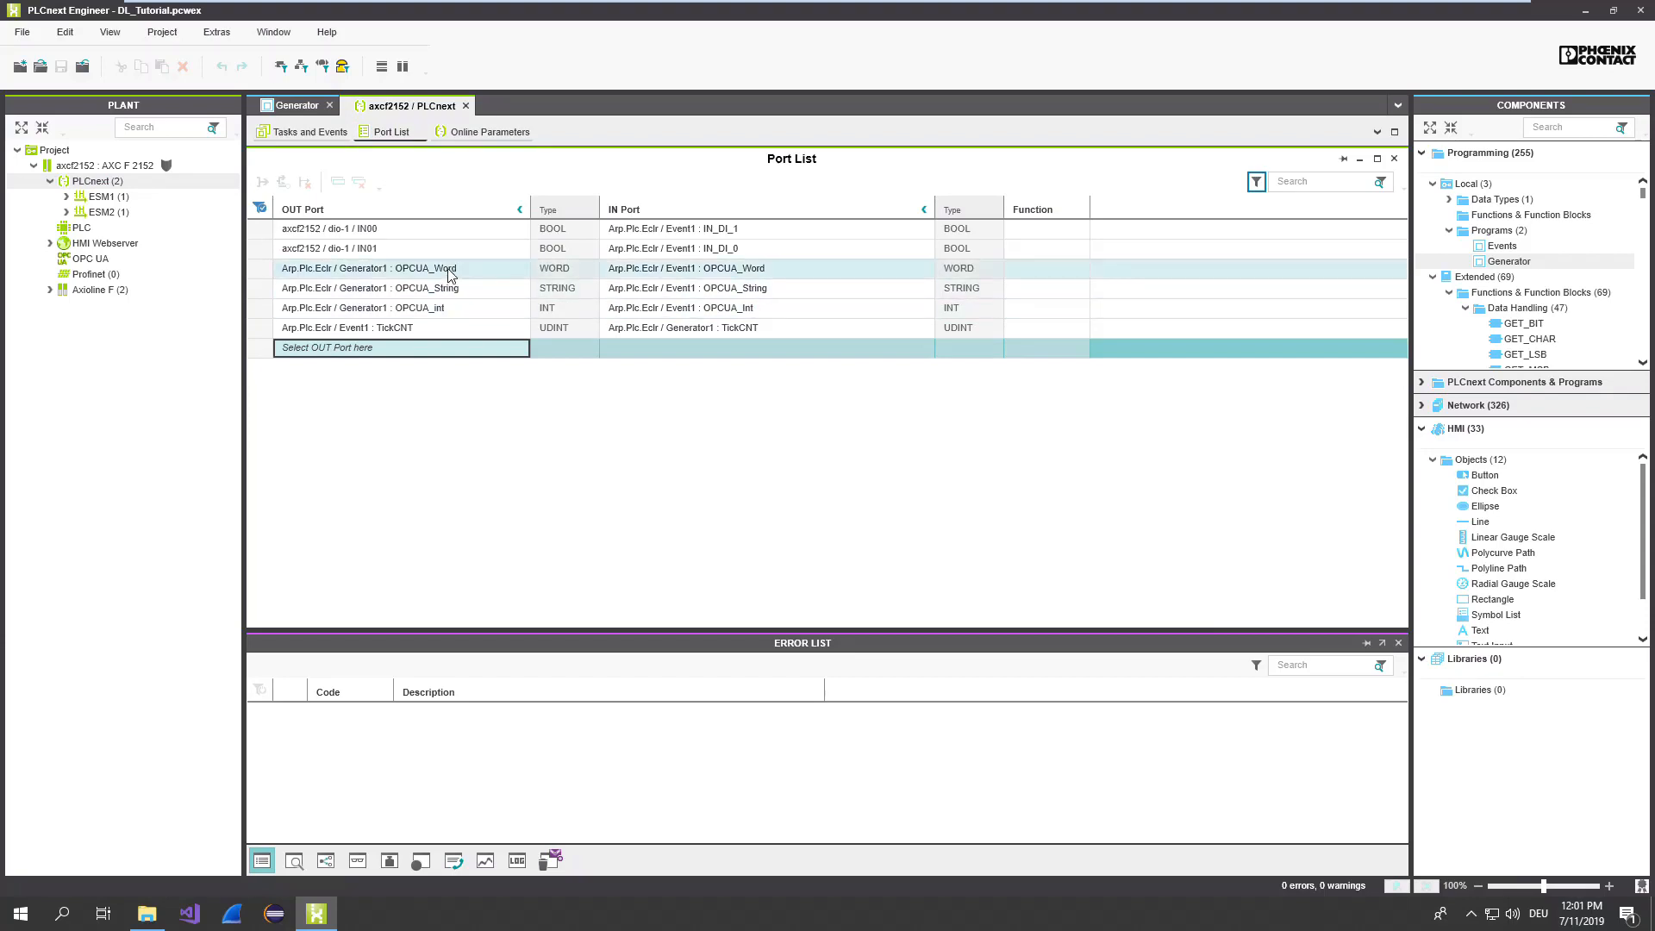
pyautogui.moveTo(412, 276)
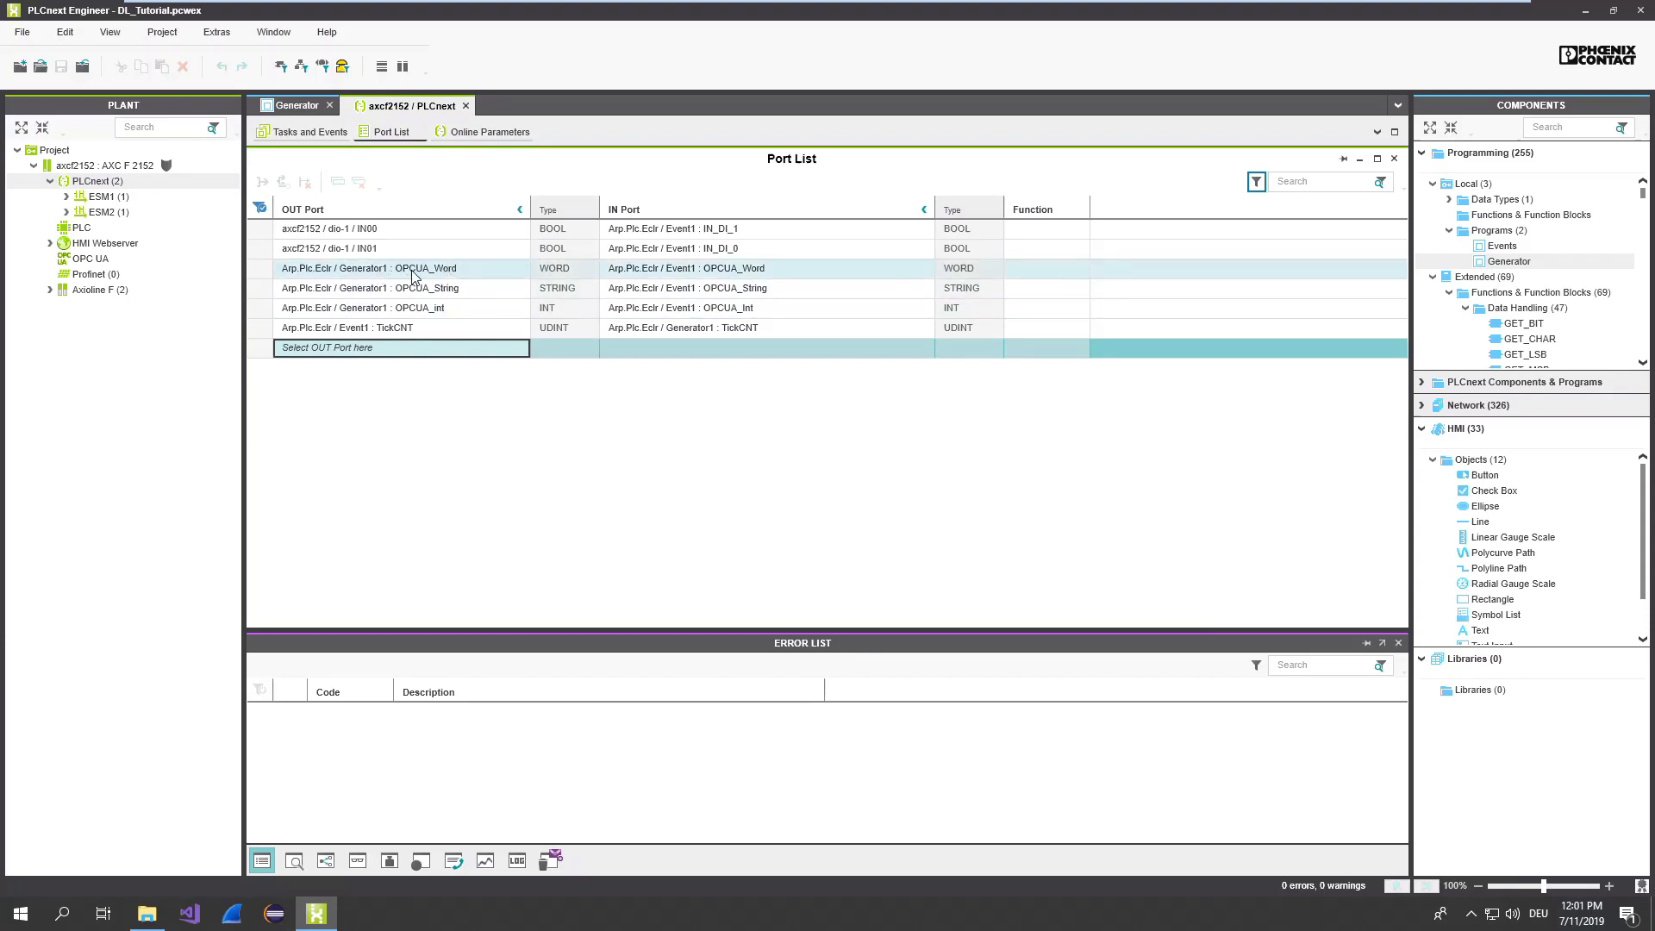
pyautogui.click(364, 307)
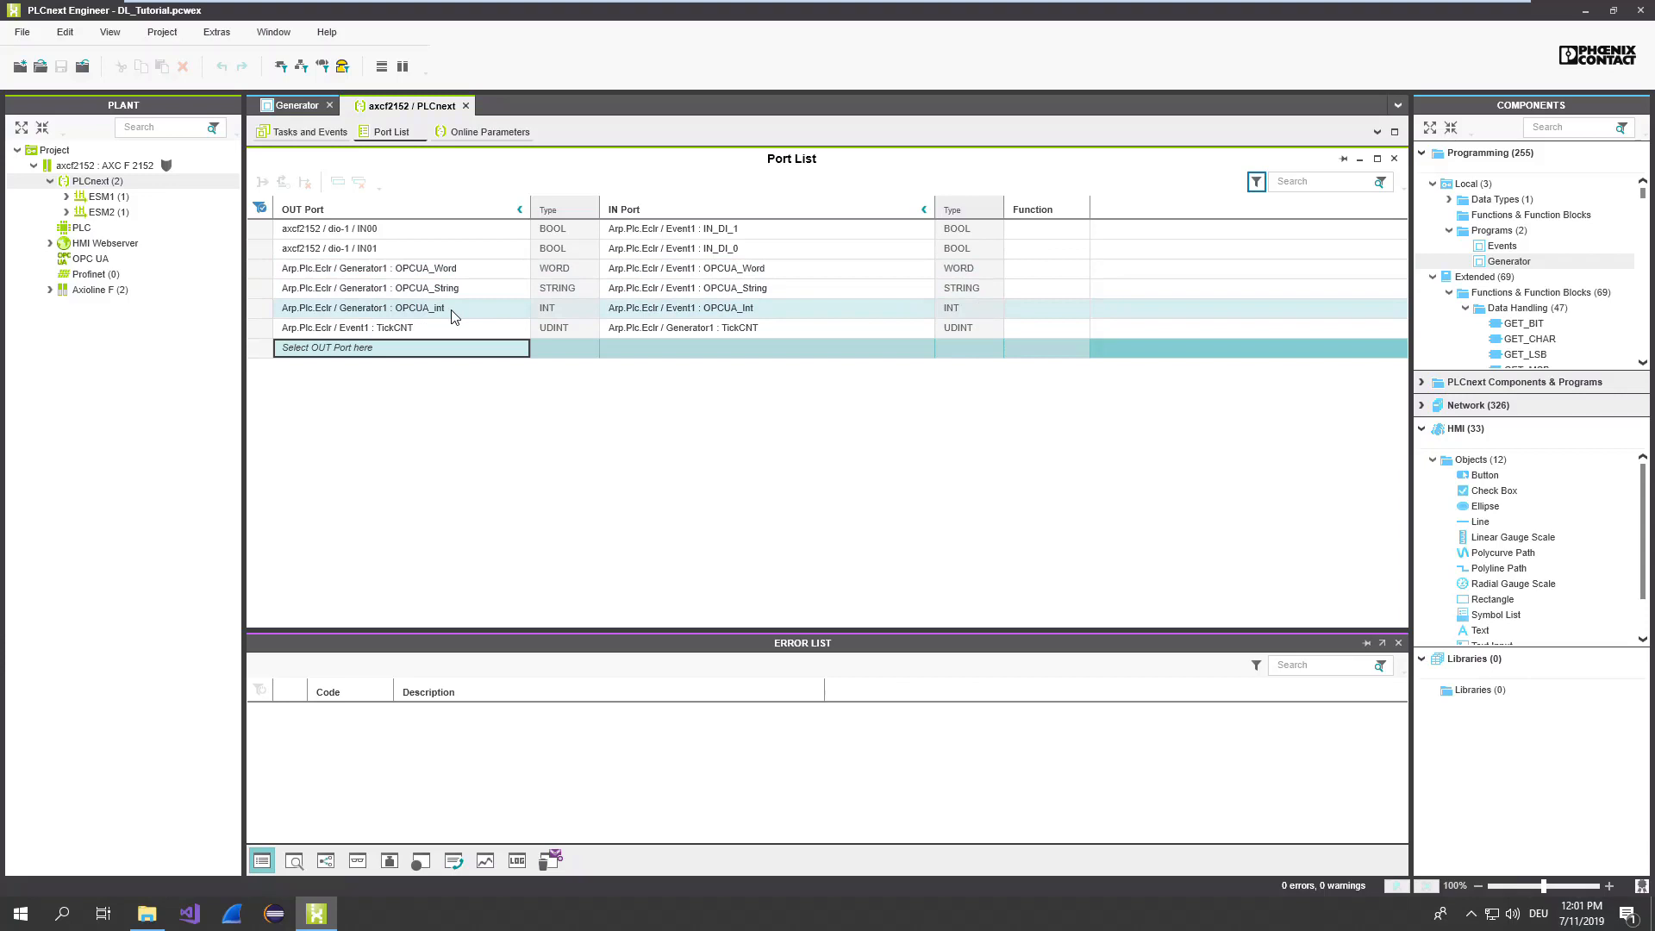
pyautogui.click(516, 860)
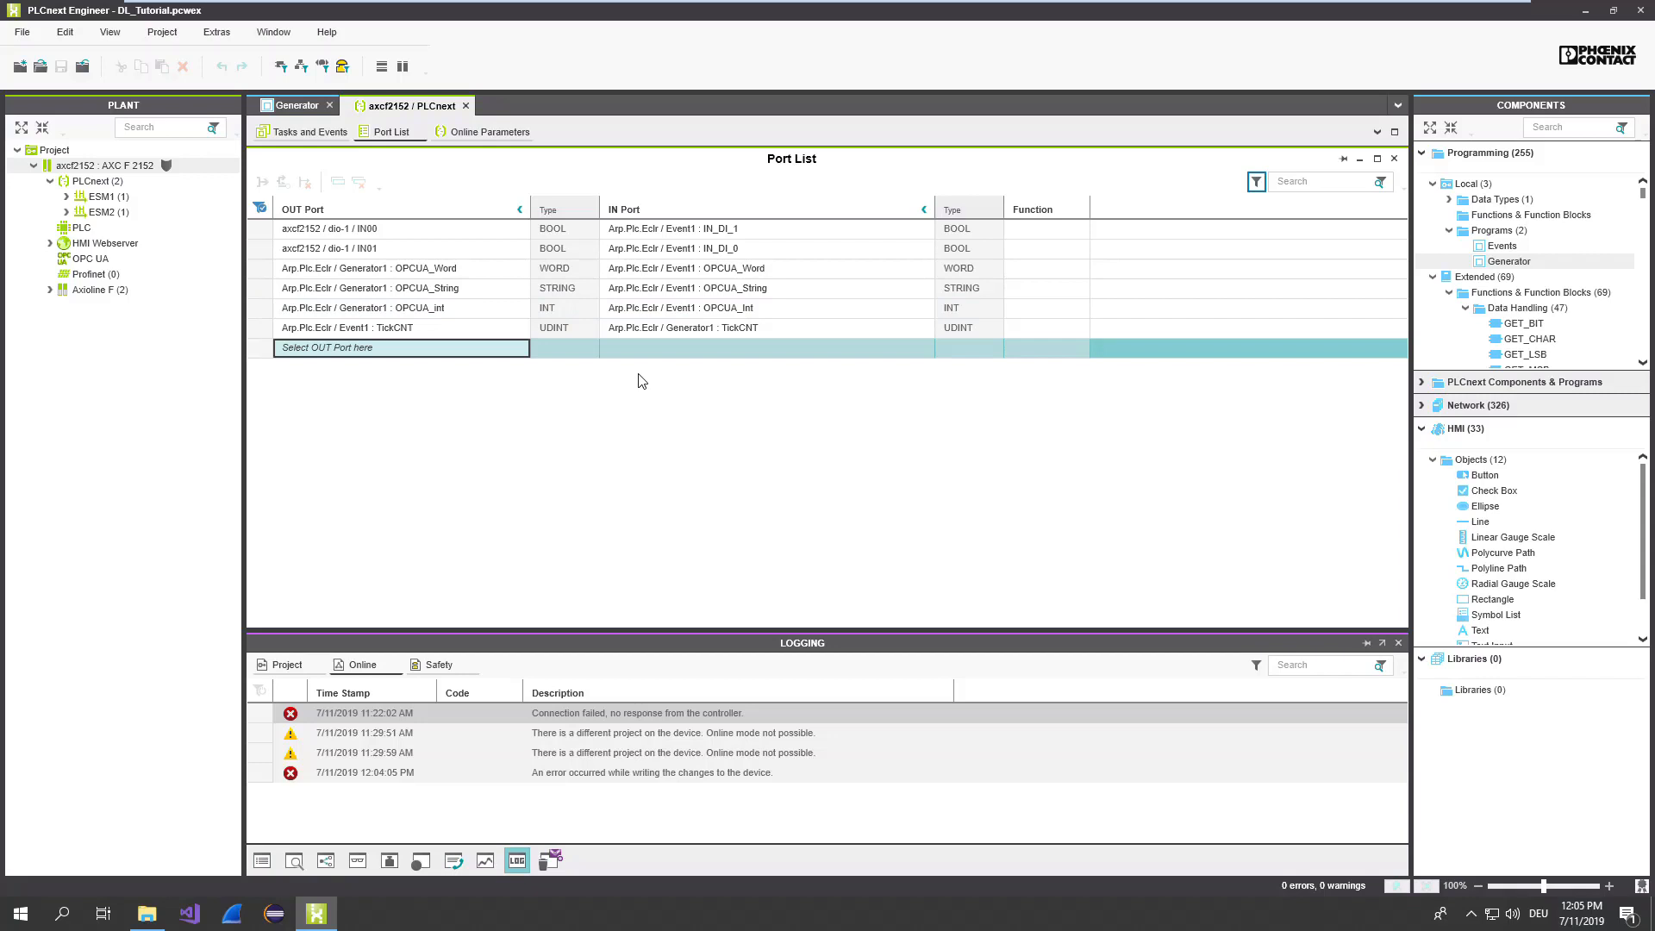
# - Connect to axcf2152 from its Cockpit, Write and Start Project, and return to the Port List
pyautogui.click(105, 165)
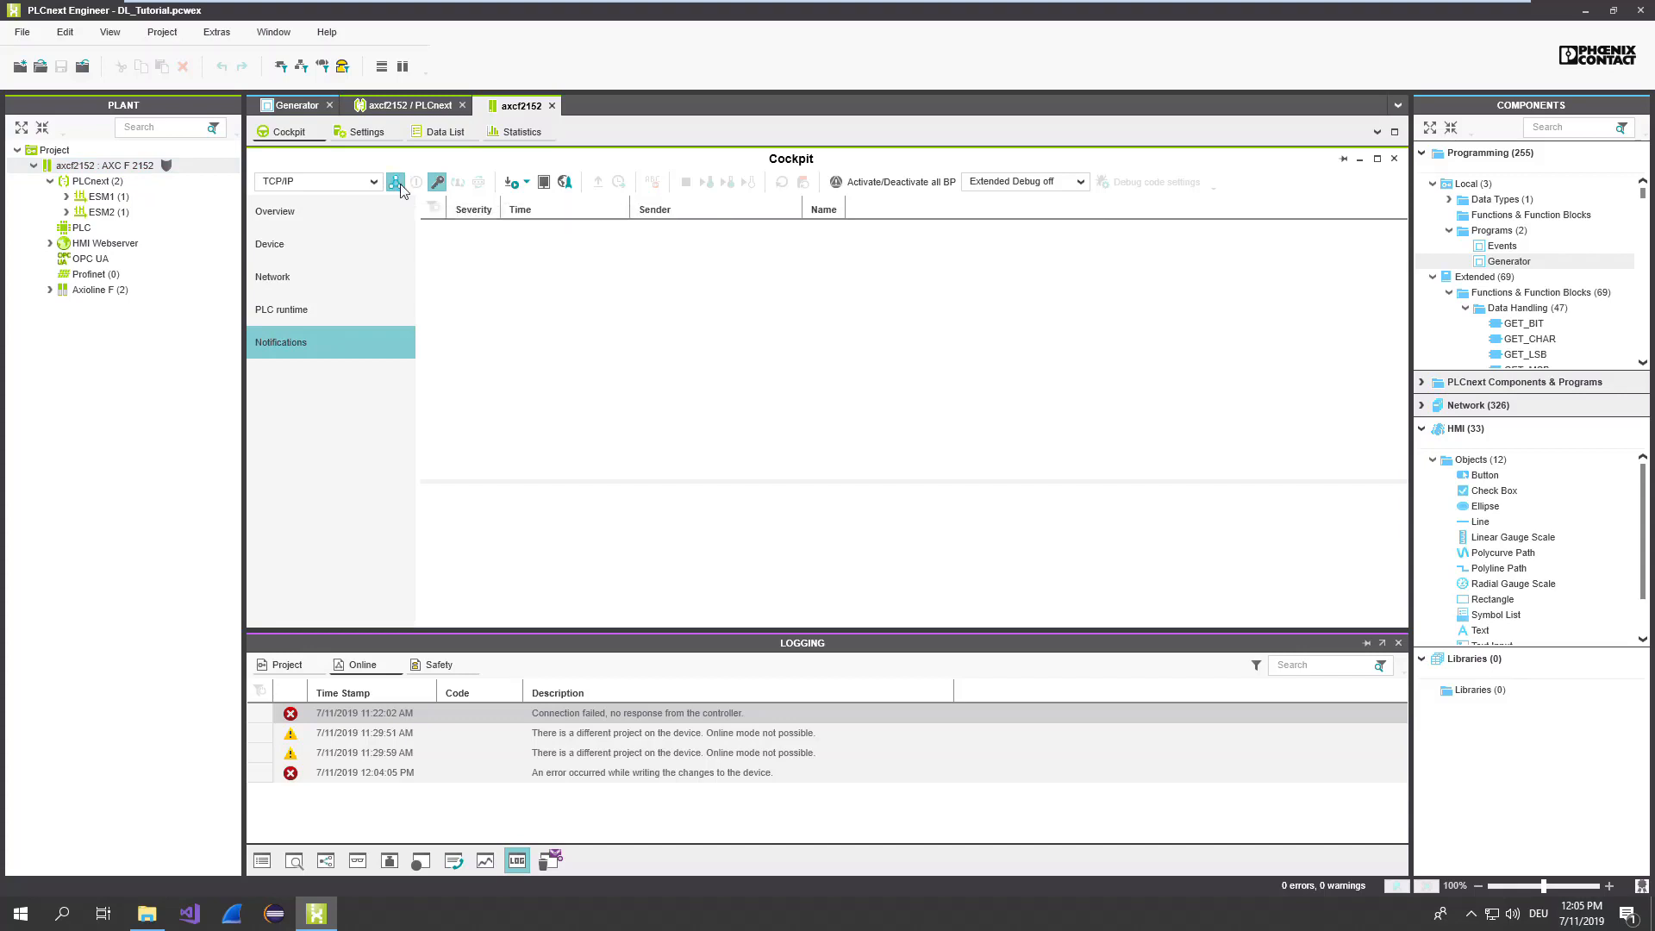
pyautogui.click(395, 181)
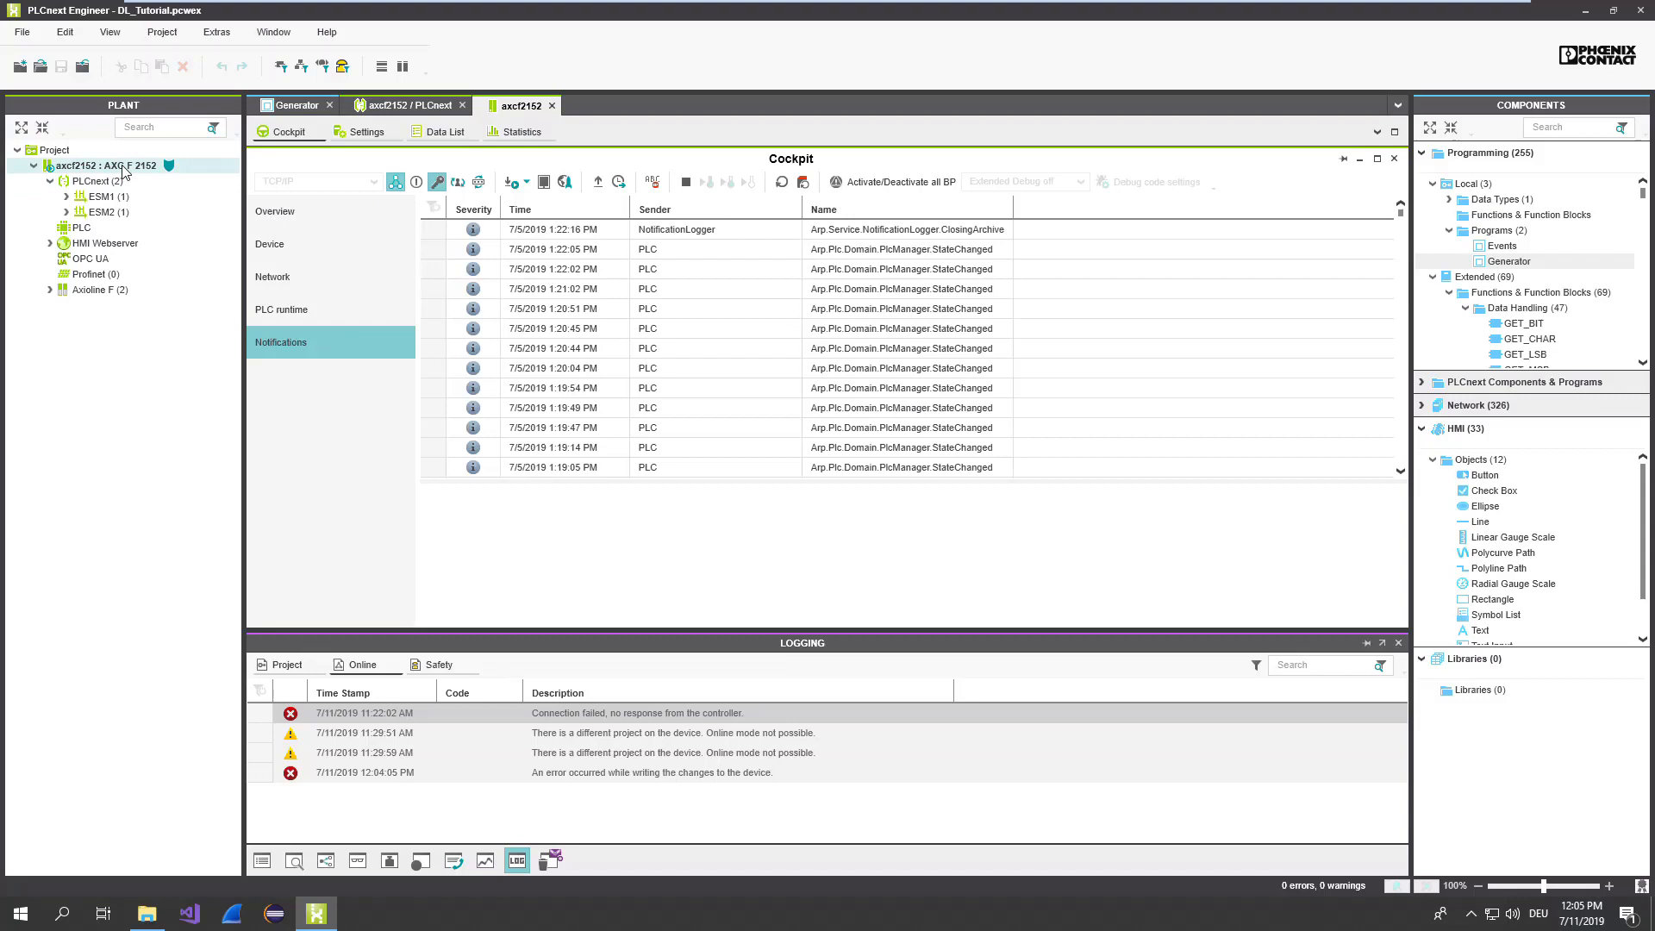
pyautogui.rightClick(105, 166)
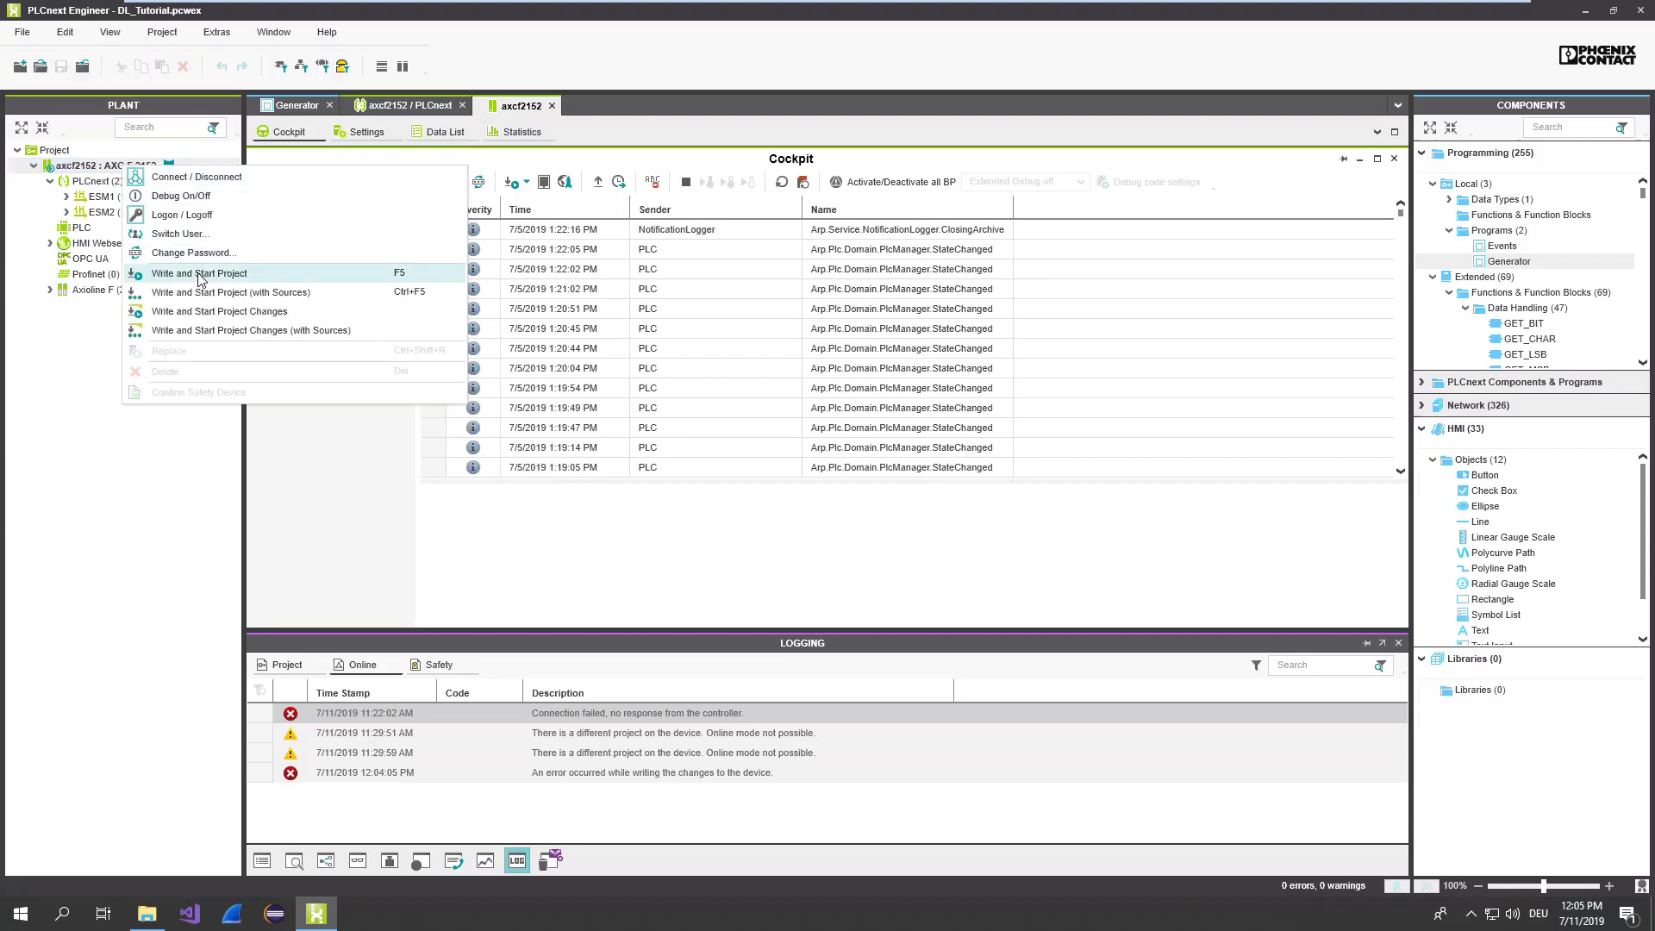
pyautogui.click(198, 272)
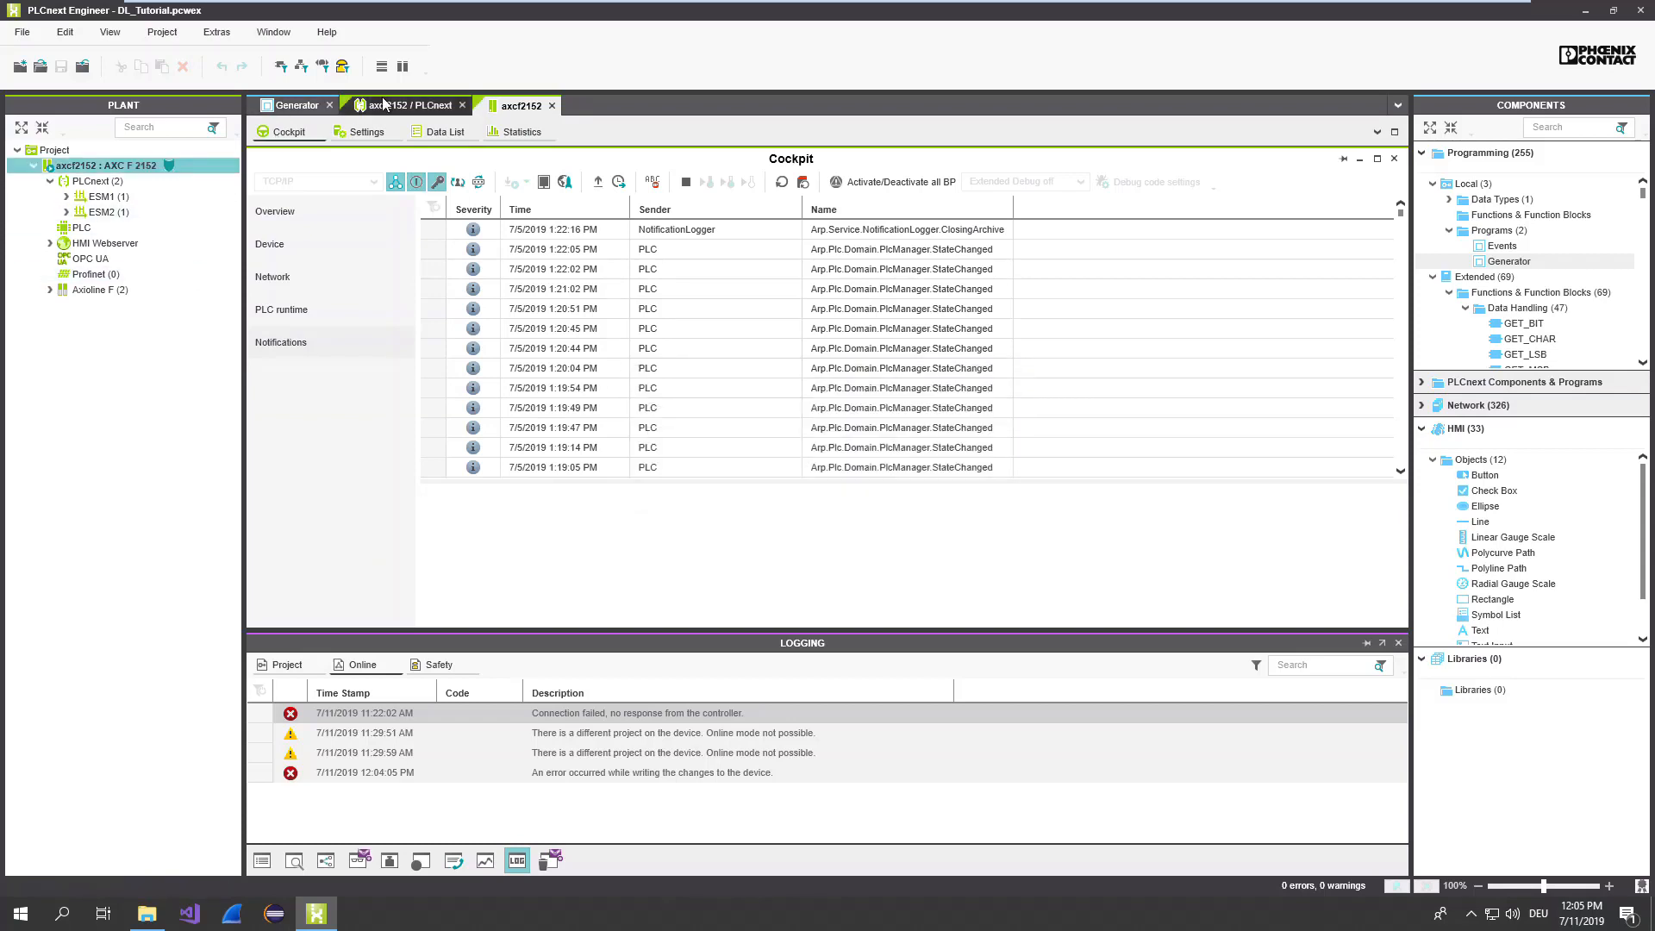
pyautogui.click(410, 105)
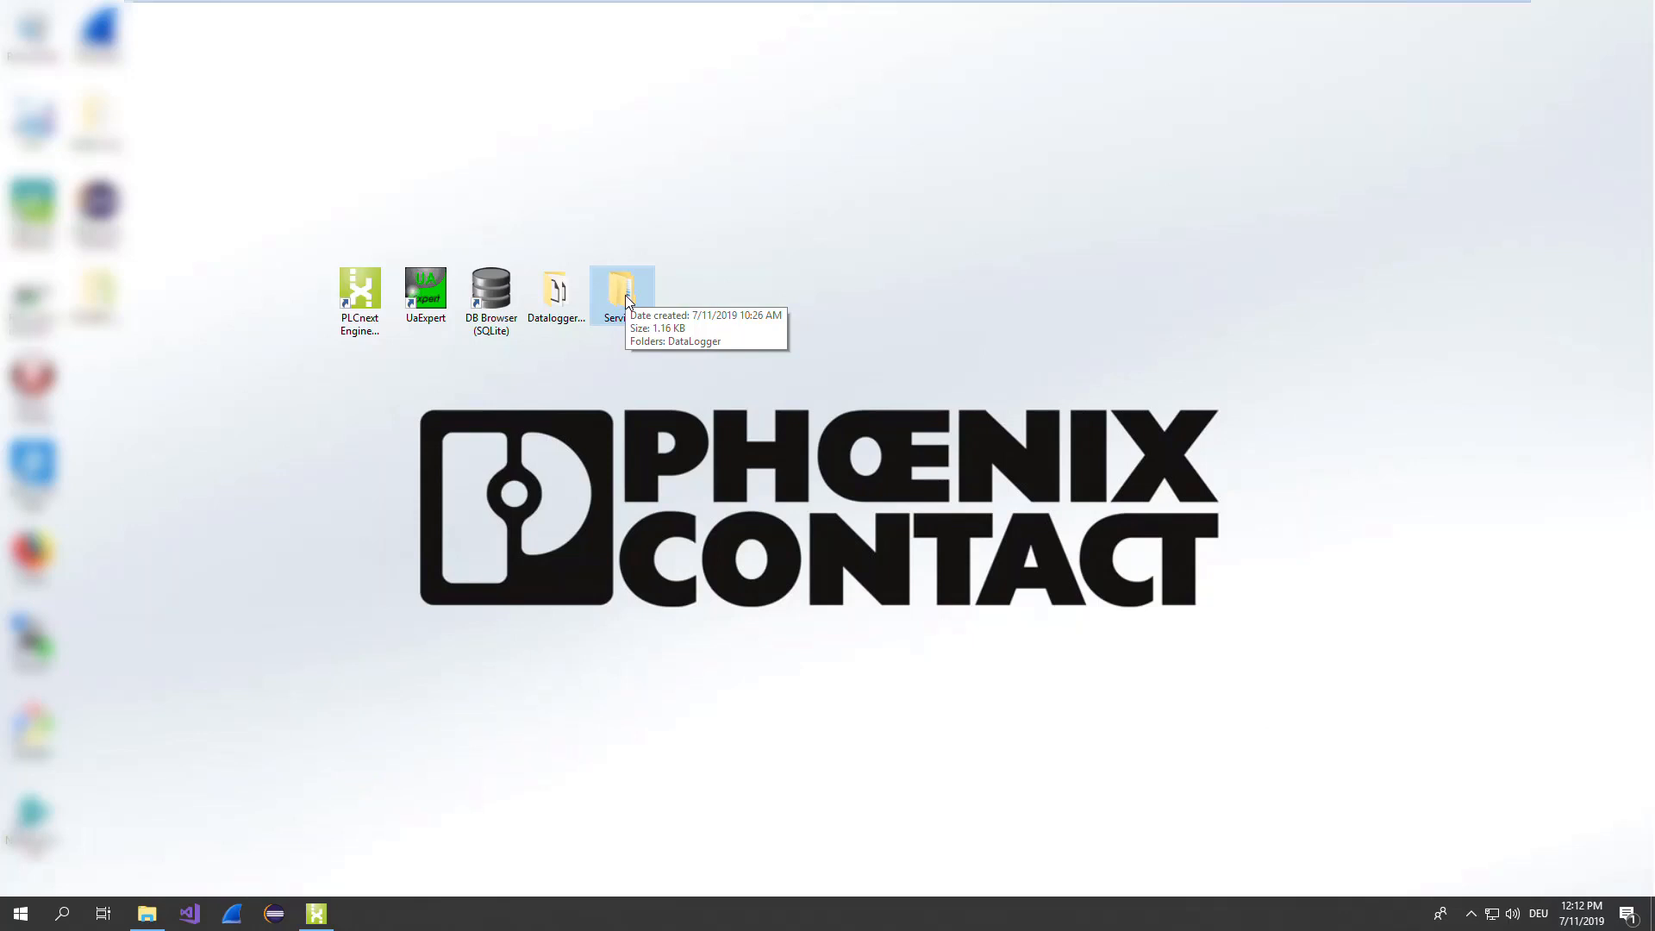
pyautogui.moveTo(626, 298)
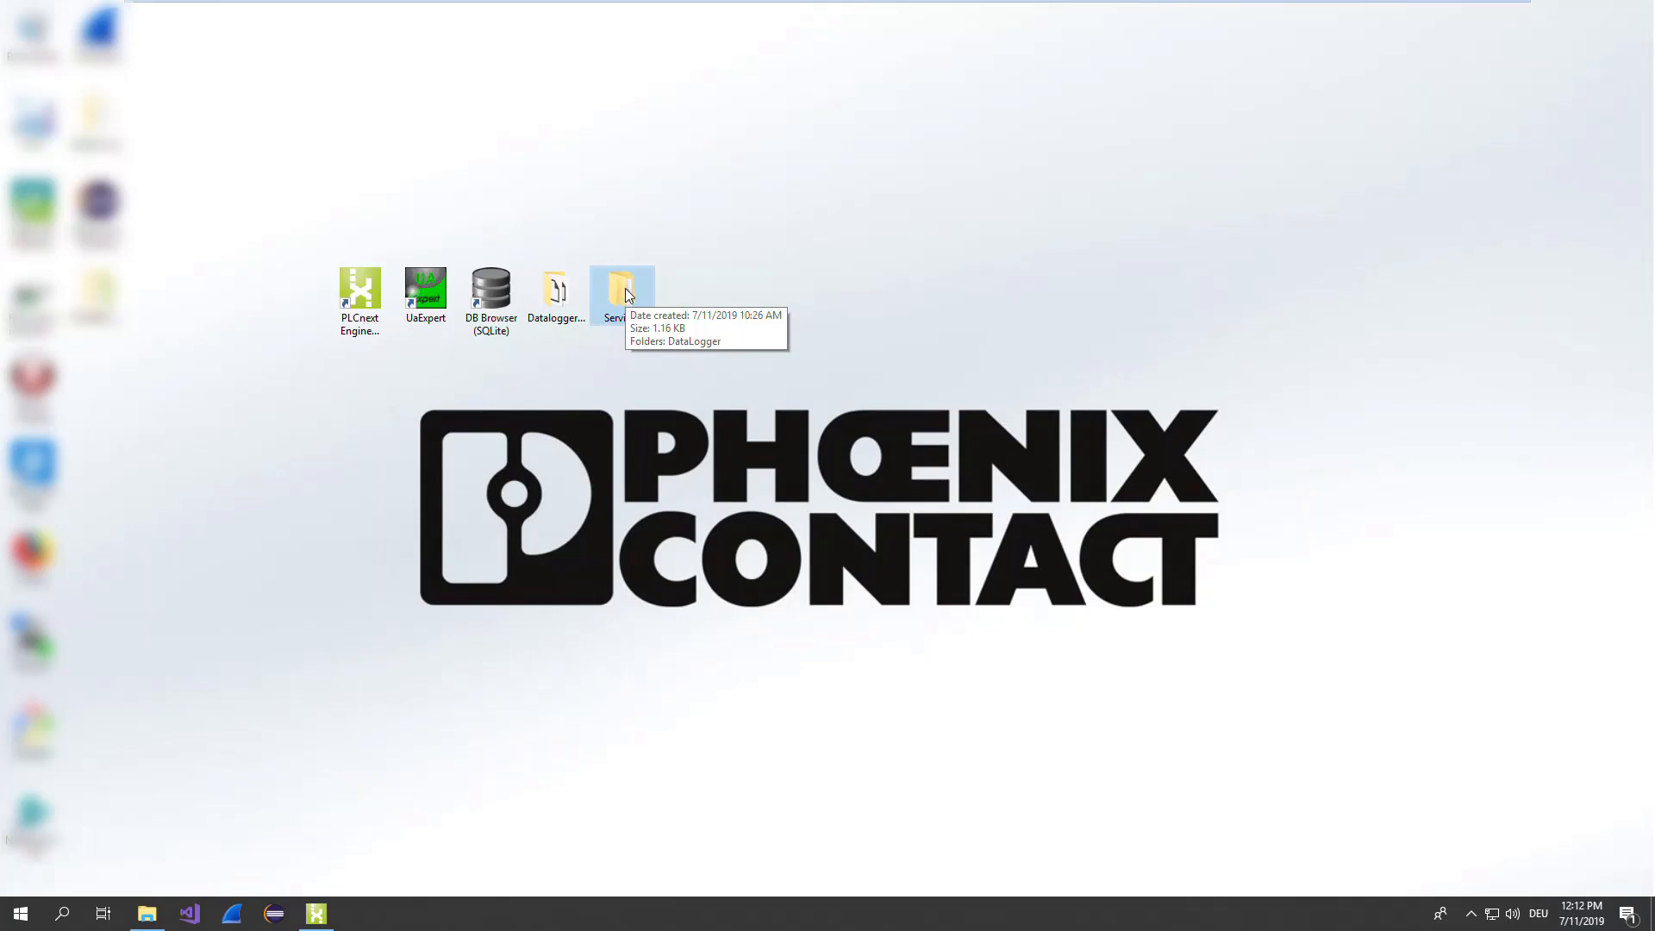
# - Browse into Services > DataLogger from the desktop and select data-logger.config
pyautogui.doubleClick(623, 290)
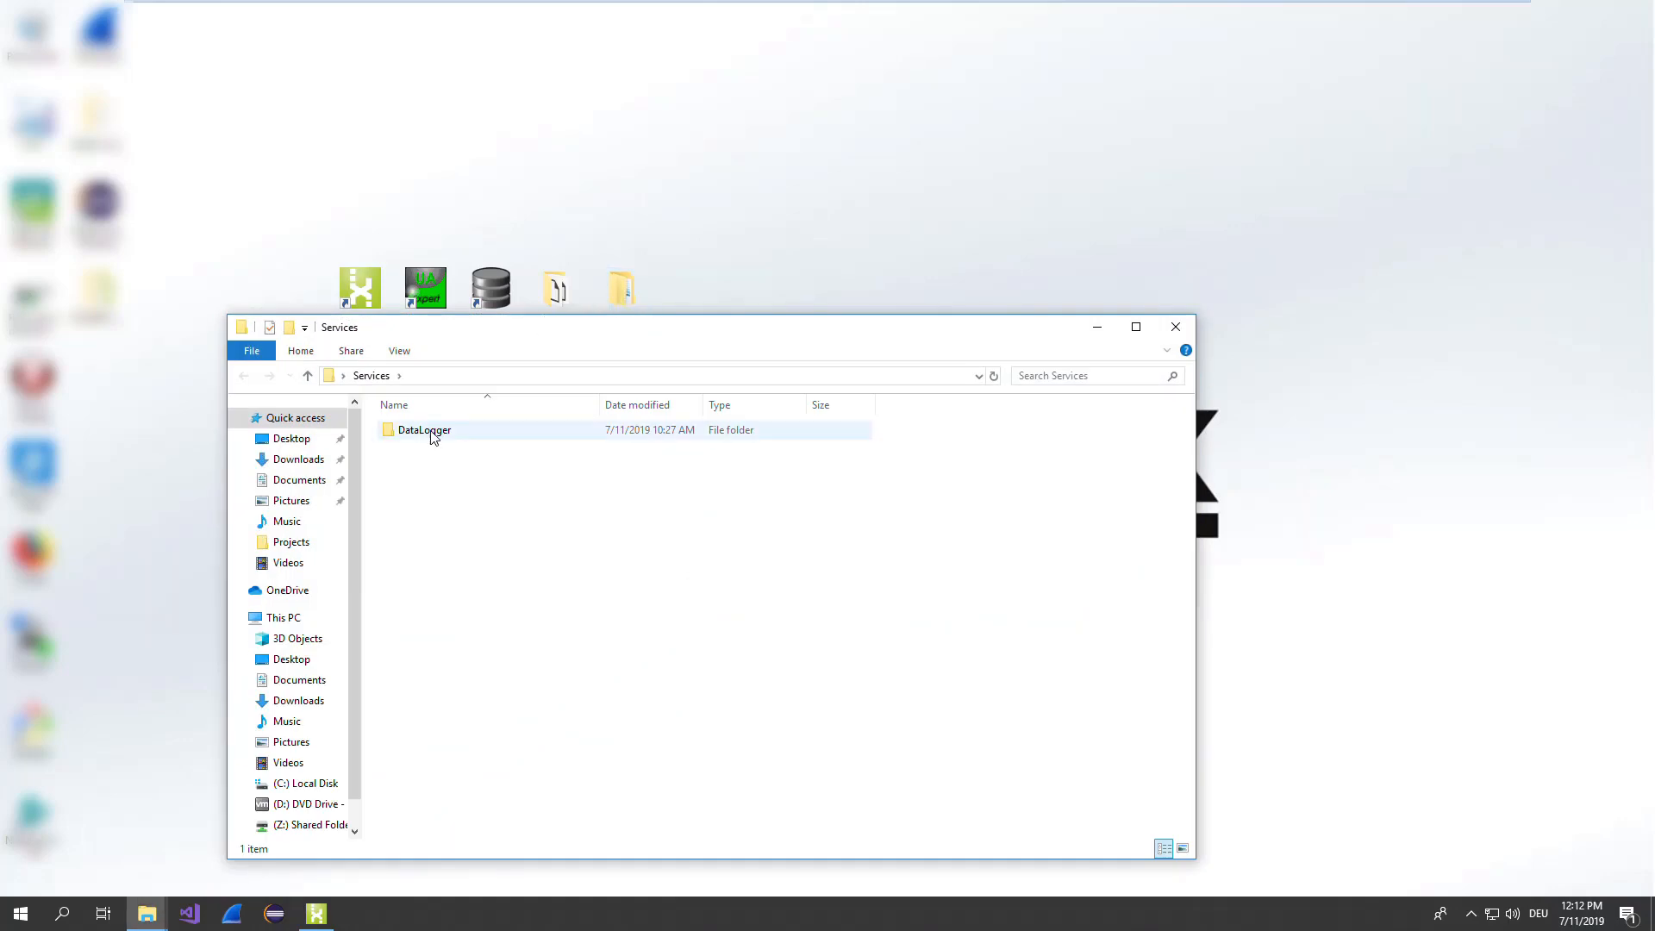
pyautogui.doubleClick(424, 429)
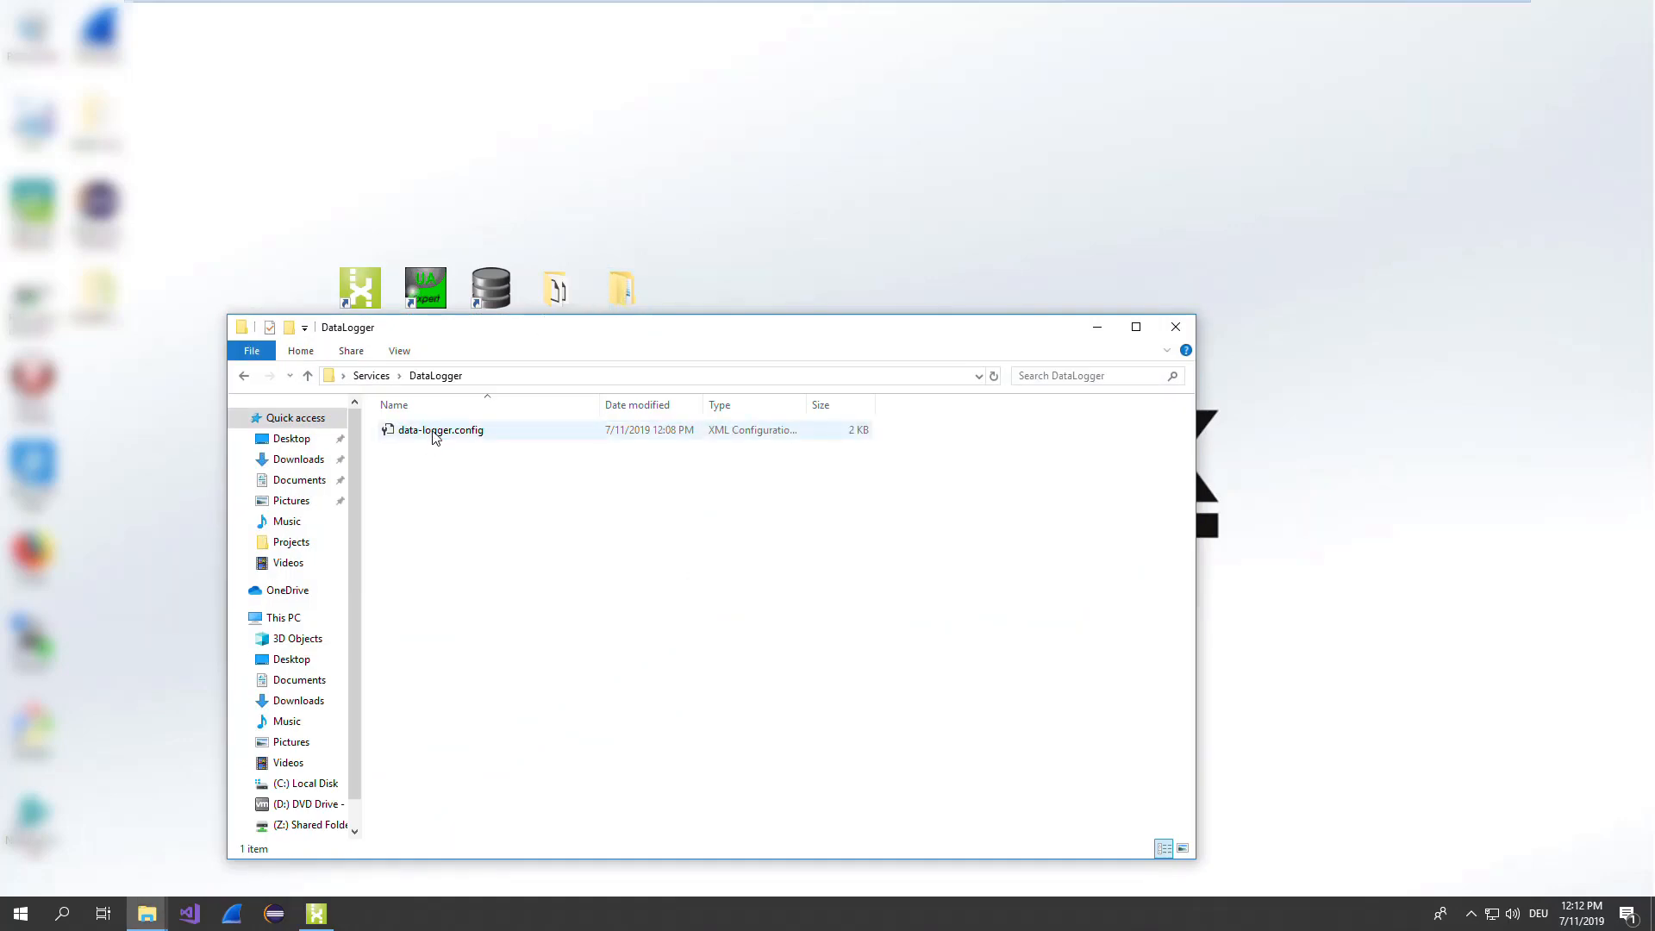
pyautogui.click(440, 429)
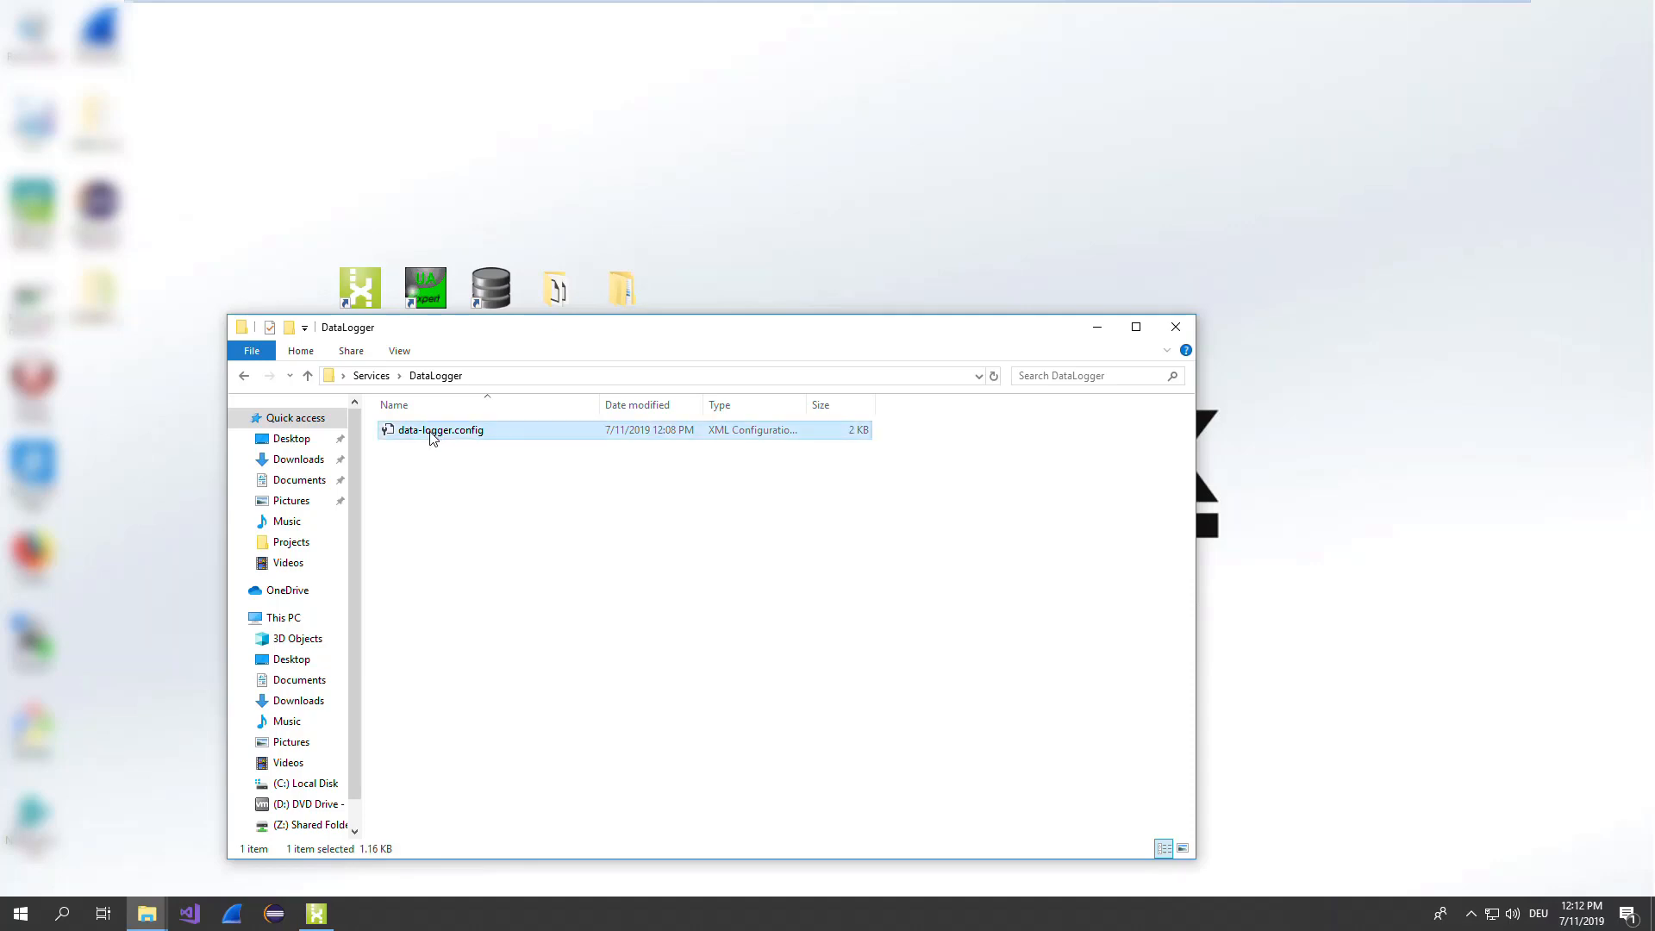
pyautogui.moveTo(440, 432)
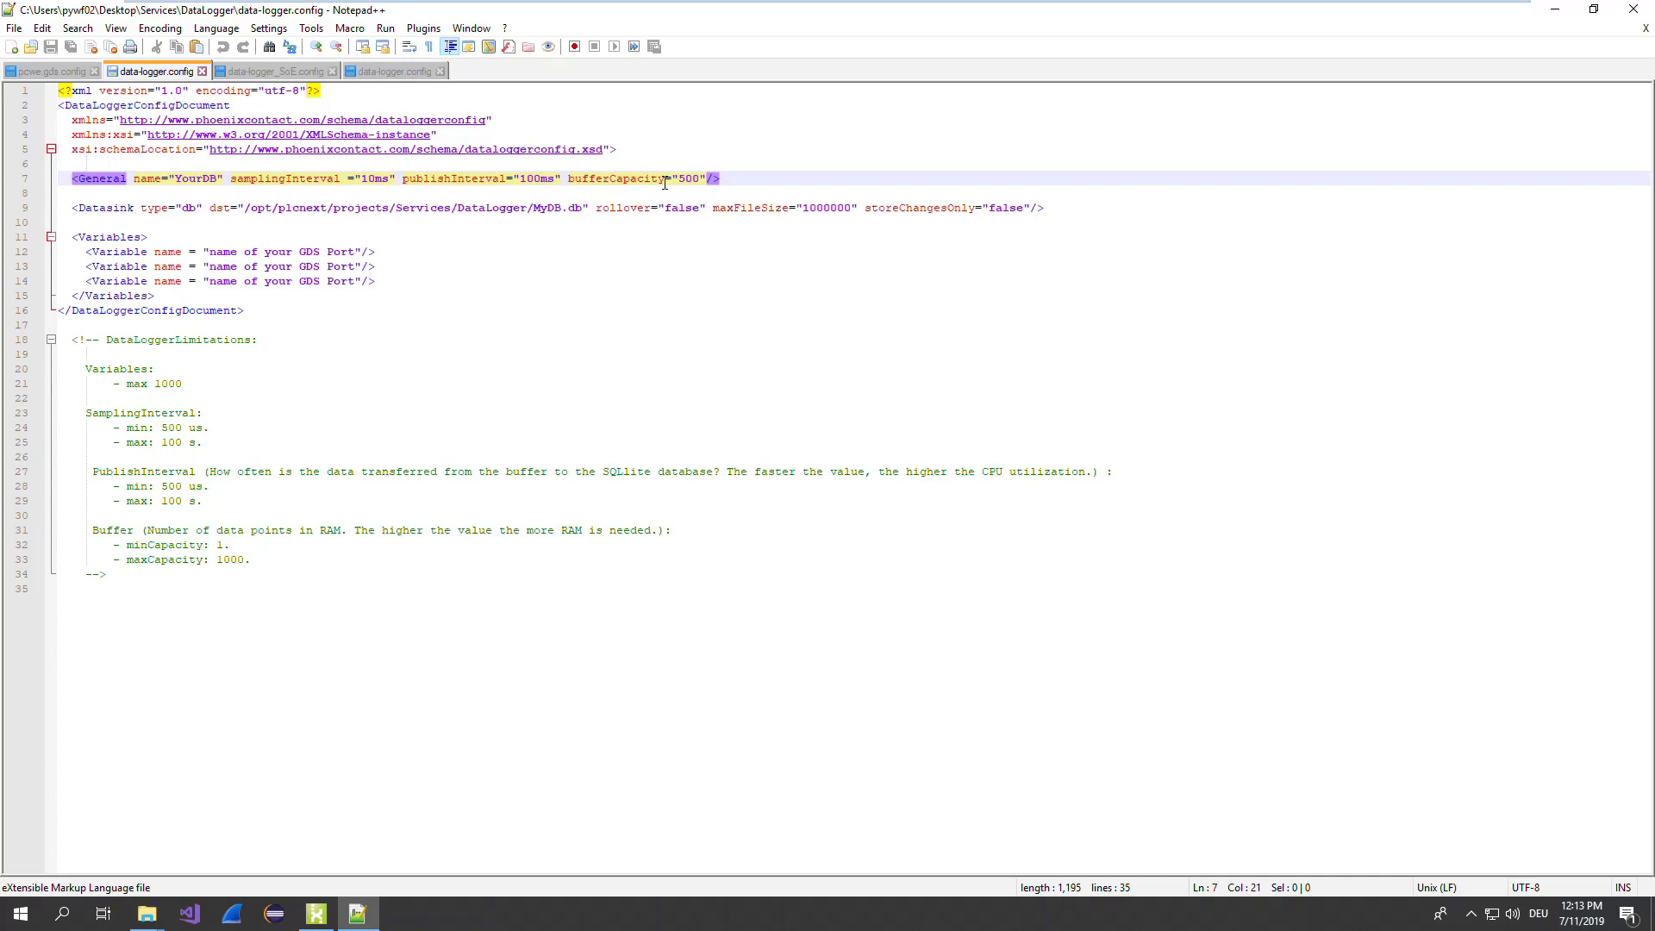
# - Read data-logger.config's General, Datasink and Variables entries in Notepad++
pyautogui.click(665, 178)
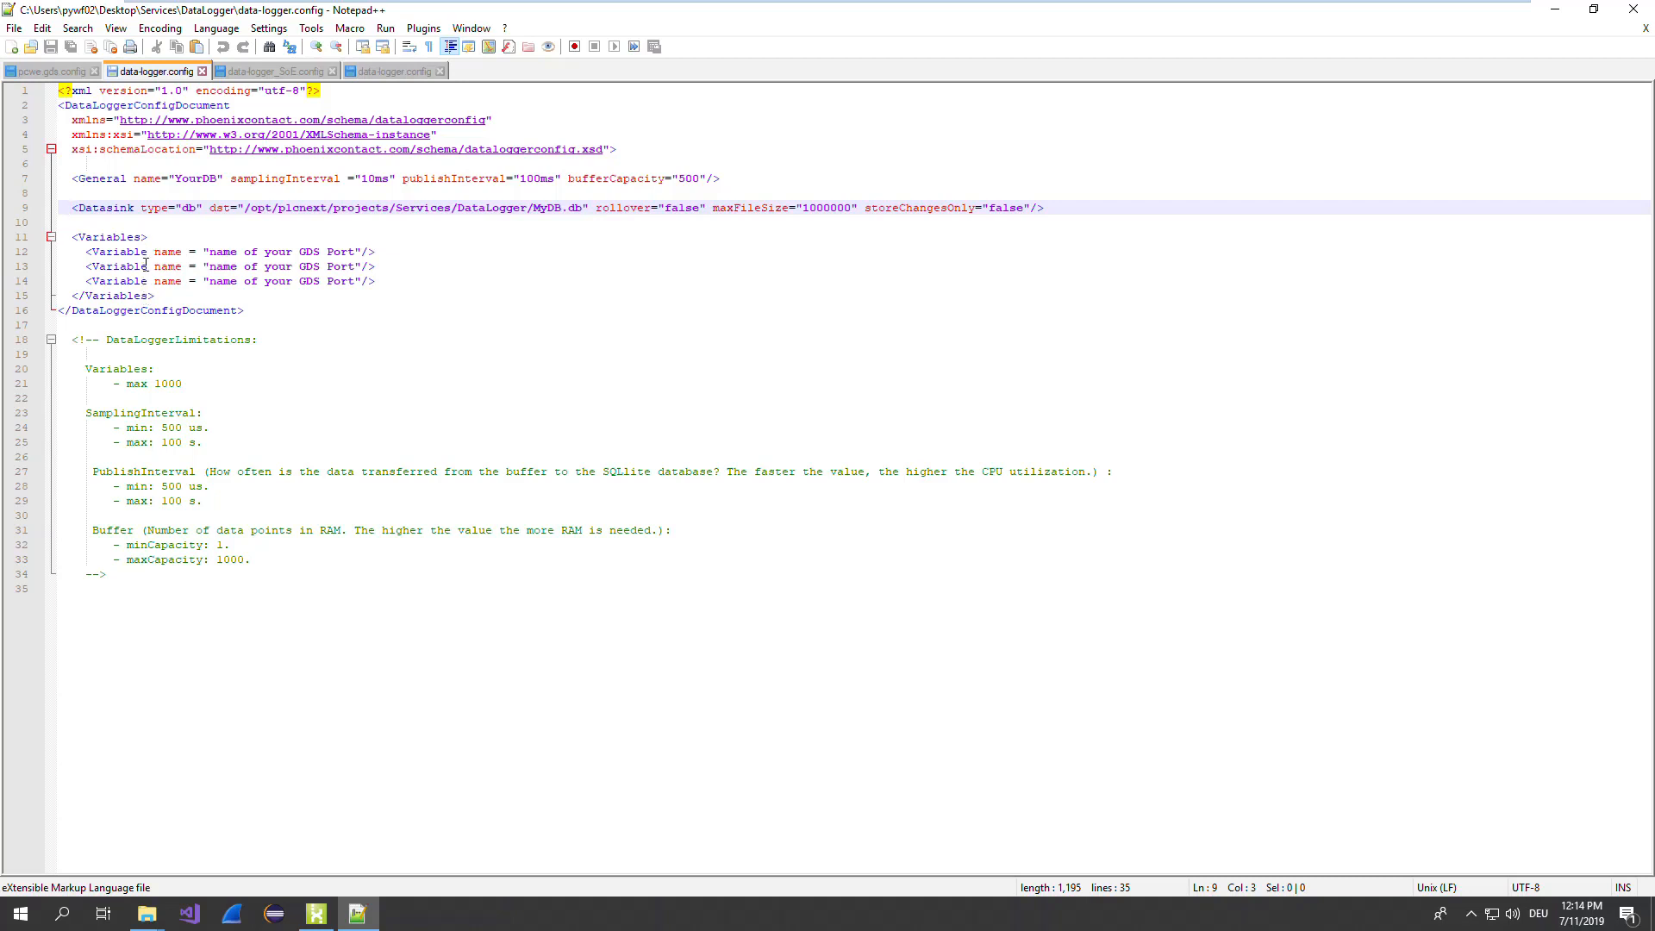
pyautogui.moveTo(147, 236)
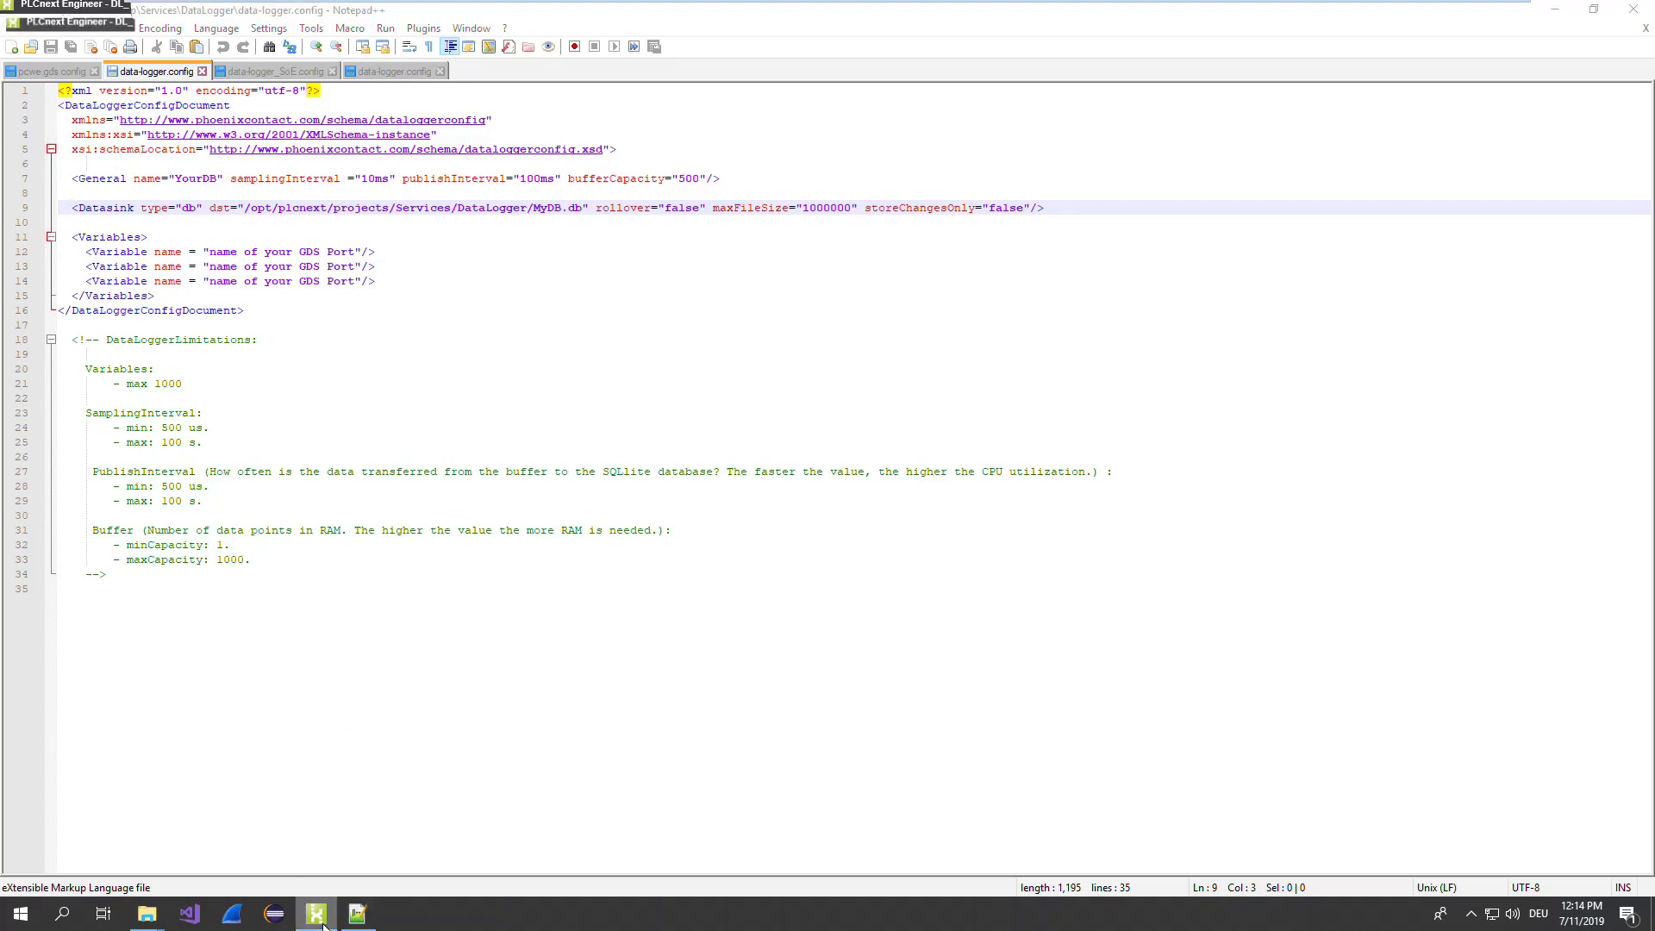
# - Check the GDS port names on PLCnext Engineer's Port List
pyautogui.click(315, 914)
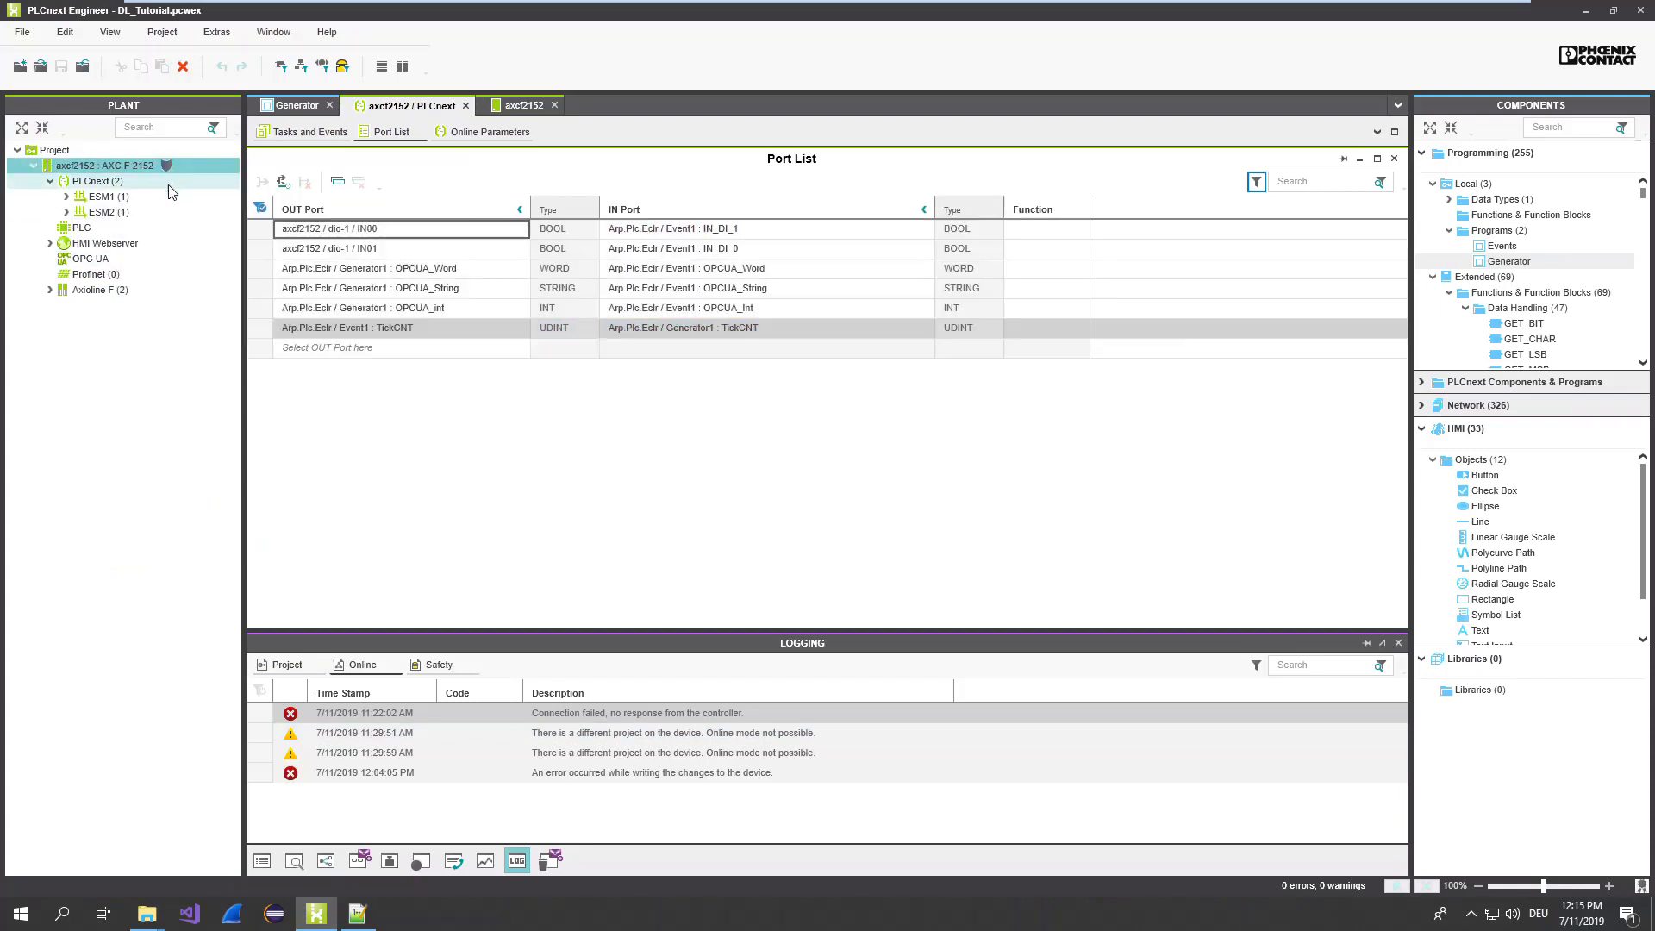
pyautogui.click(369, 267)
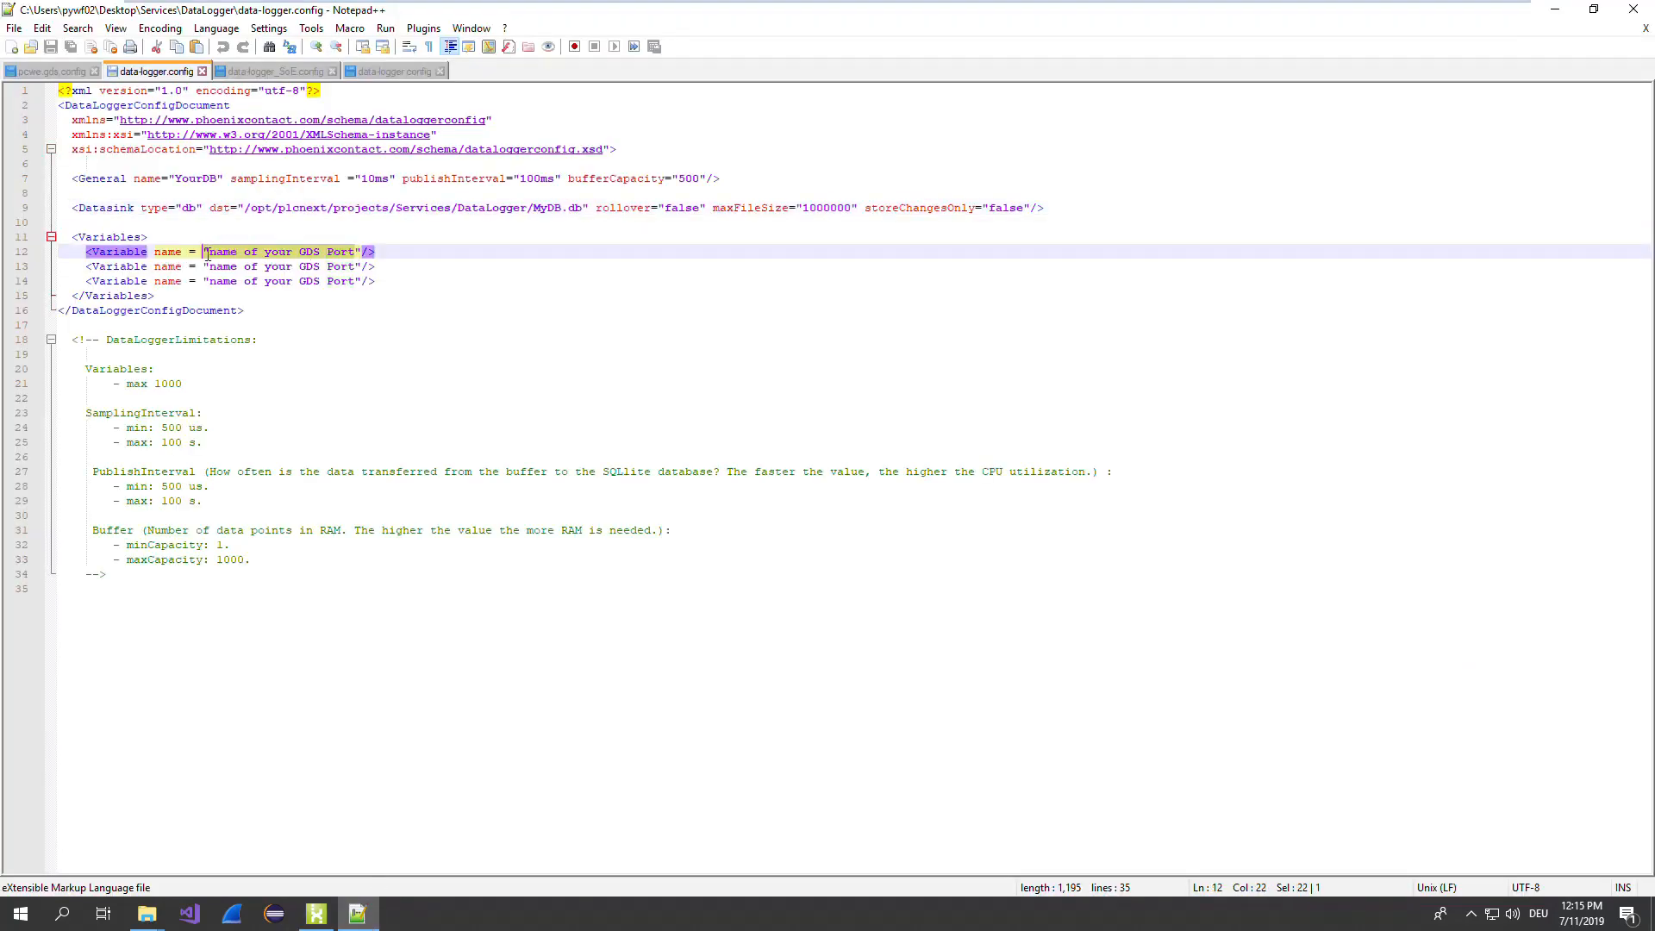
# - Enter Arp.Plc.Eclr/Generator1.OPCUA_Word, _String and _Int as variables and edit the General name
pyautogui.write('Arp.Plc.Eclr / Generator1 : OPCUA_Word')
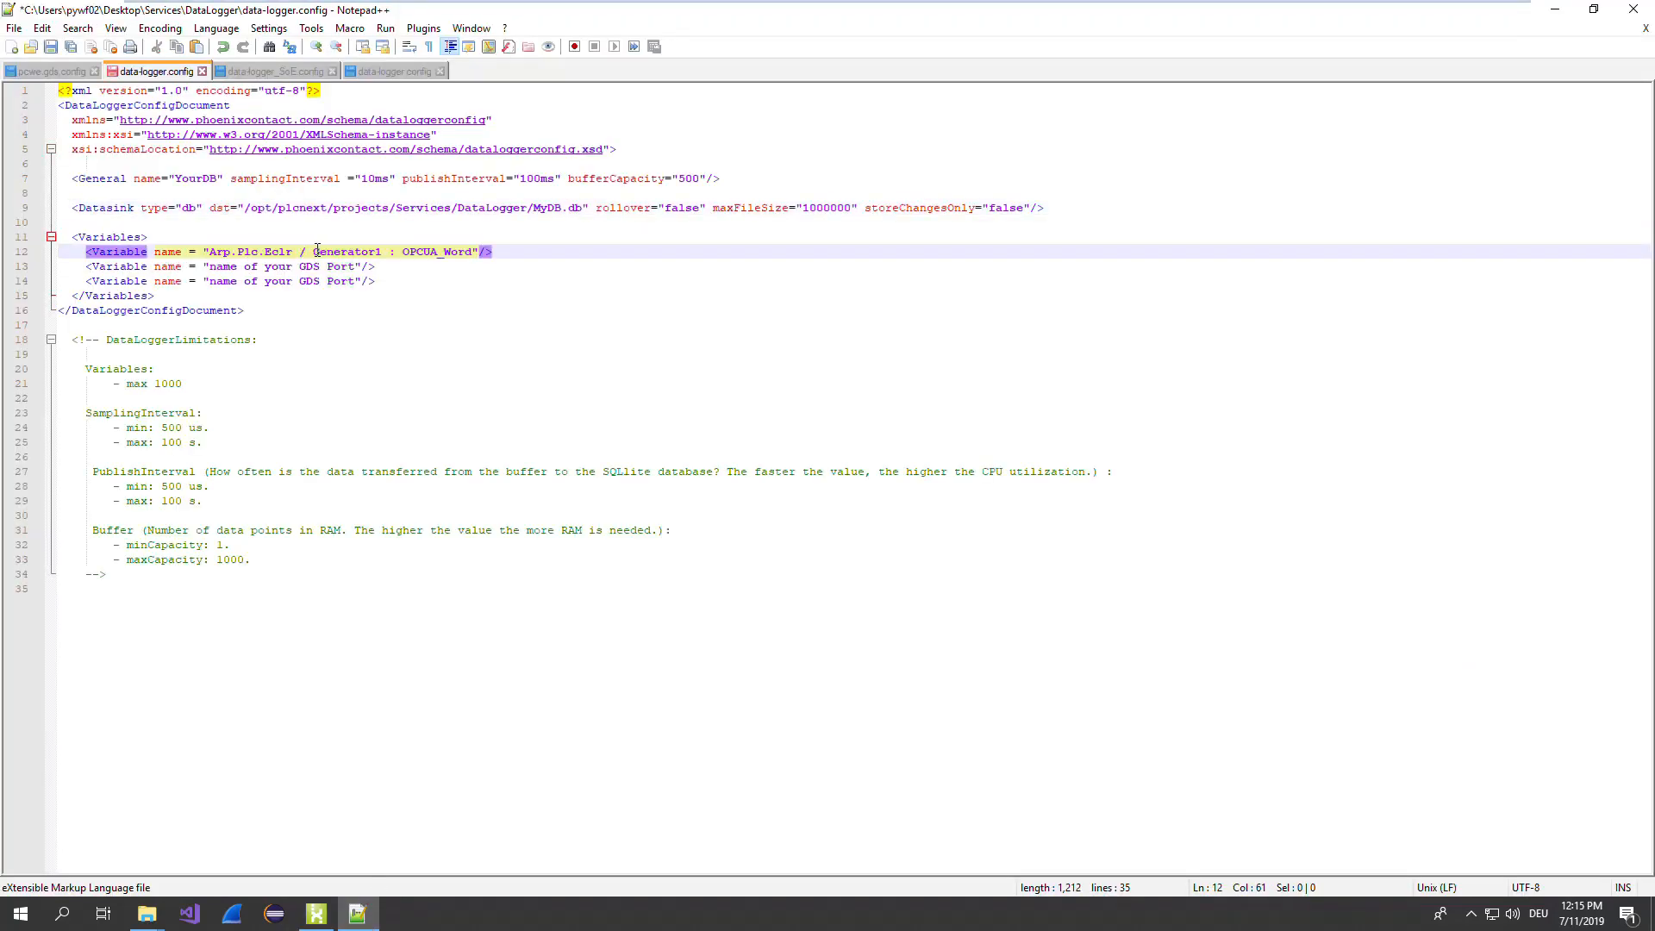
pyautogui.press('Backspace')
pyautogui.write('Arp.Plc.Eclr/Generator1.OPCUA_In')
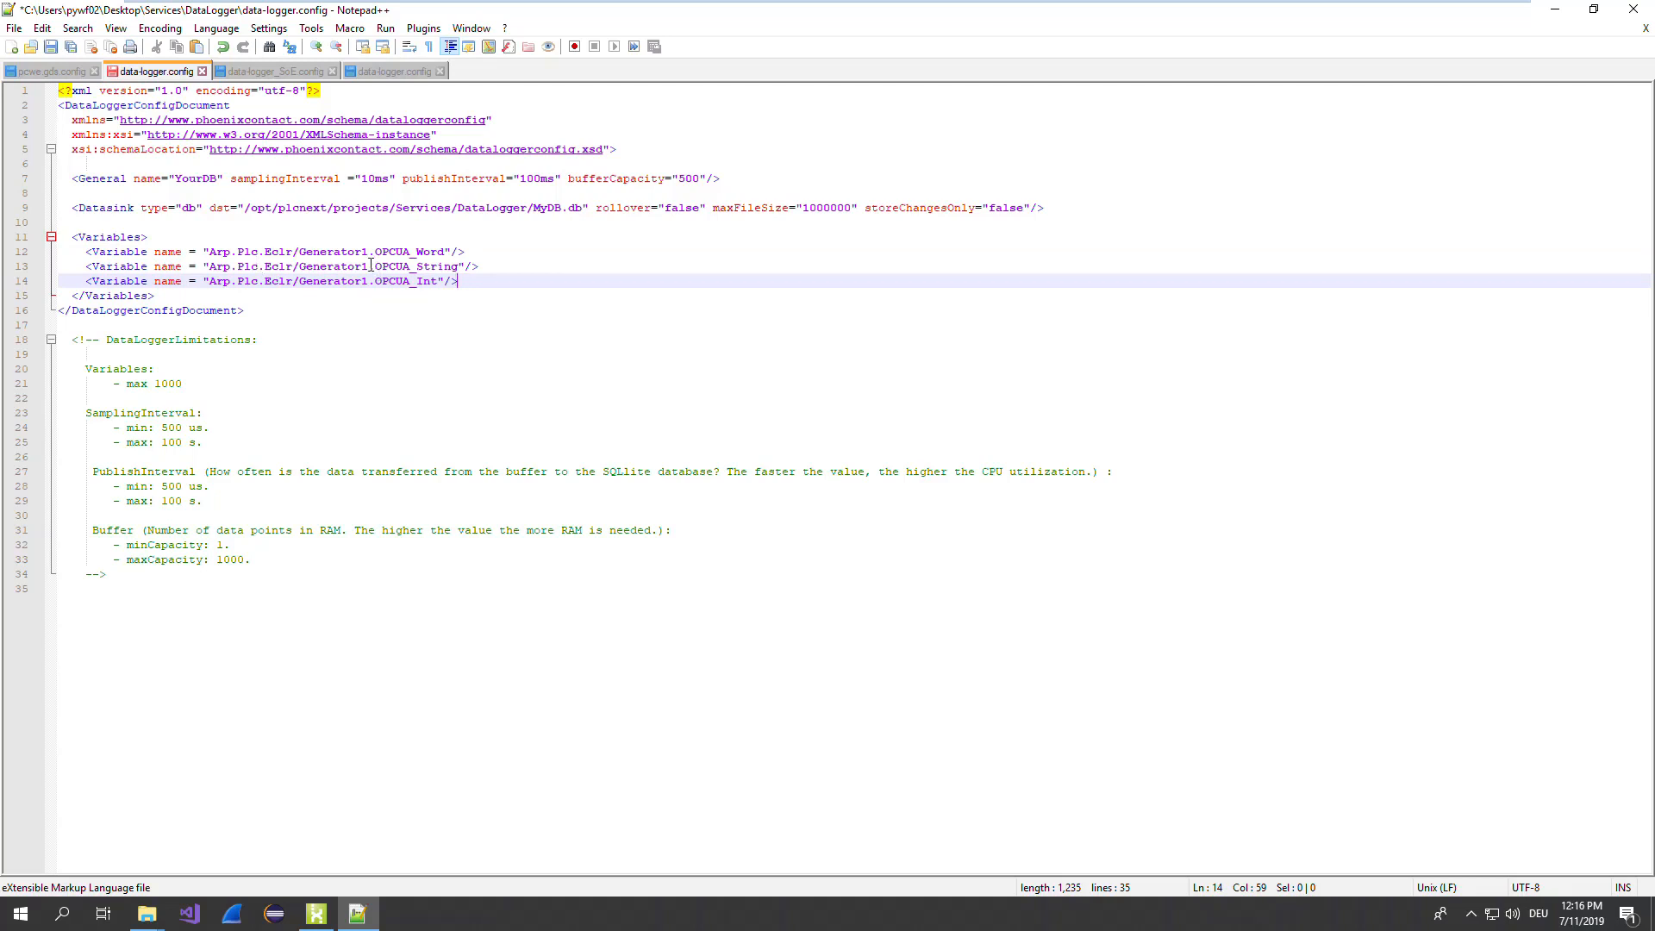
pyautogui.moveTo(200, 219)
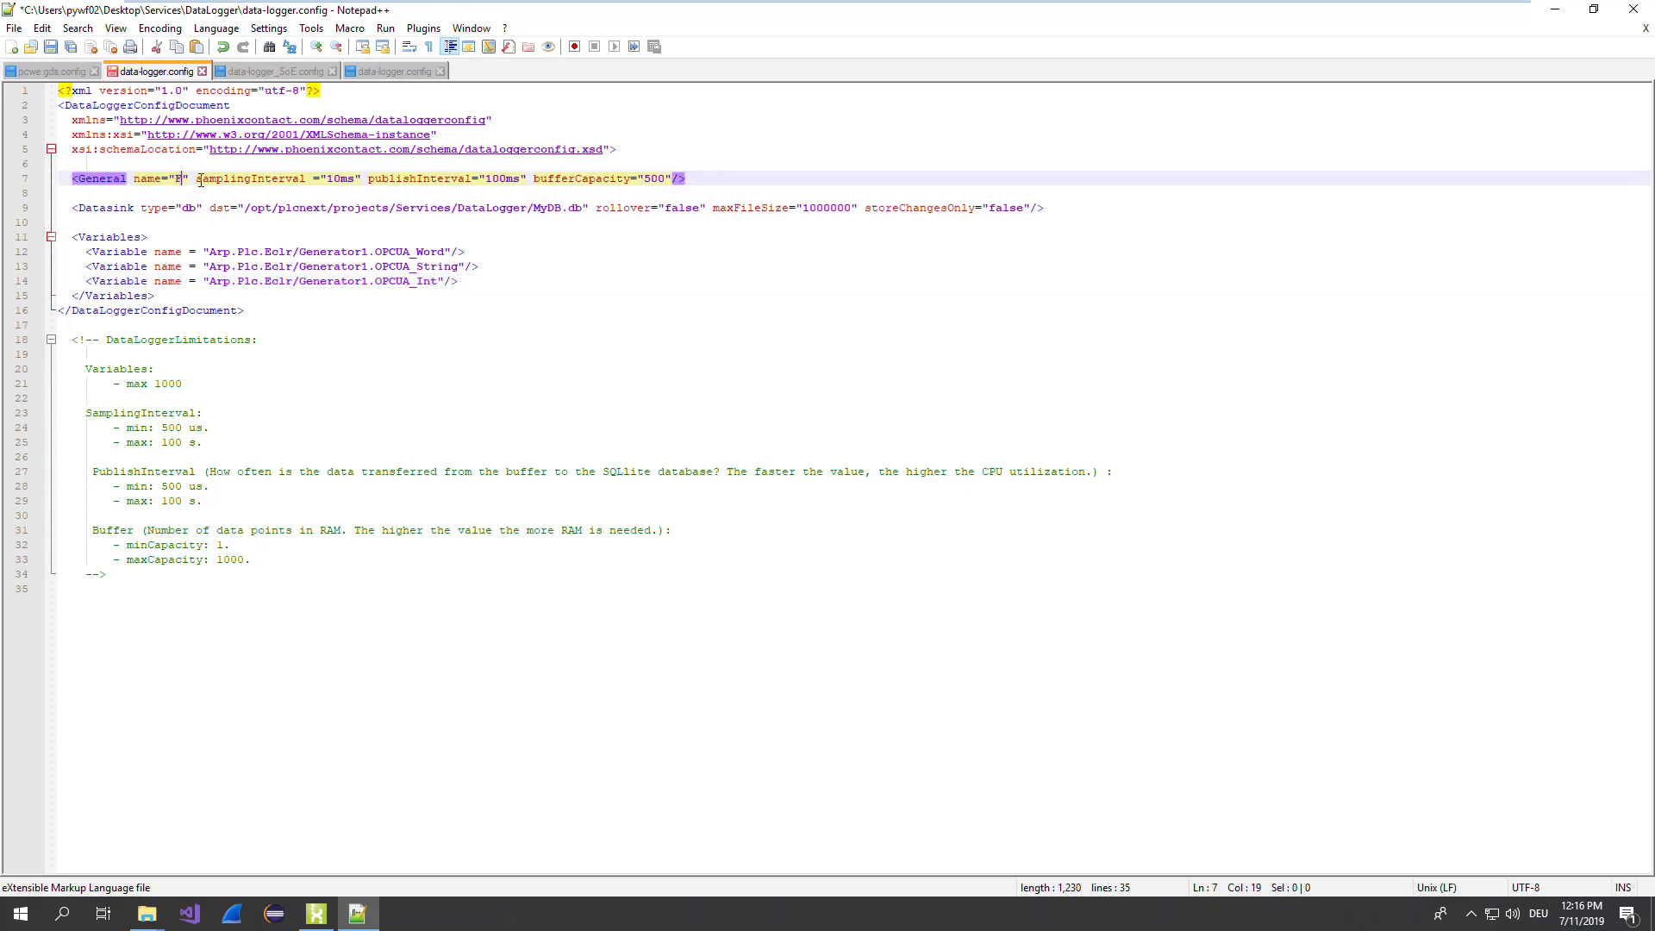
pyautogui.write('ranksD')
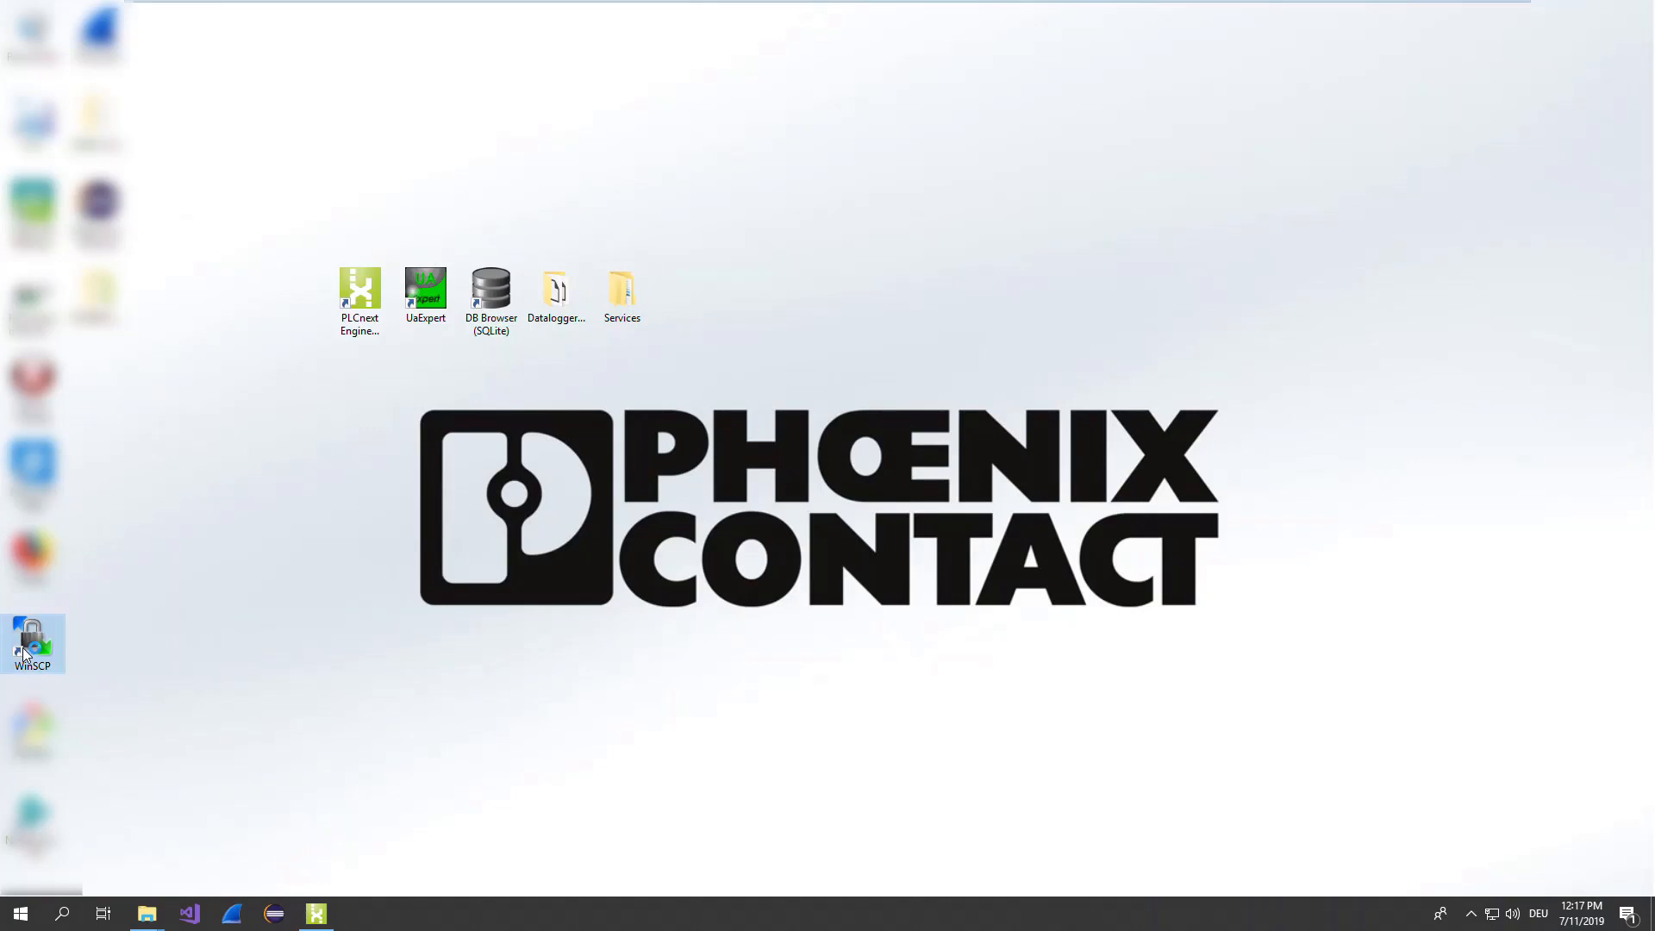
# - Log in to the PLC at 172.18.4.141 as user admin in WinSCP
pyautogui.doubleClick(33, 641)
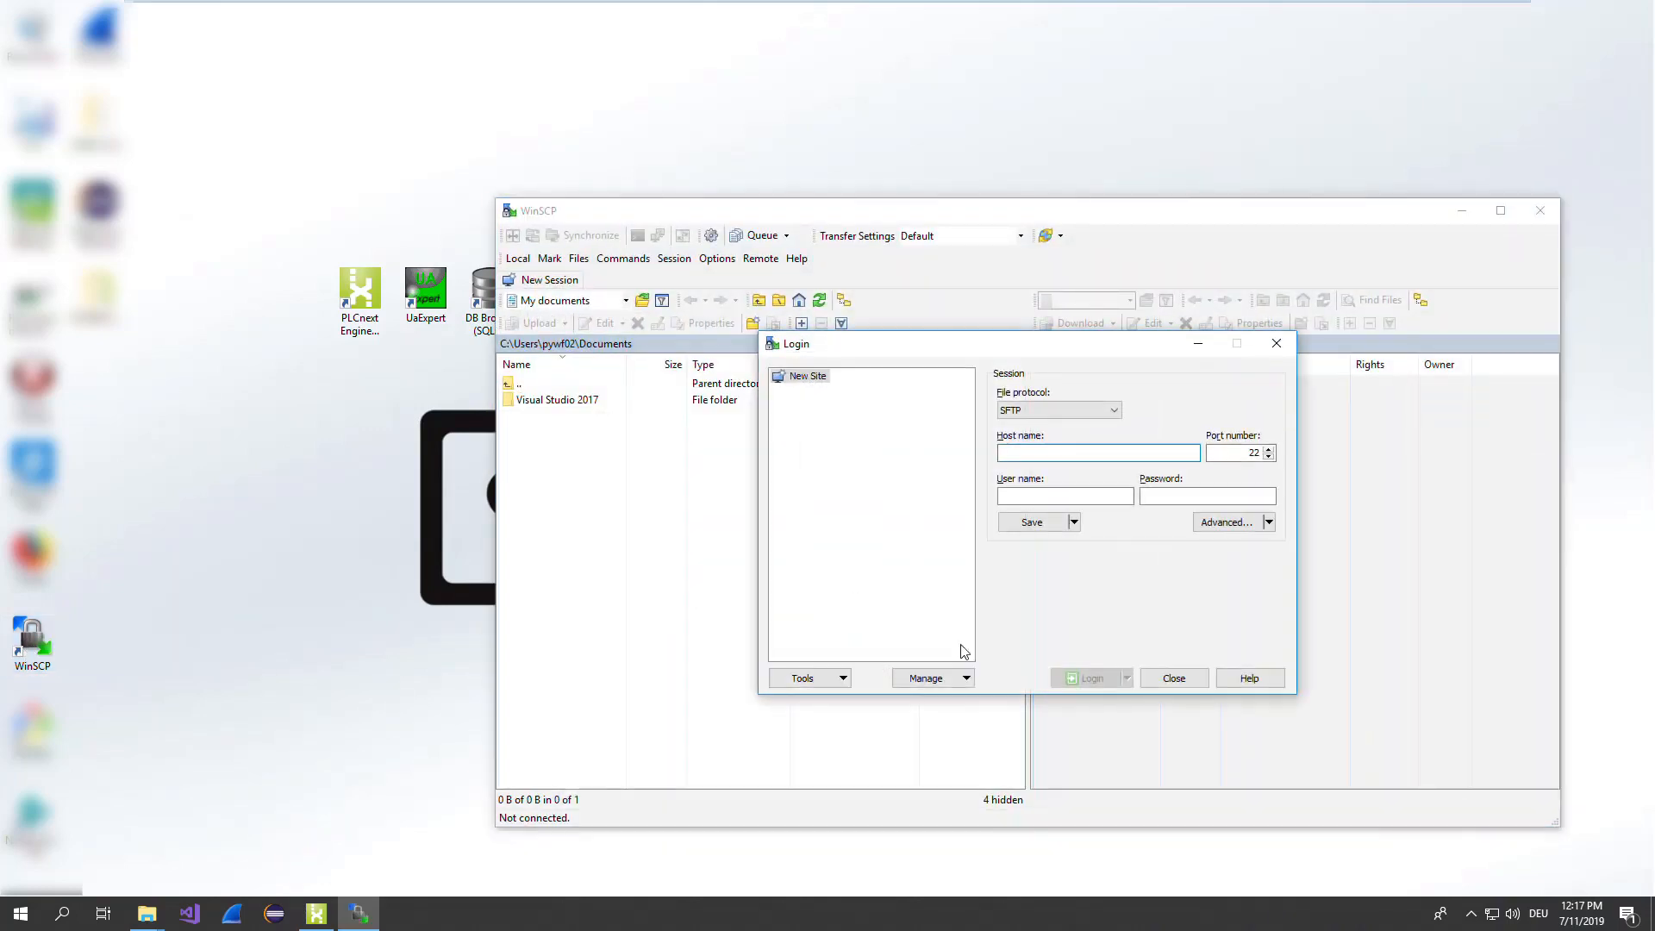
pyautogui.write('172.18.4.141')
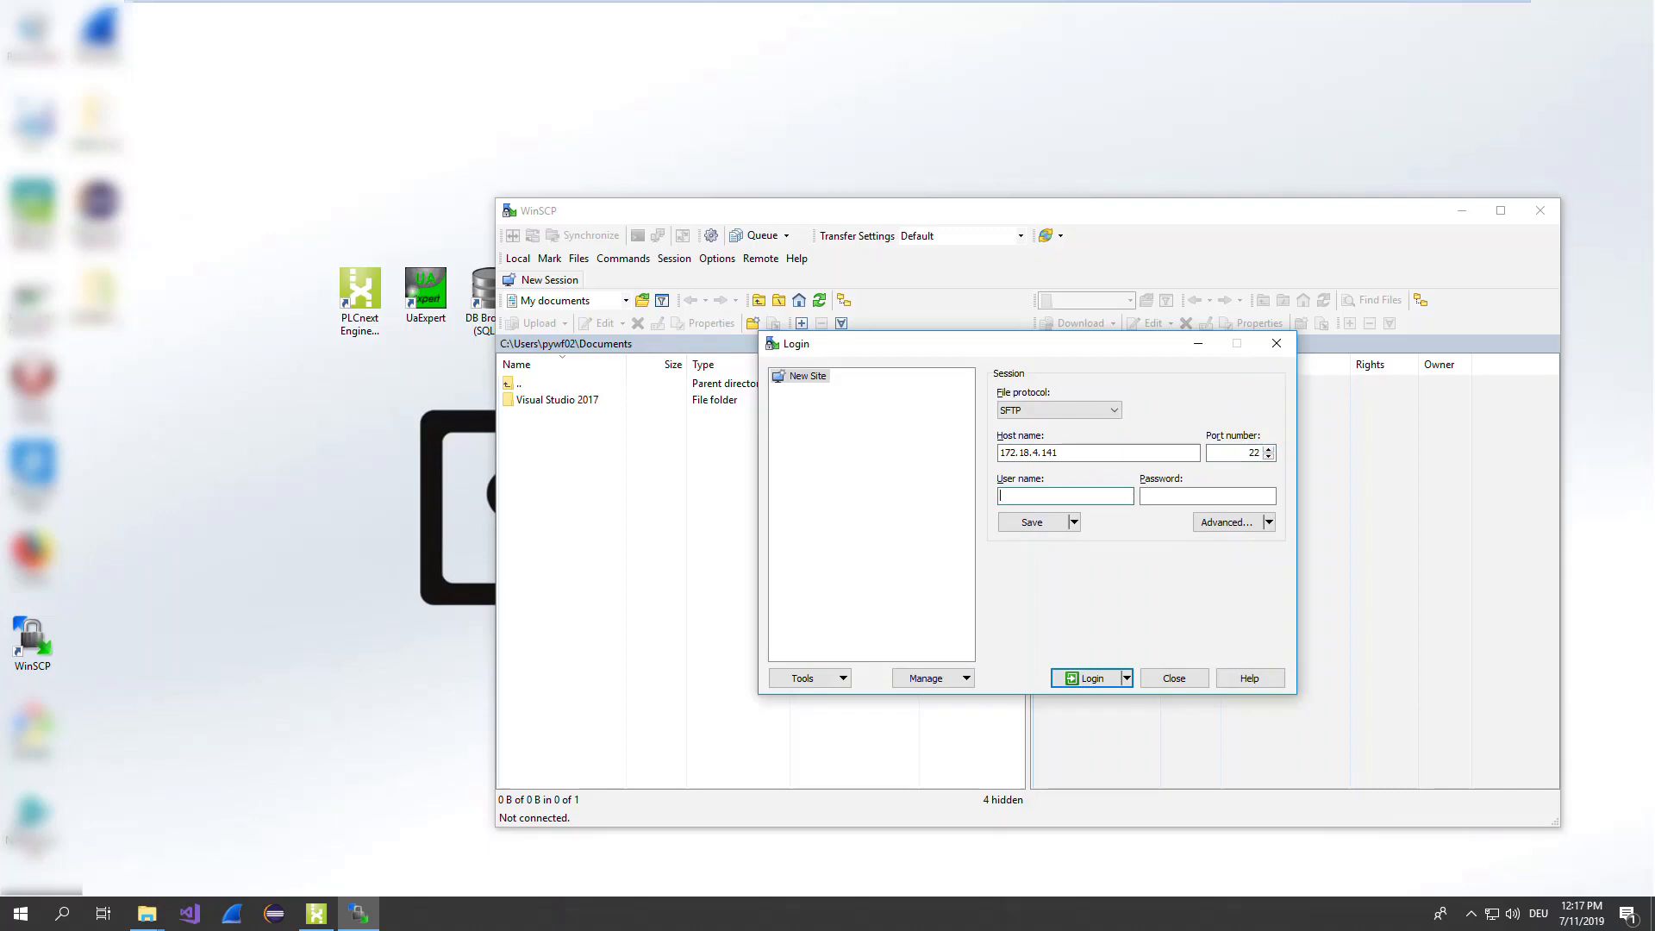
pyautogui.write('admin')
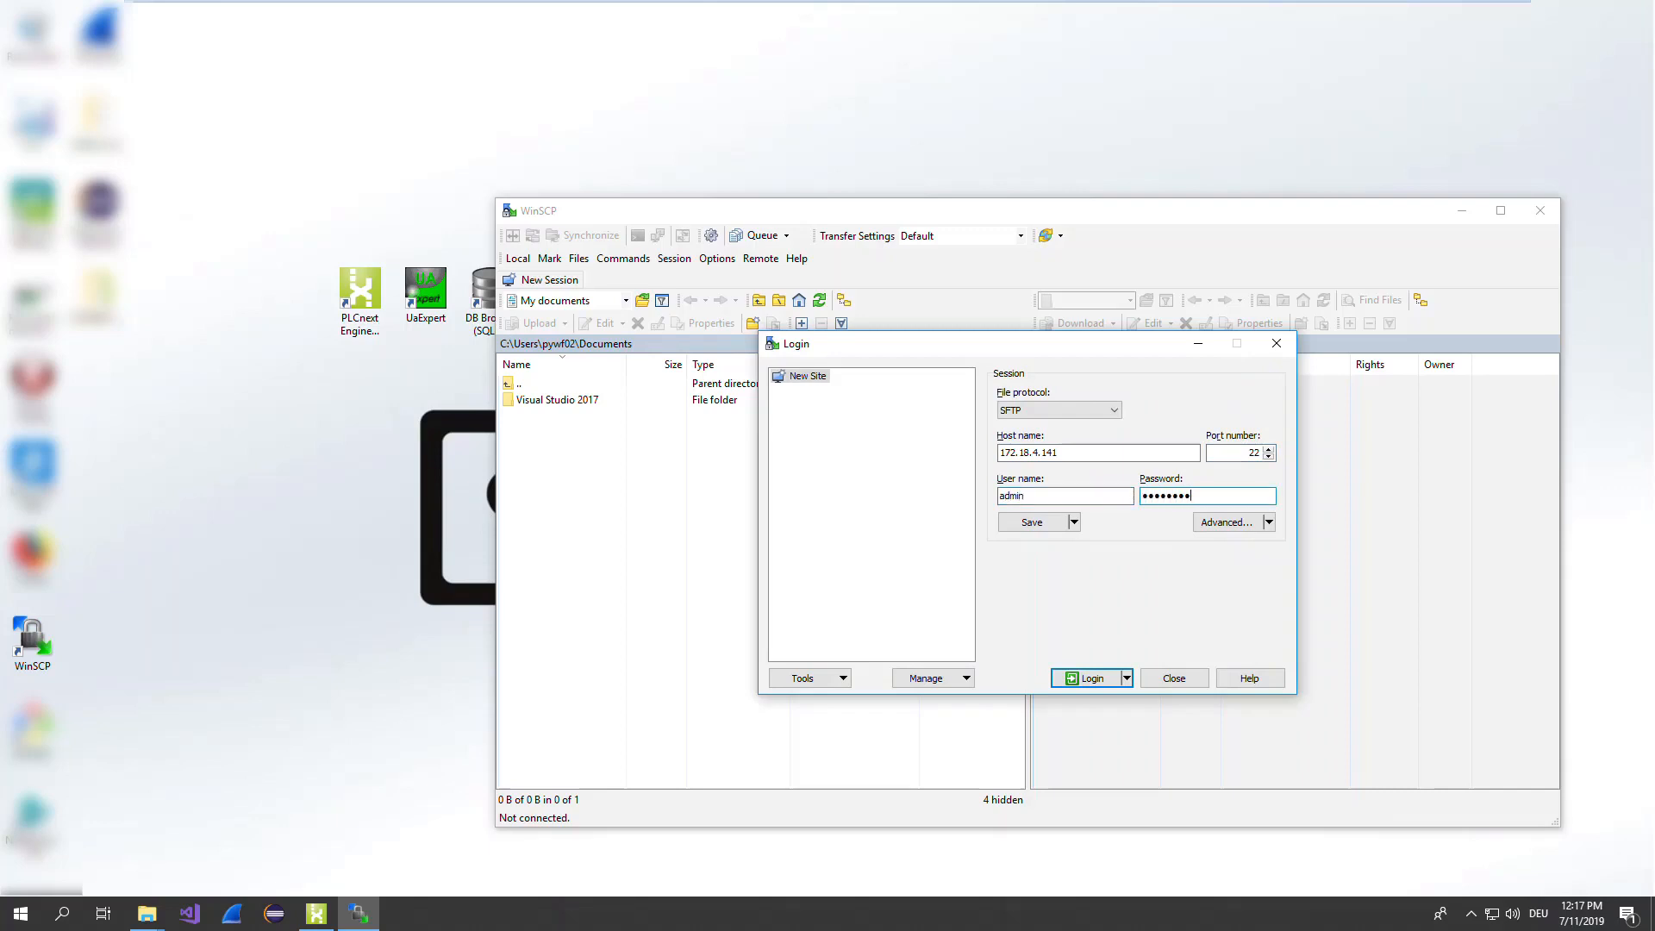
pyautogui.click(1090, 678)
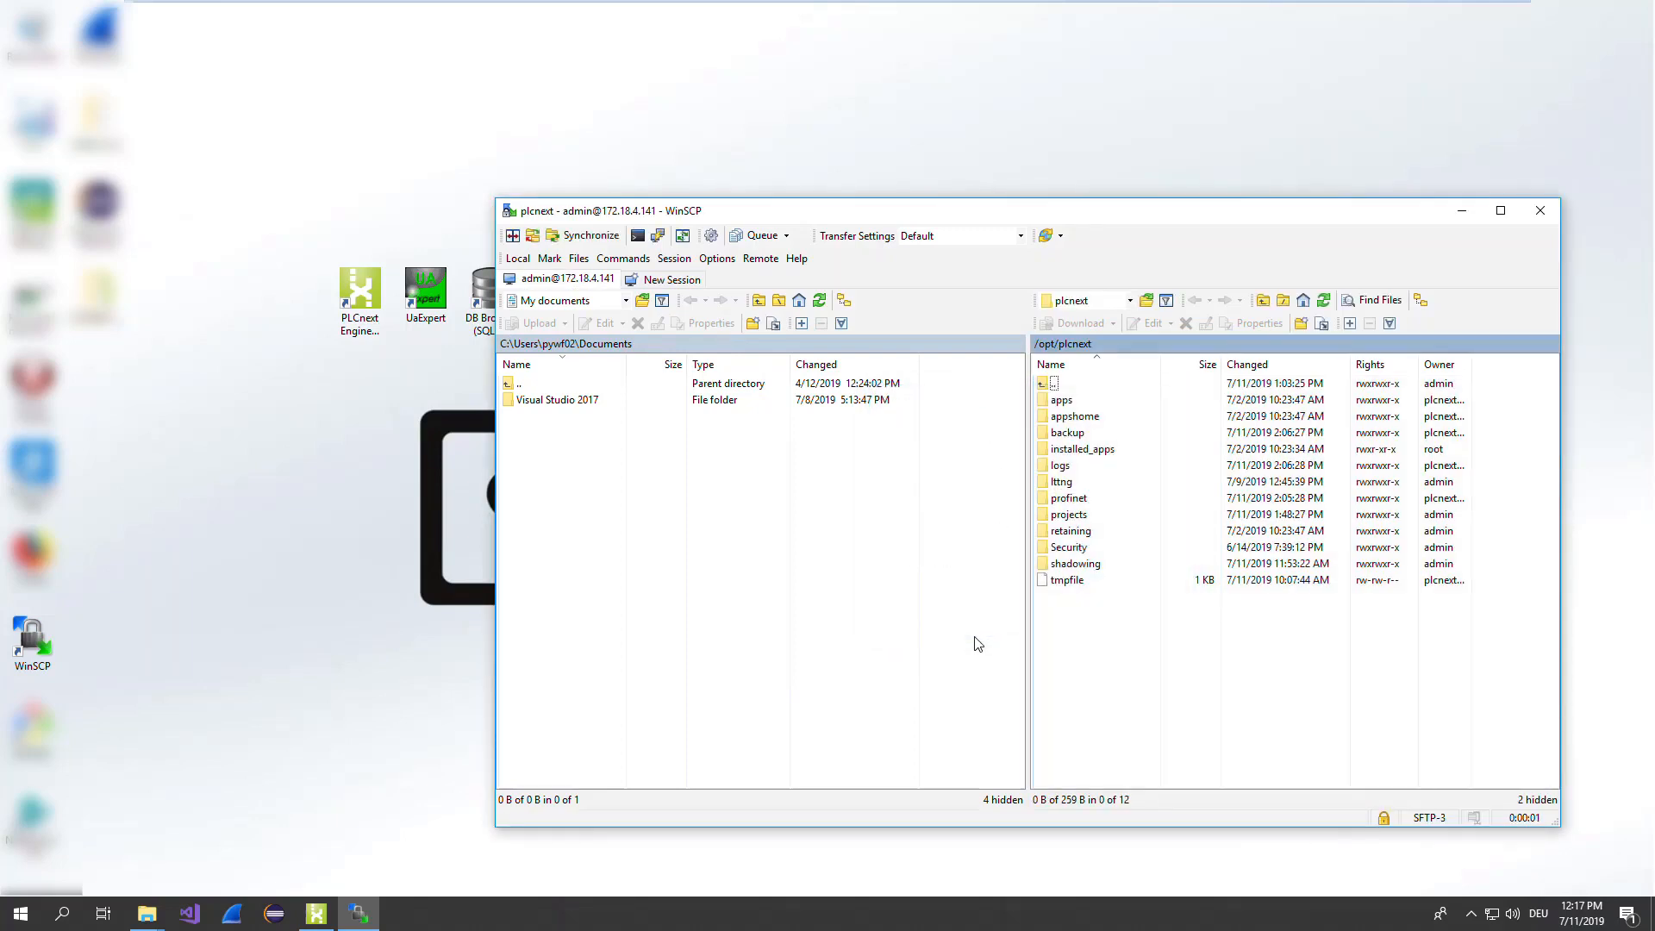
# - Browse into the controller's /opt/plcnext/projects folder
pyautogui.click(1069, 514)
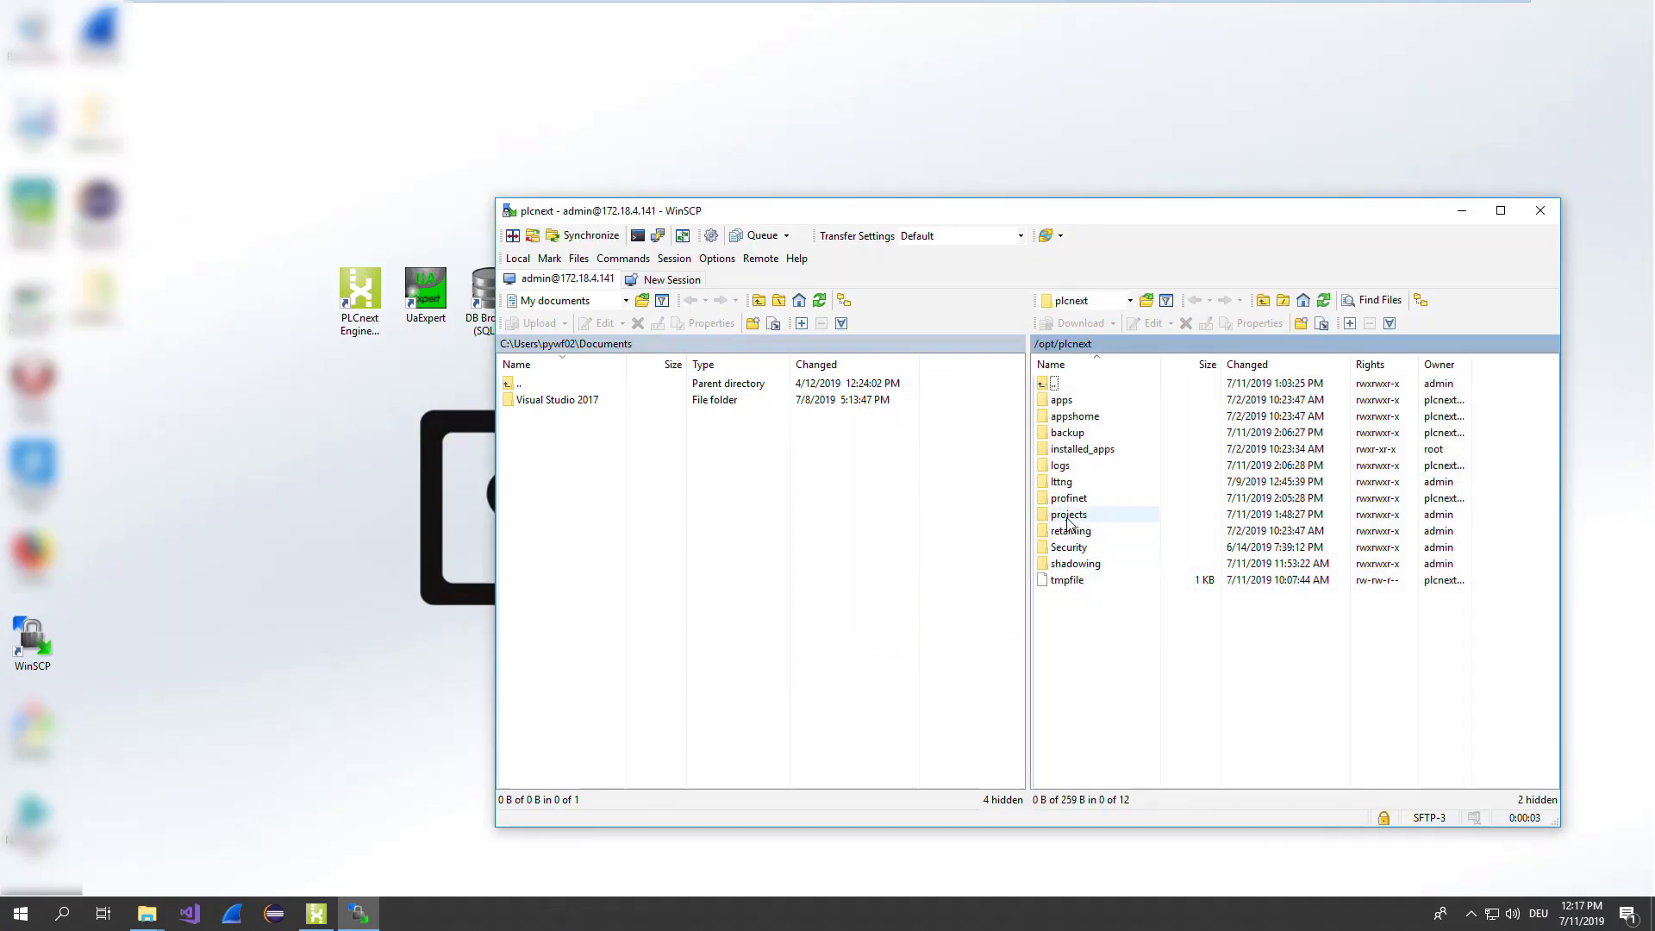
pyautogui.doubleClick(1069, 514)
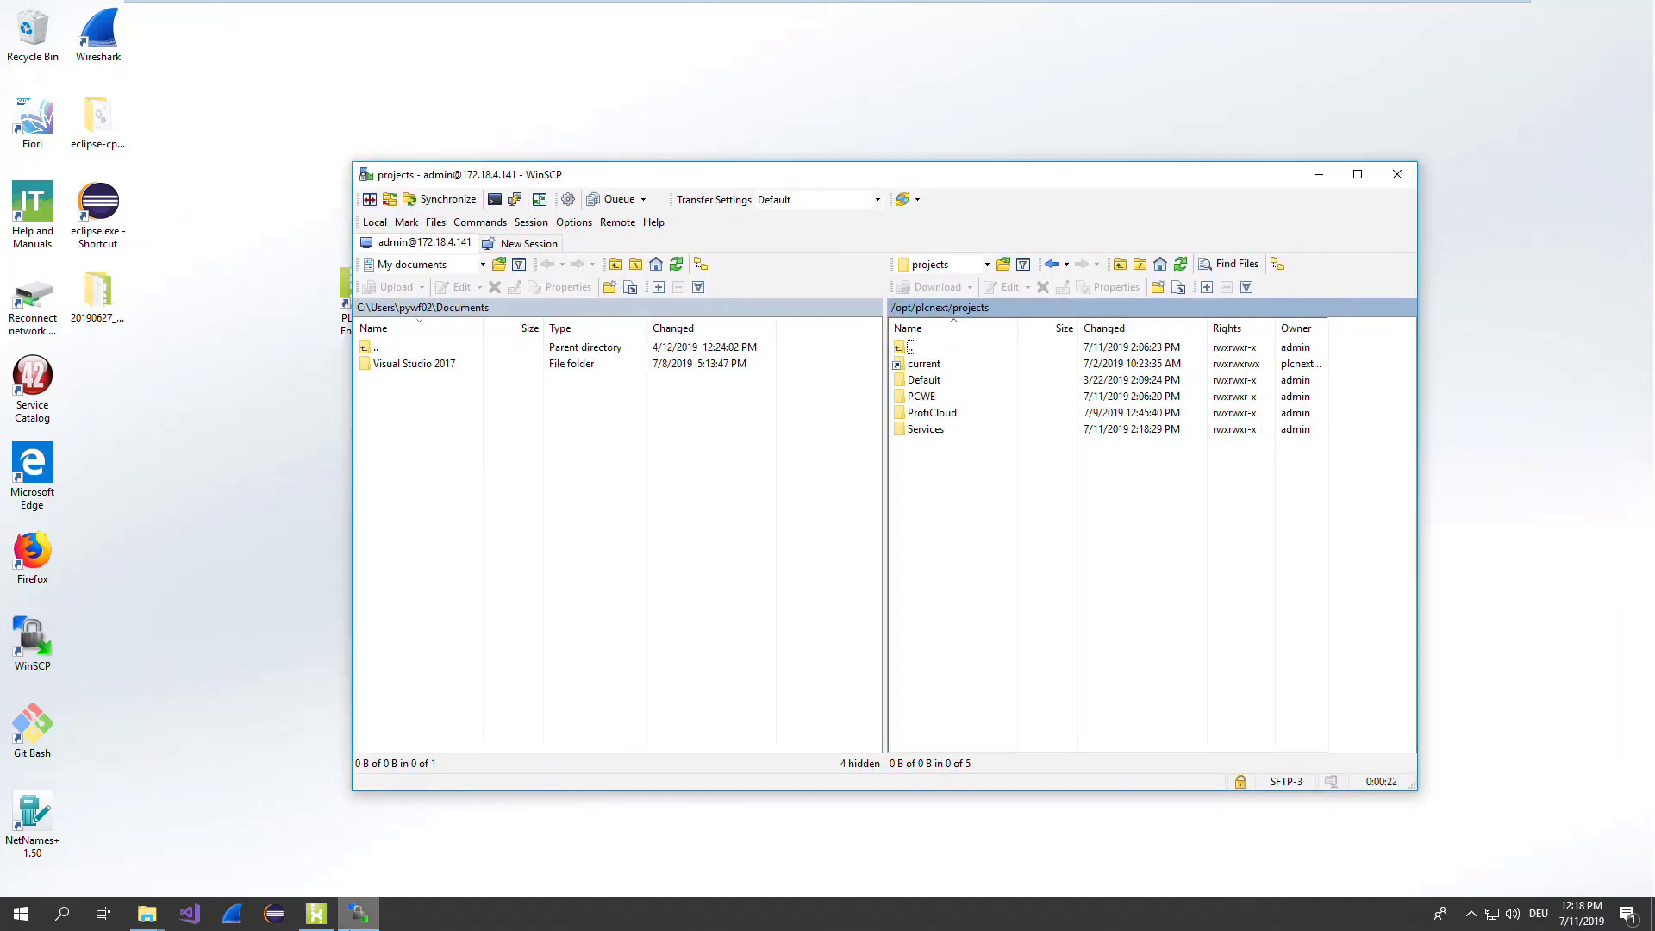
# - Return to PLCnext Engineer and select the axcf2152 controller node in the Plant tree
pyautogui.click(314, 914)
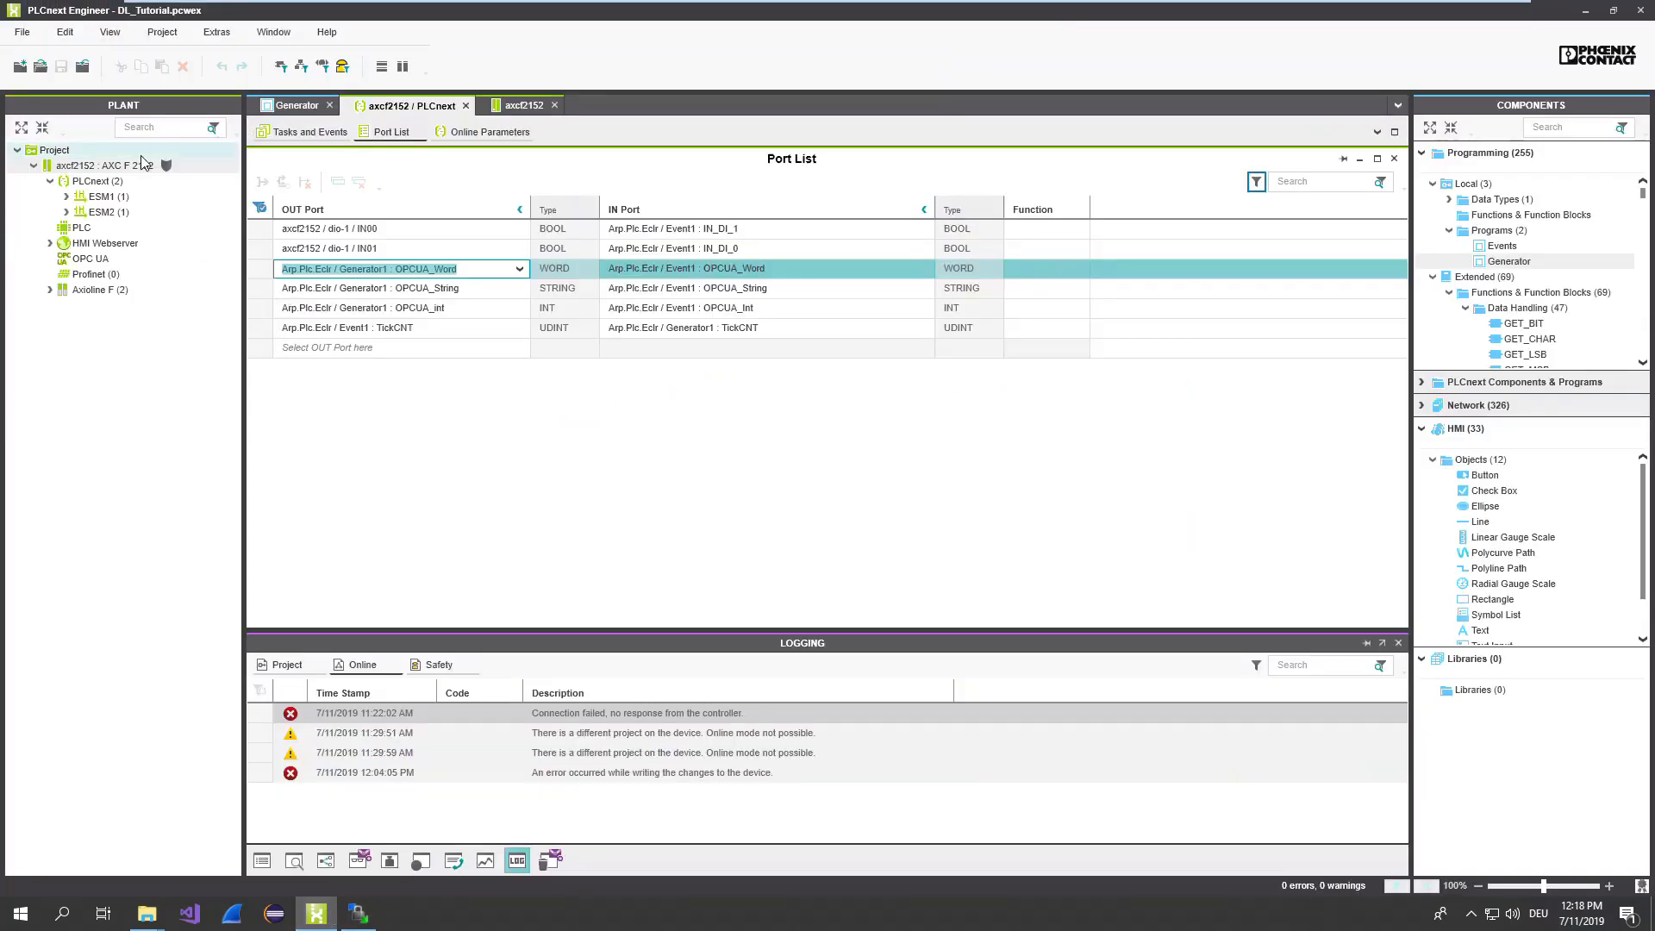
pyautogui.click(95, 165)
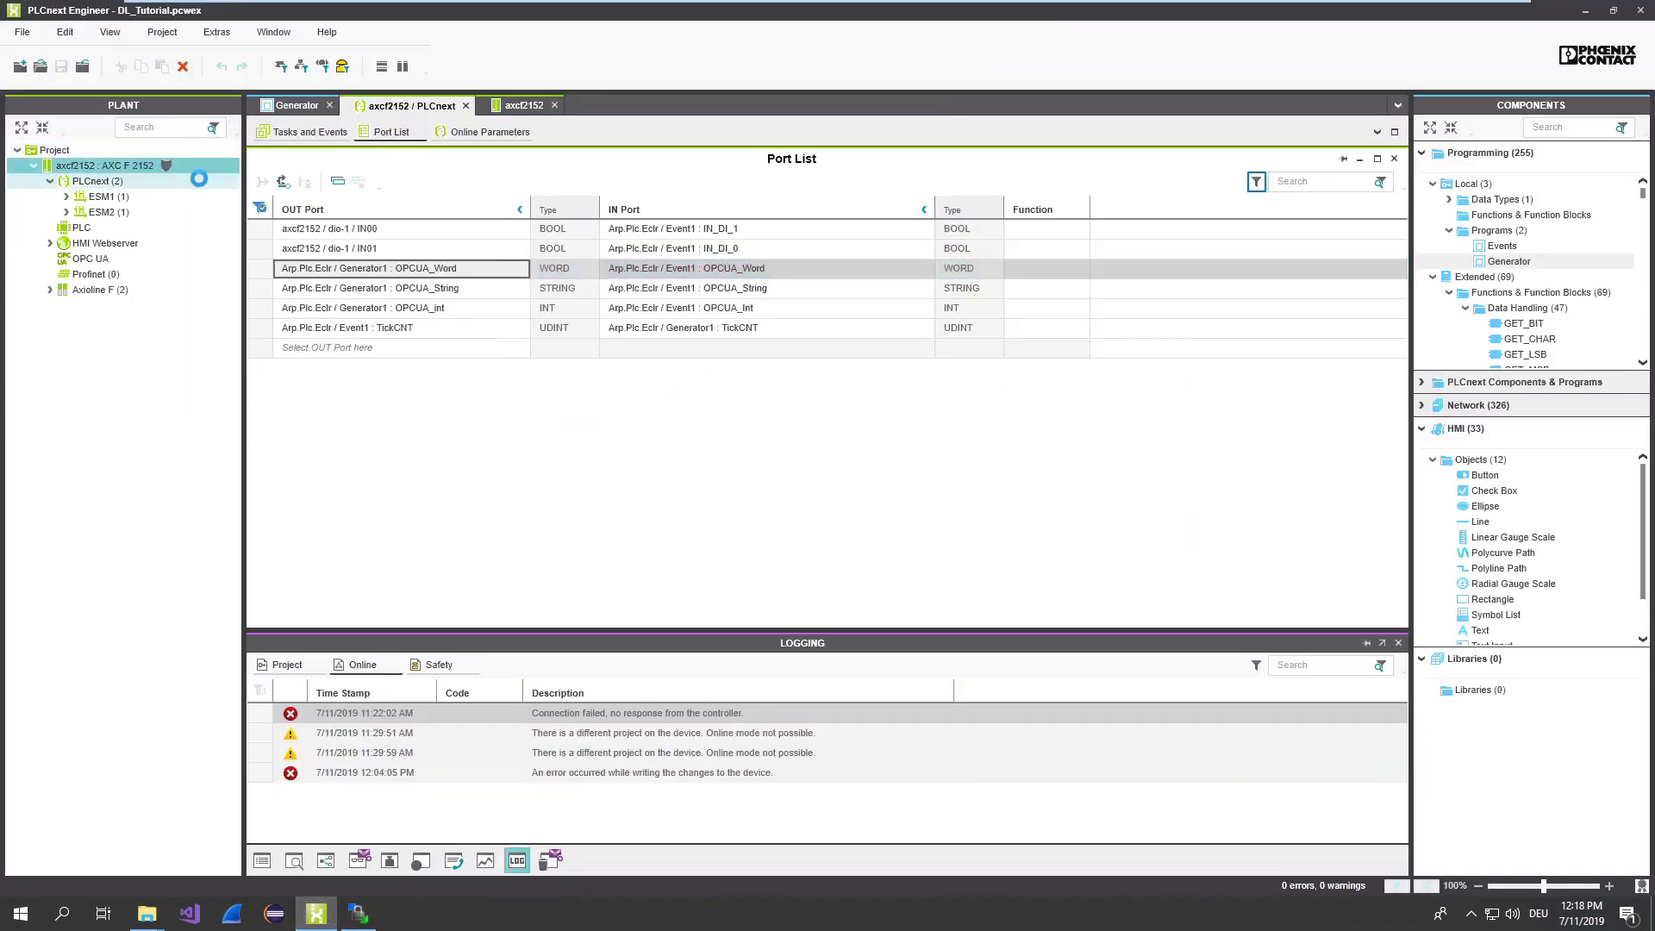
pyautogui.click(105, 166)
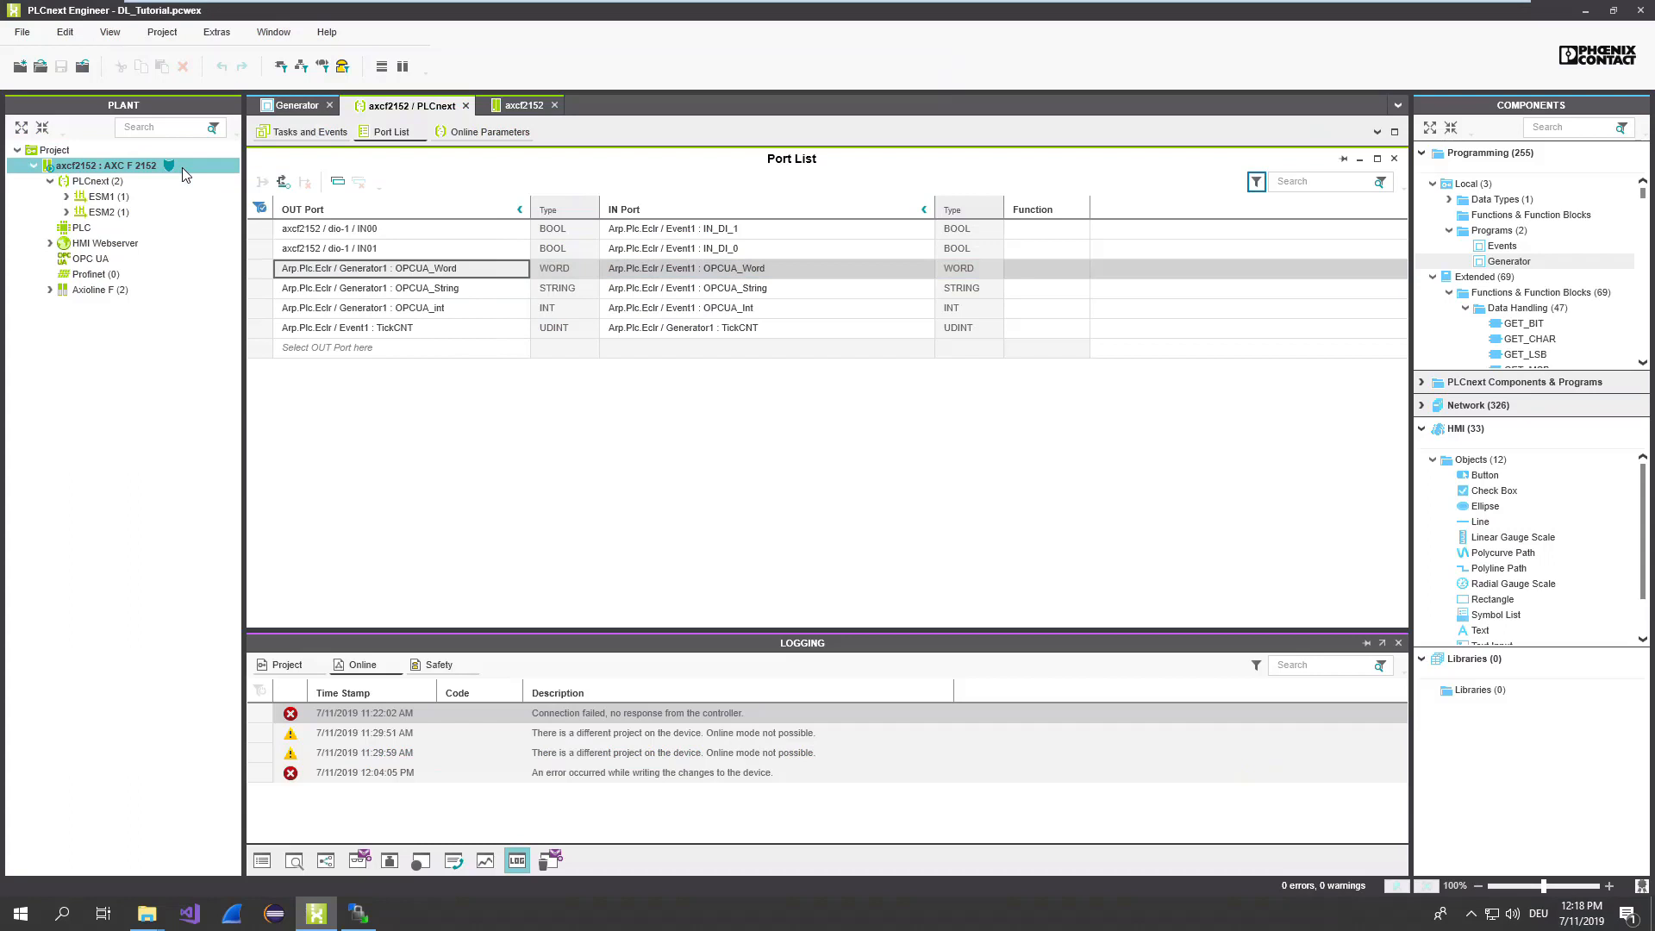
pyautogui.moveTo(169, 165)
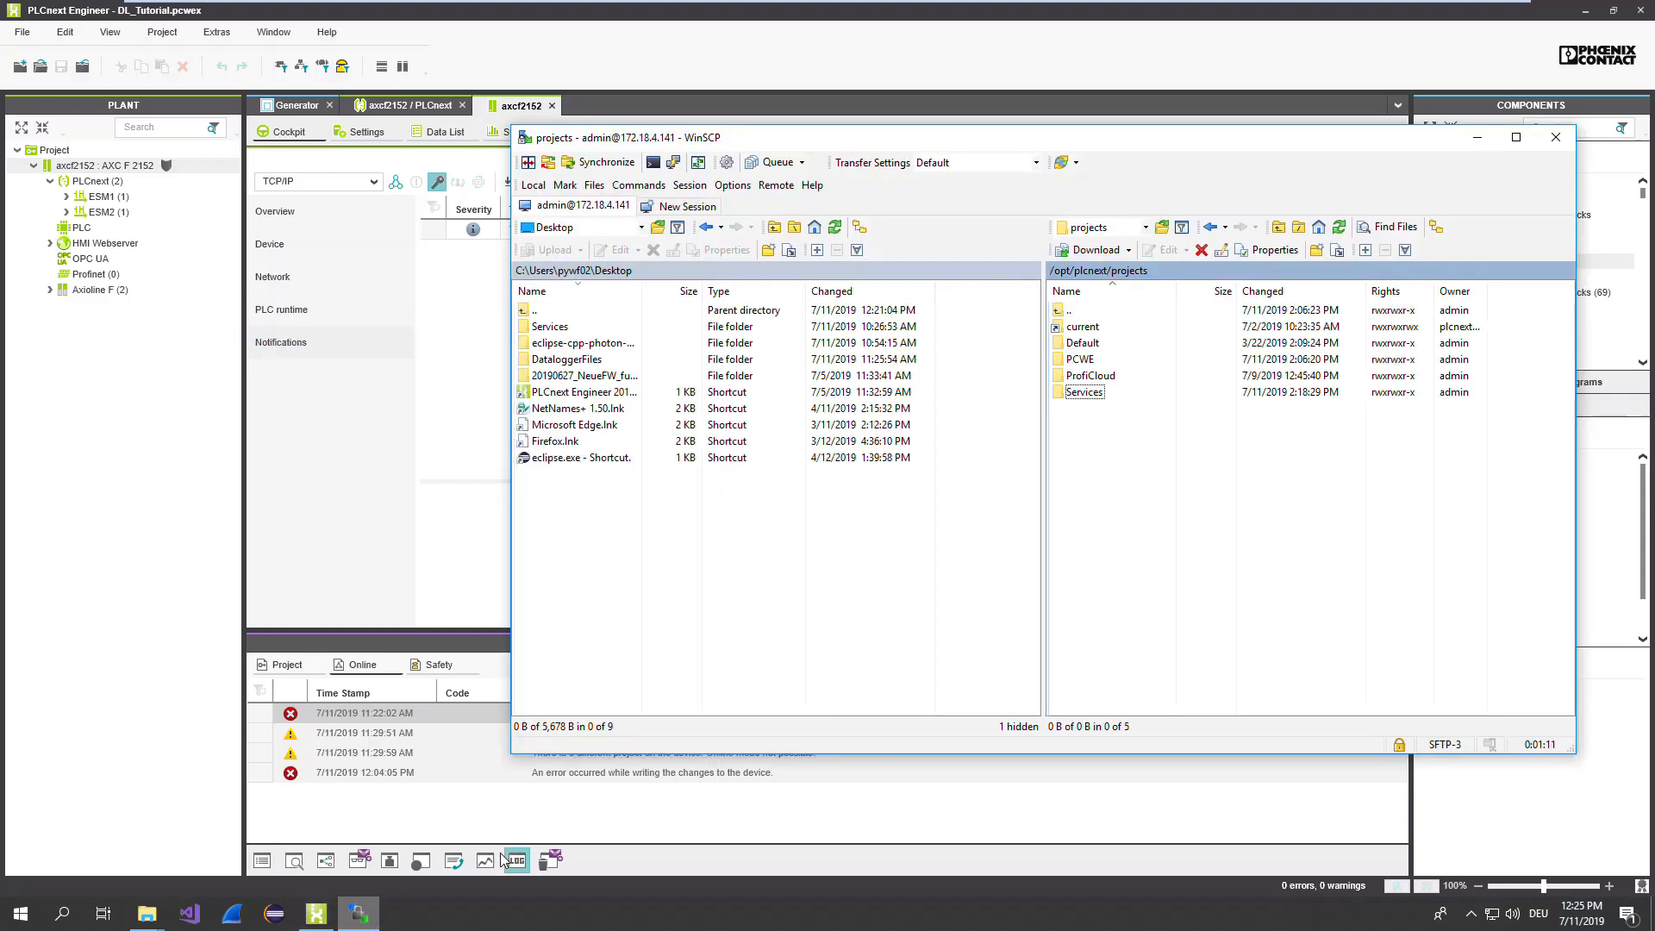
# - Download FranksDB.db from the controller's Services/DataLogger folder to the Desktop
pyautogui.click(1089, 374)
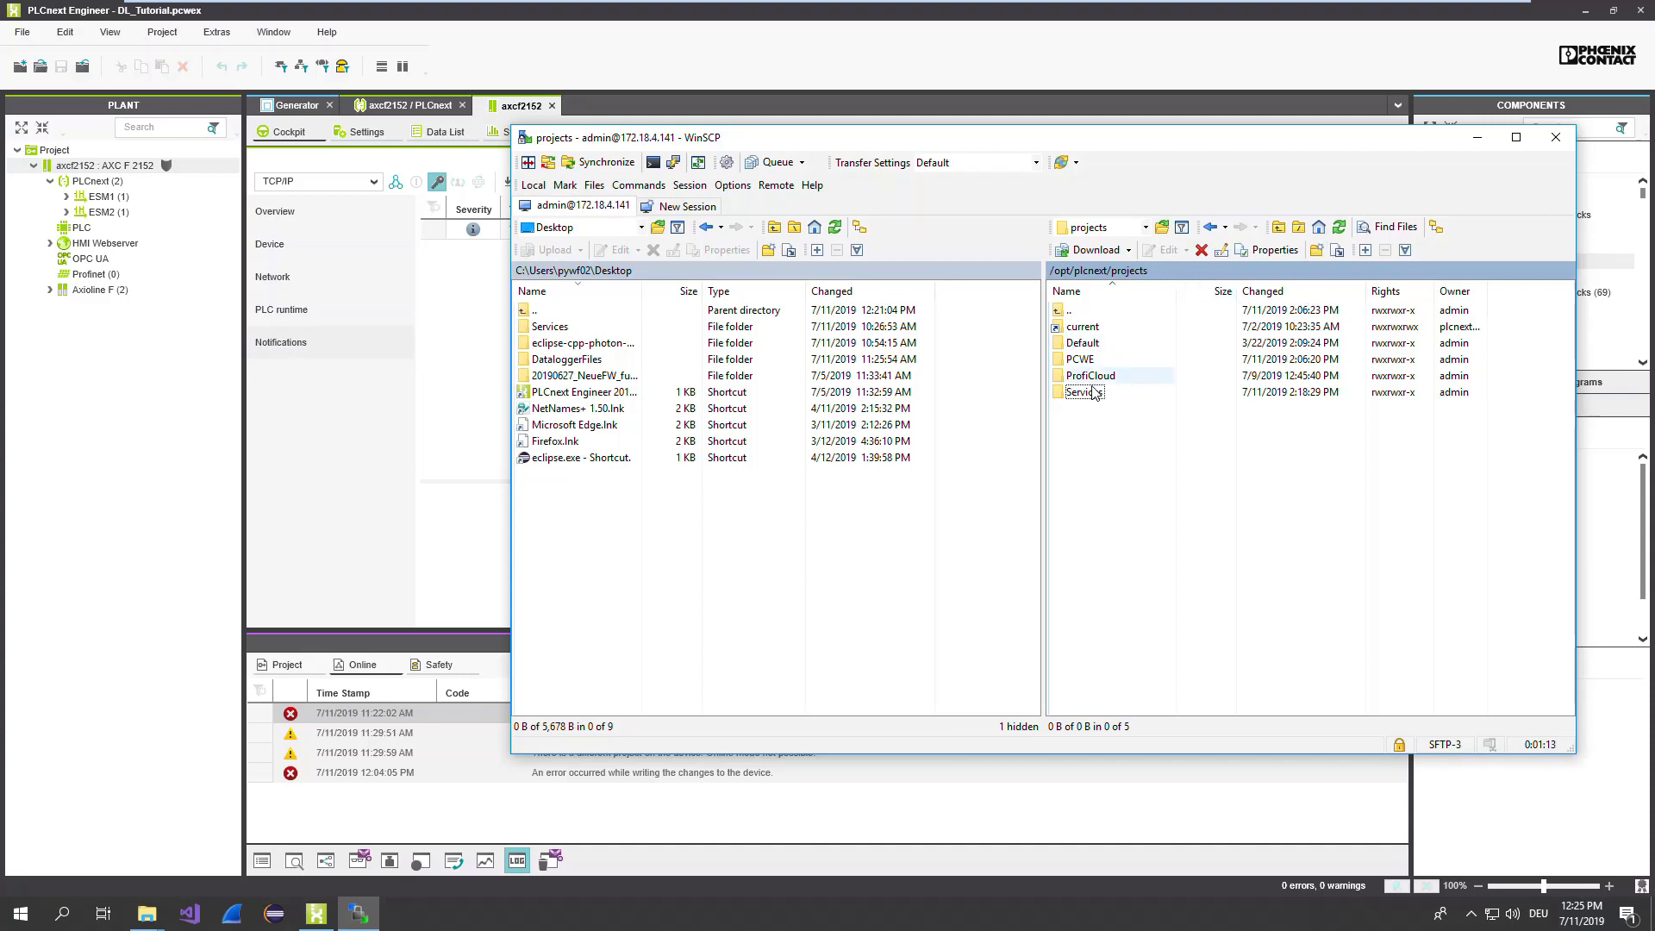
pyautogui.click(1084, 391)
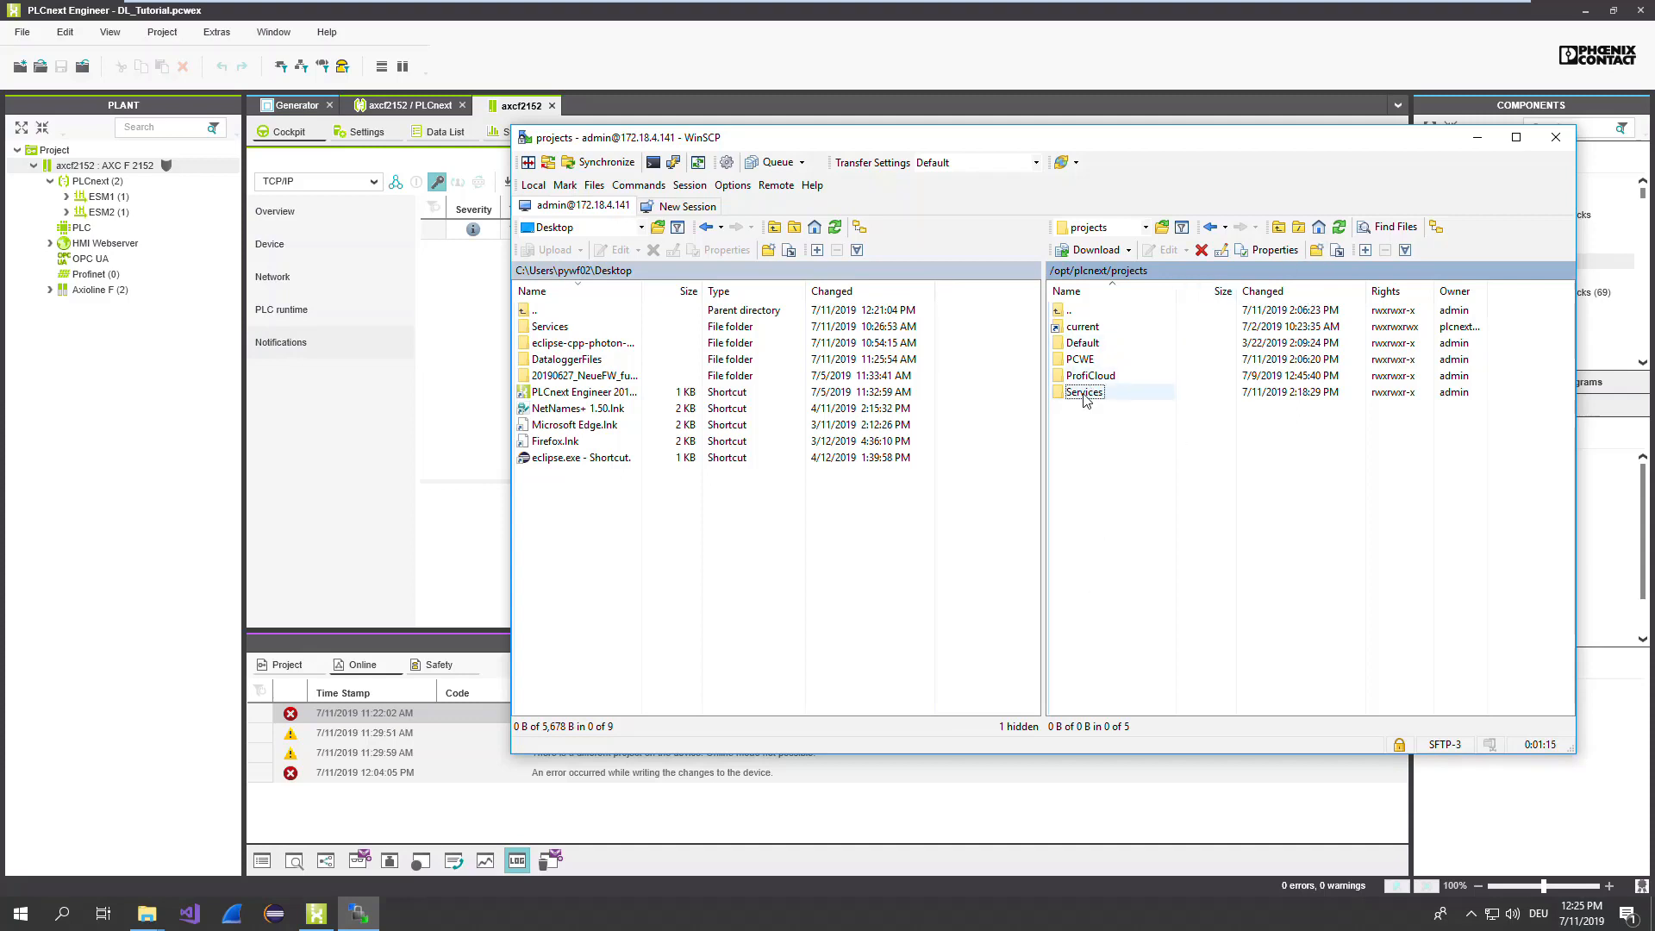
pyautogui.doubleClick(1084, 392)
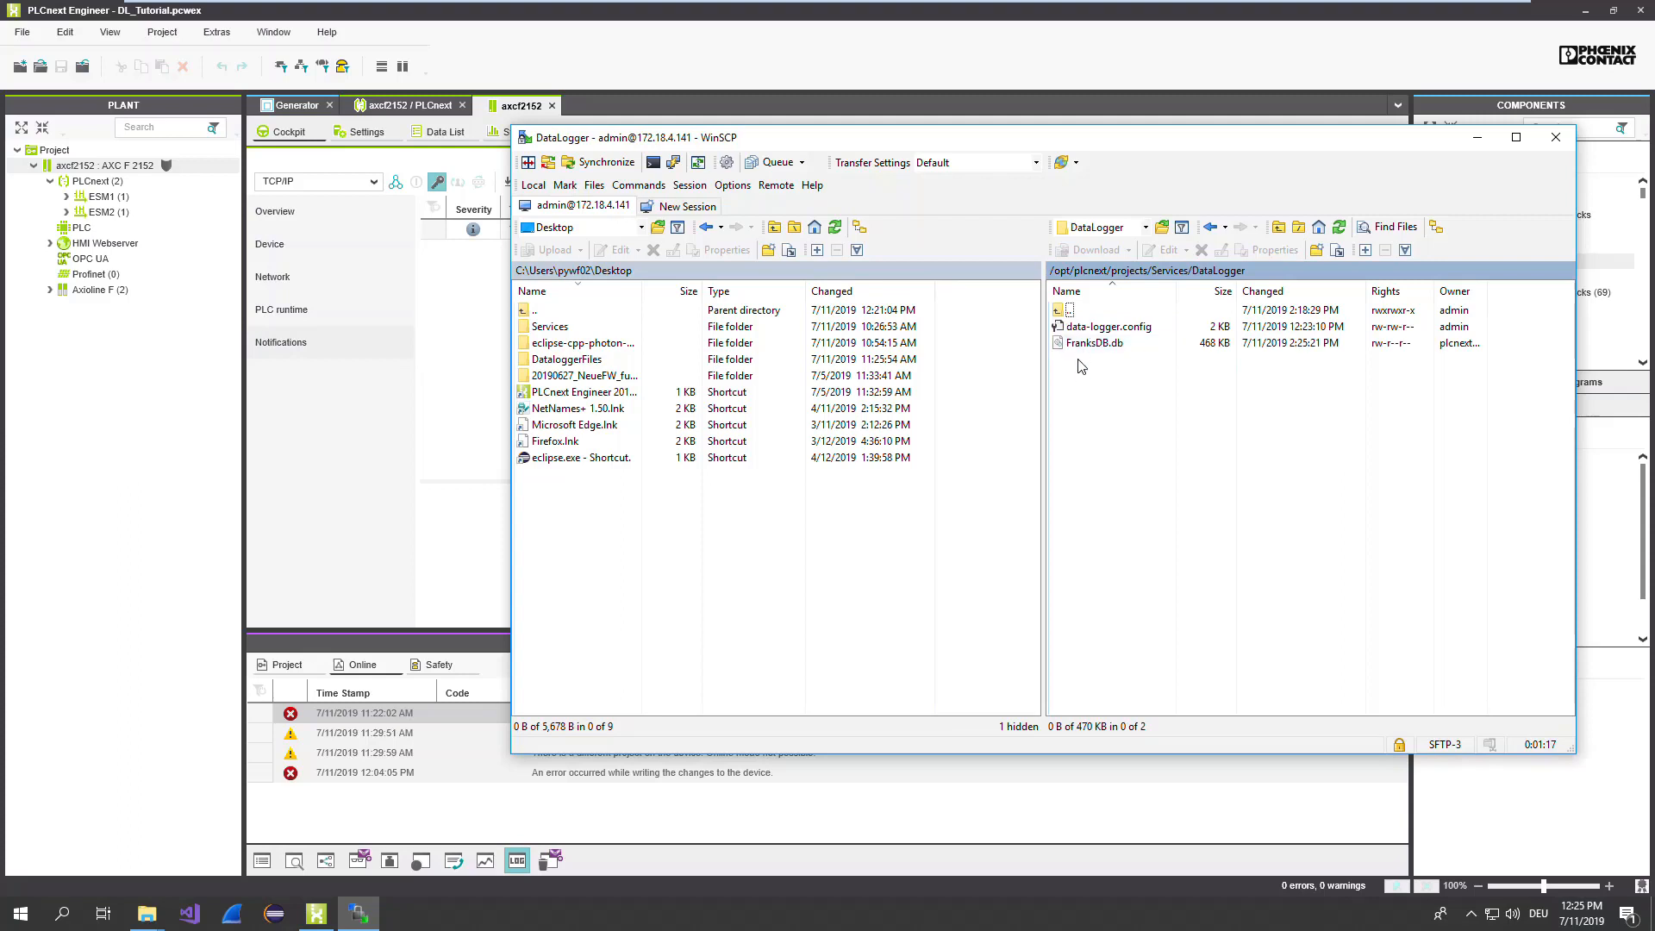
pyautogui.click(1095, 343)
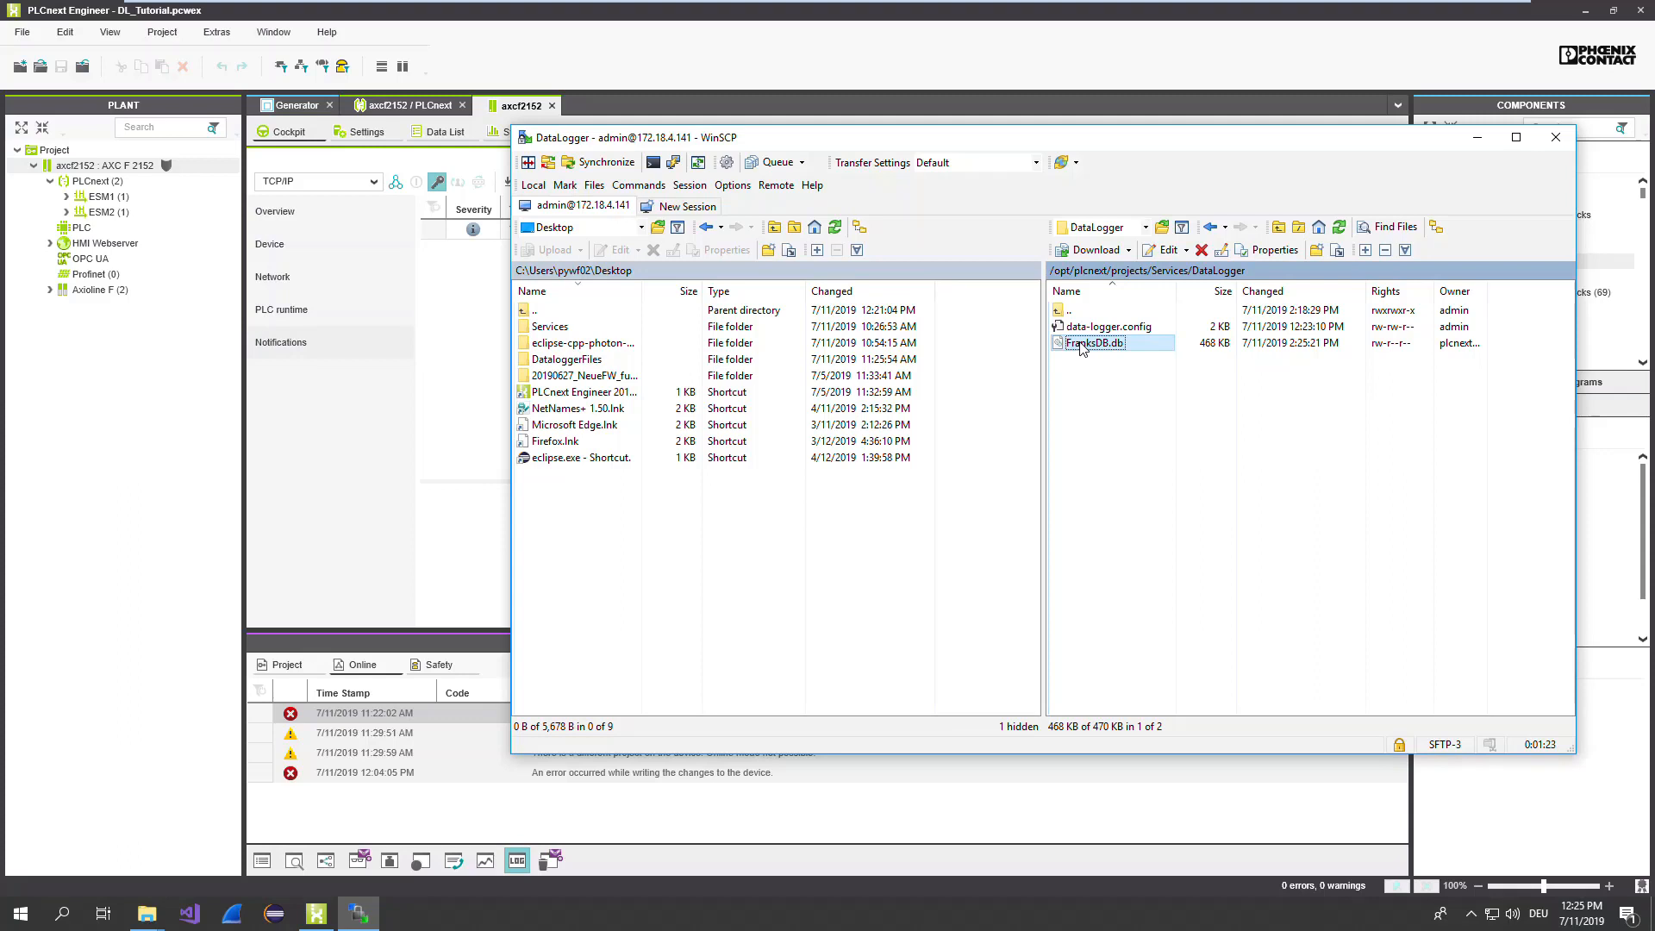
pyautogui.moveTo(1093, 349)
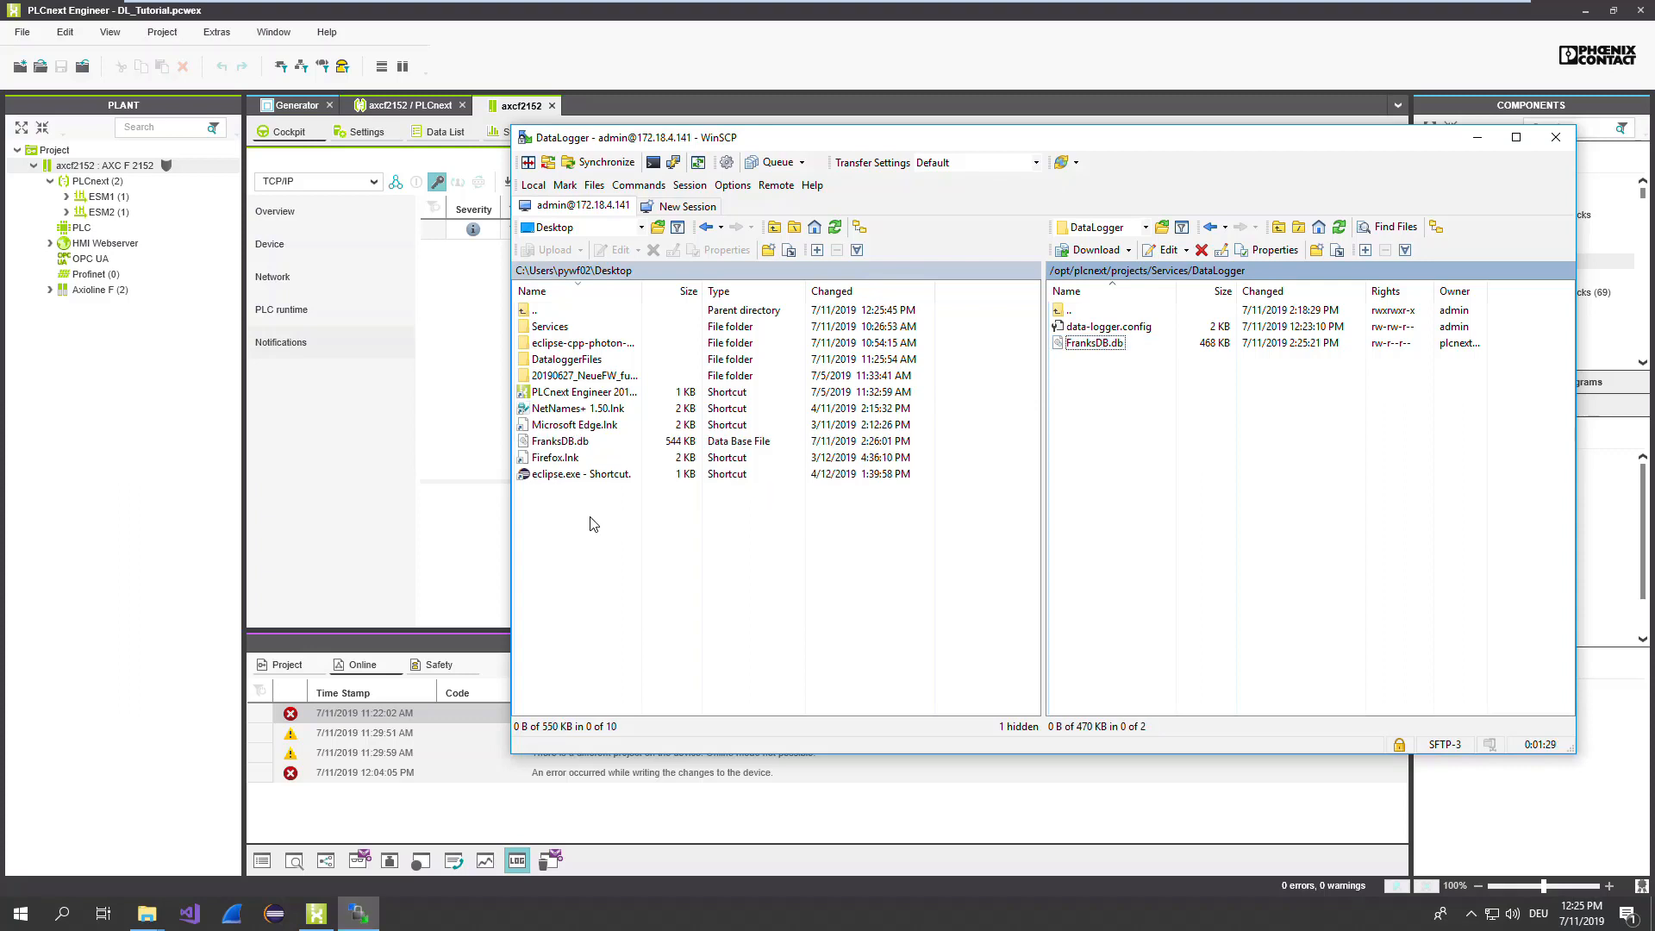
pyautogui.click(558, 440)
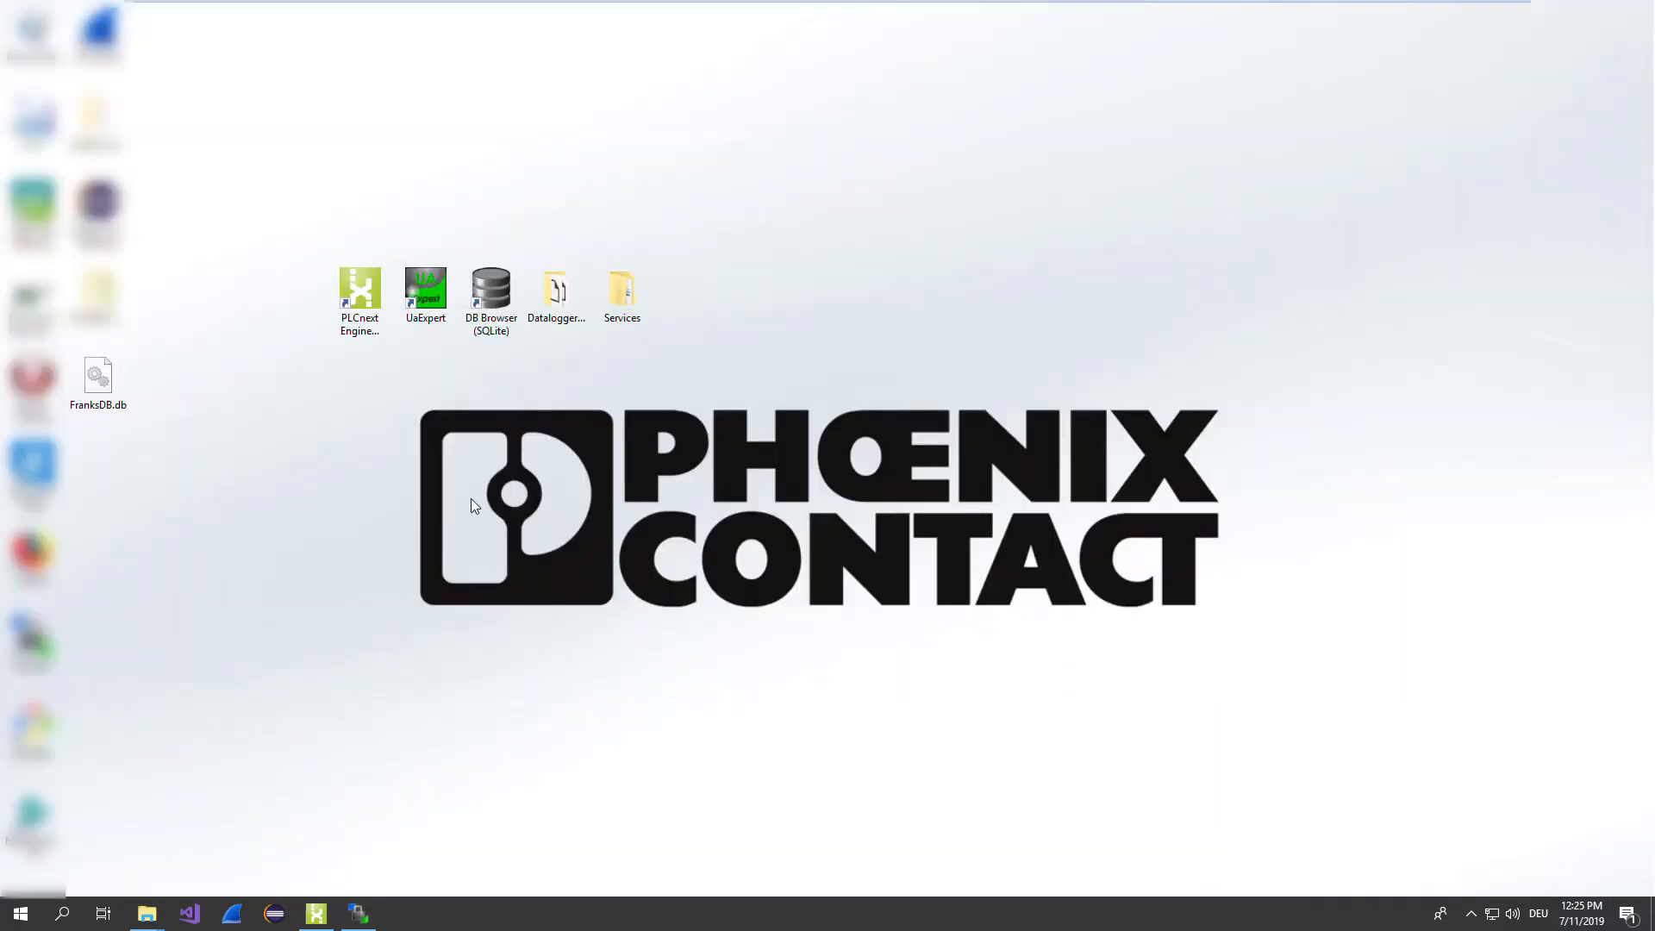
pyautogui.moveTo(491, 290)
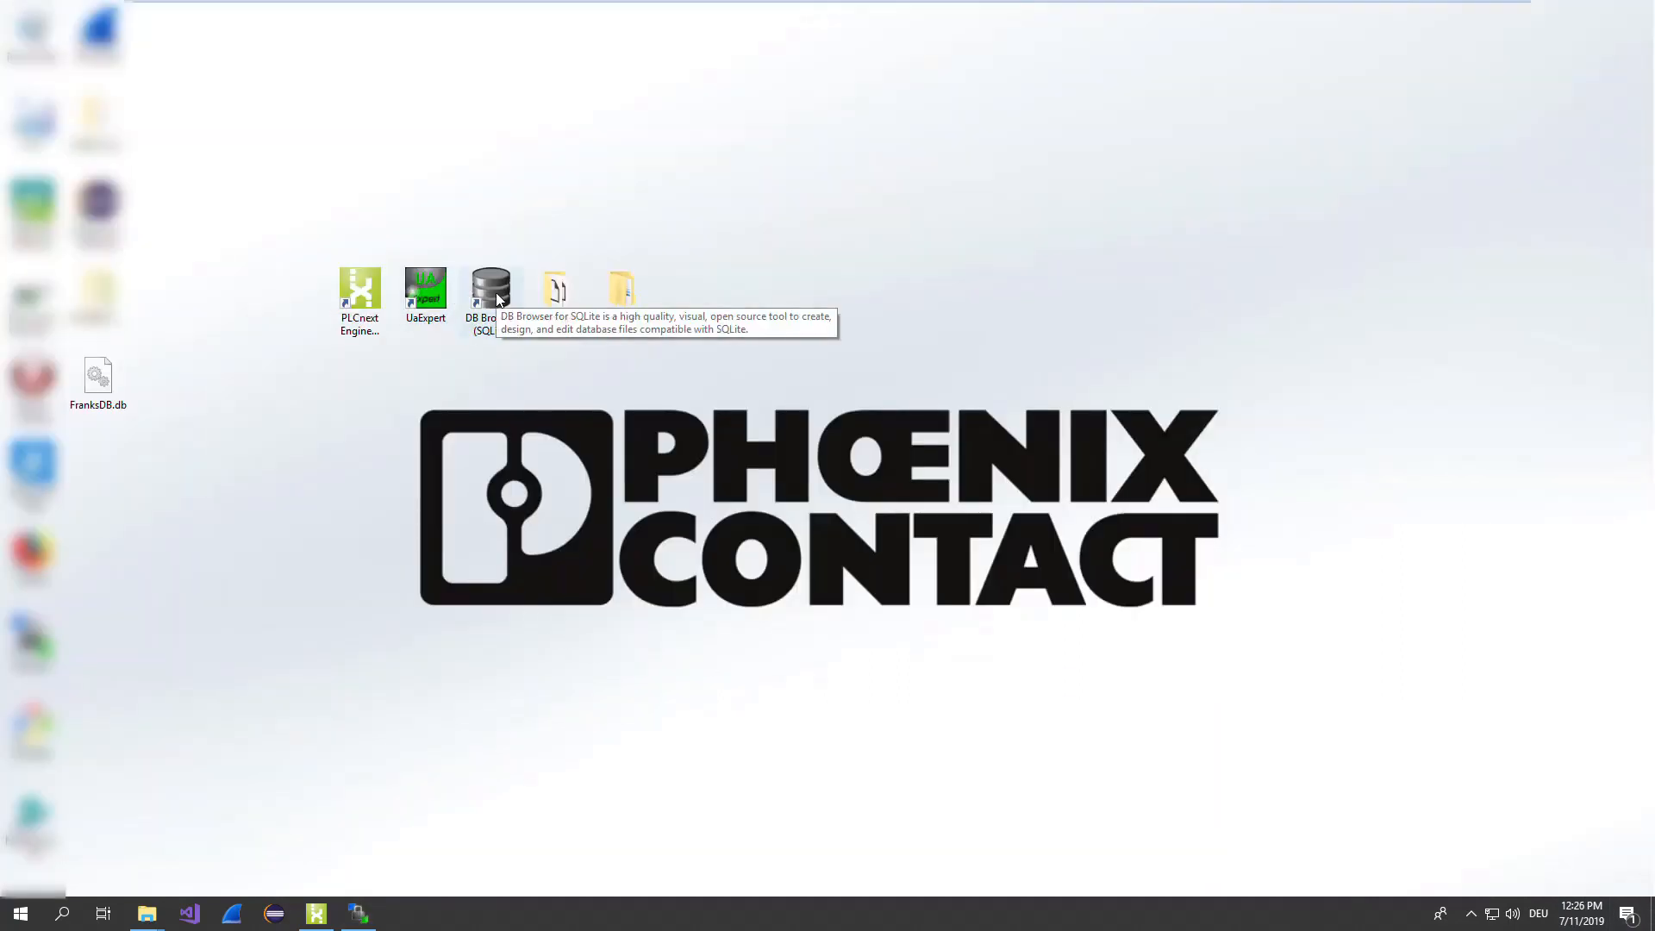
# - Launch DB Browser for SQLite and check its version in the About box
pyautogui.doubleClick(490, 286)
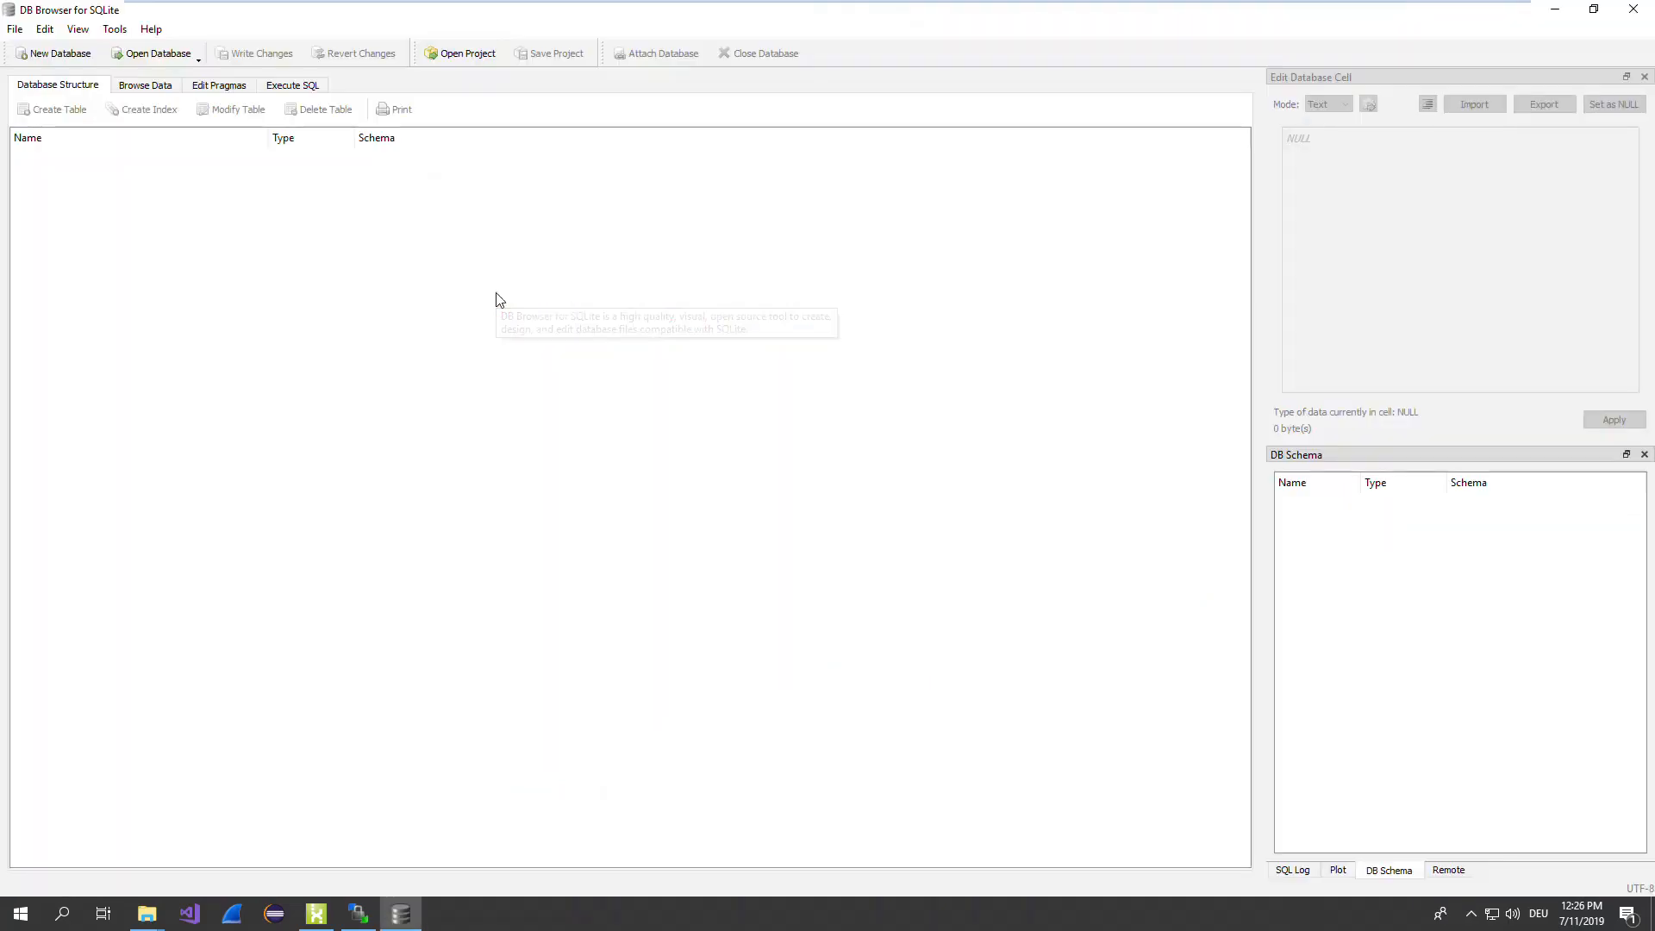
pyautogui.click(152, 29)
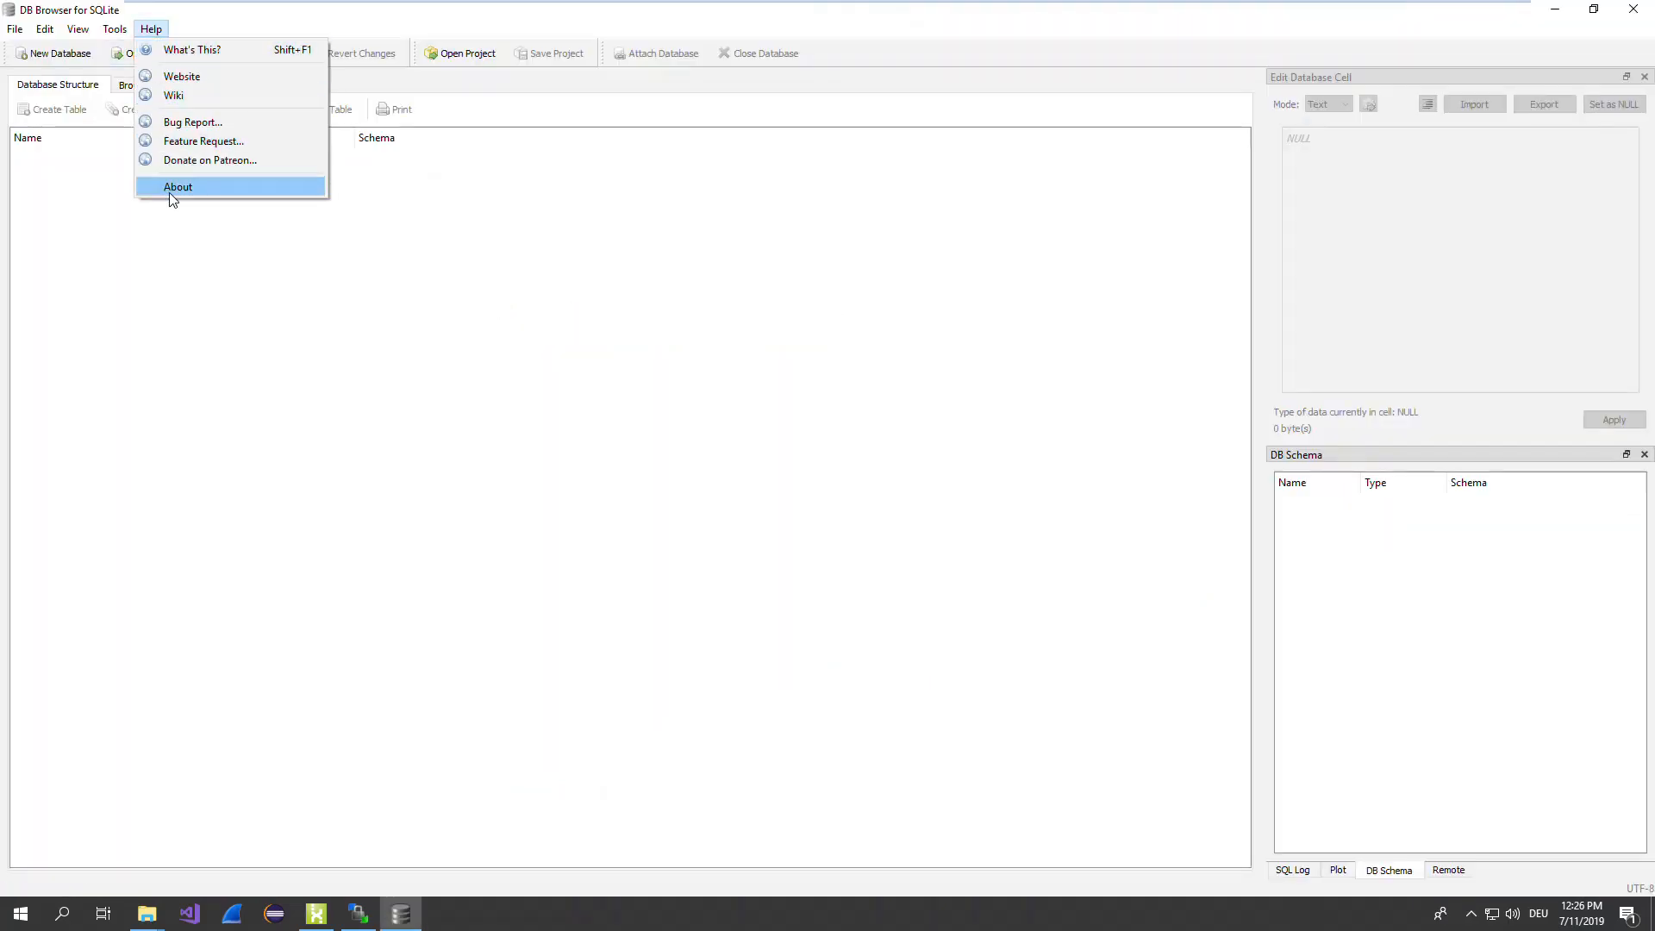
pyautogui.click(178, 187)
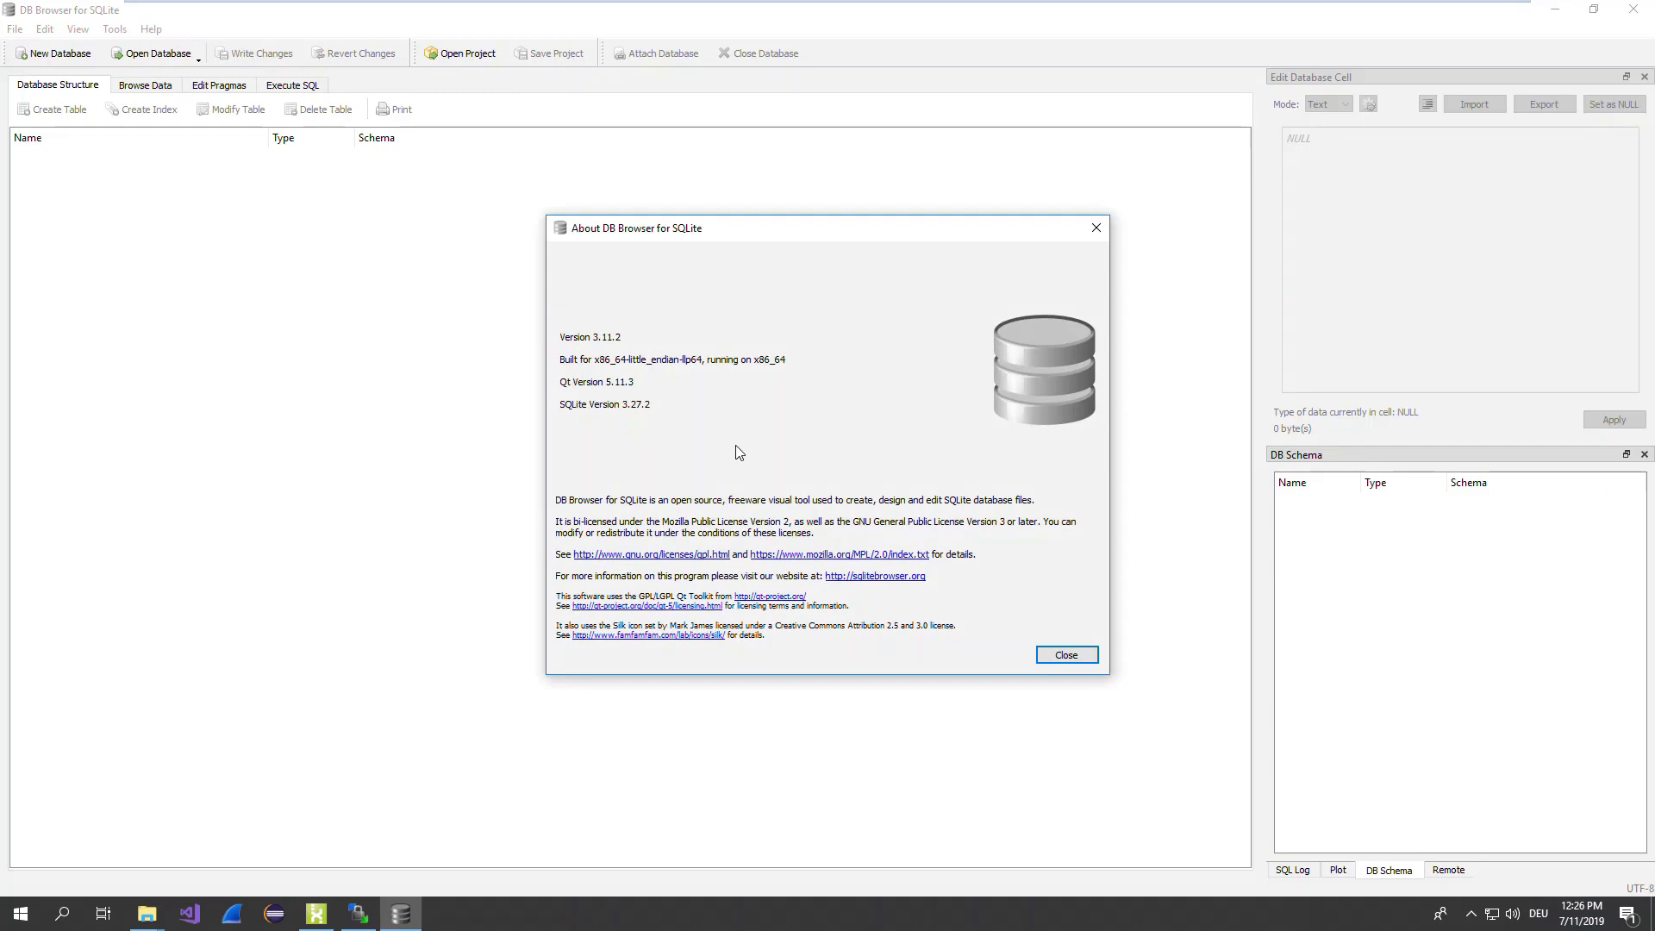
pyautogui.moveTo(641, 516)
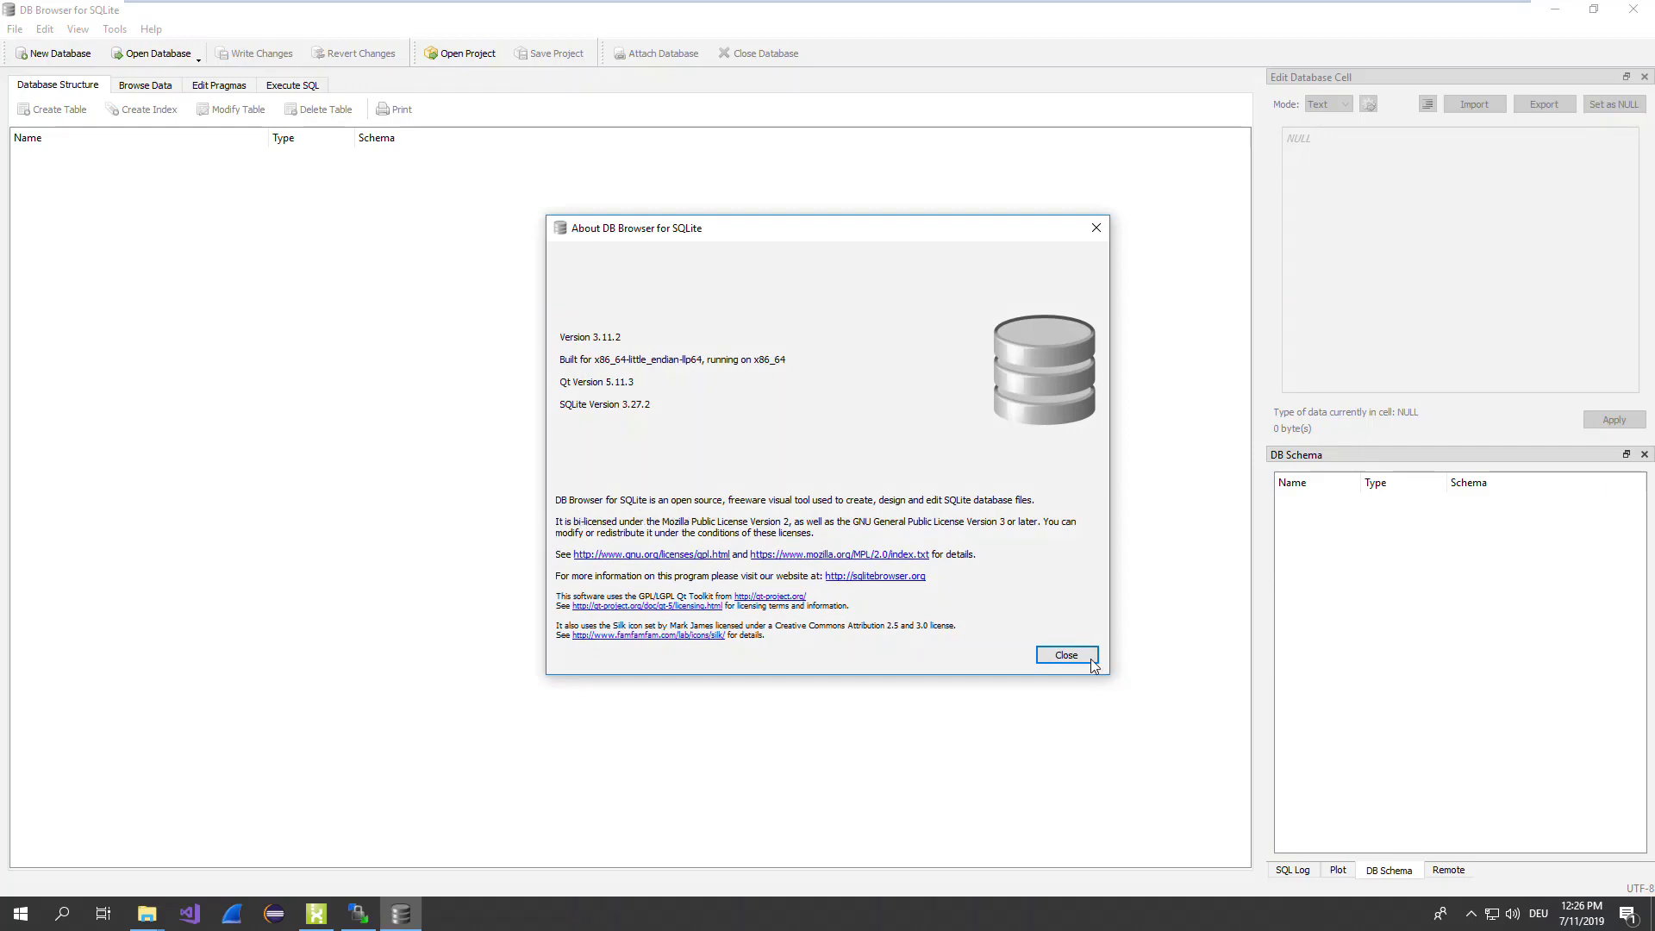
pyautogui.click(1065, 655)
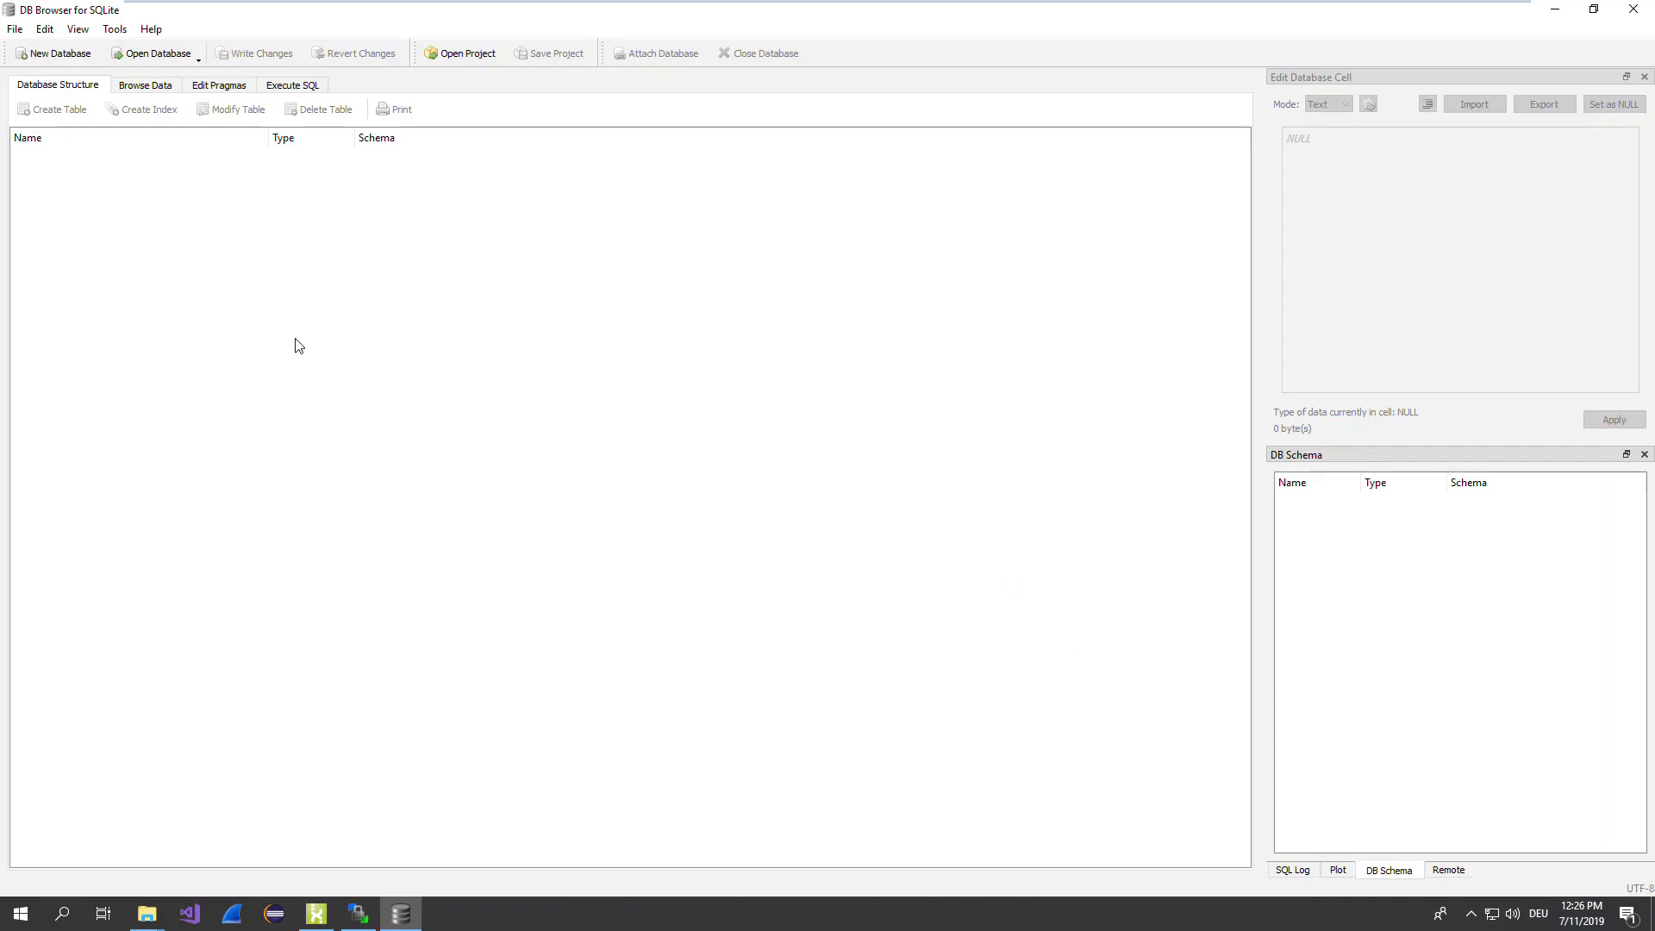
pyautogui.moveTo(157, 54)
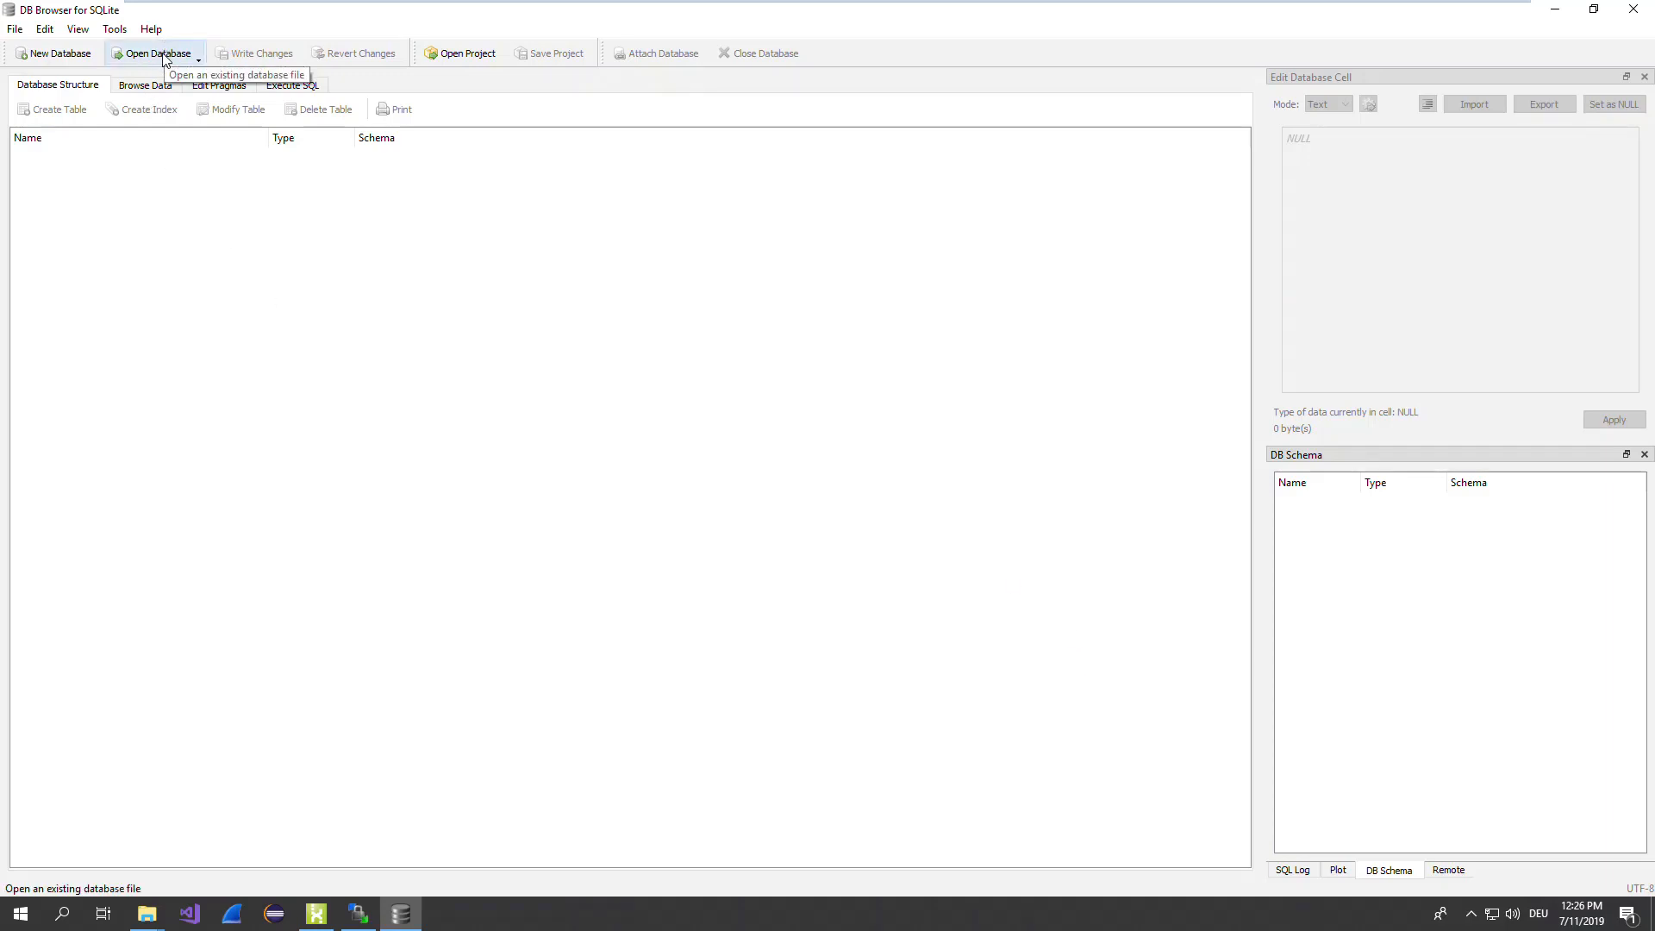
# - Load FranksDB.db from the Desktop, listing its two log_all tables
pyautogui.click(154, 54)
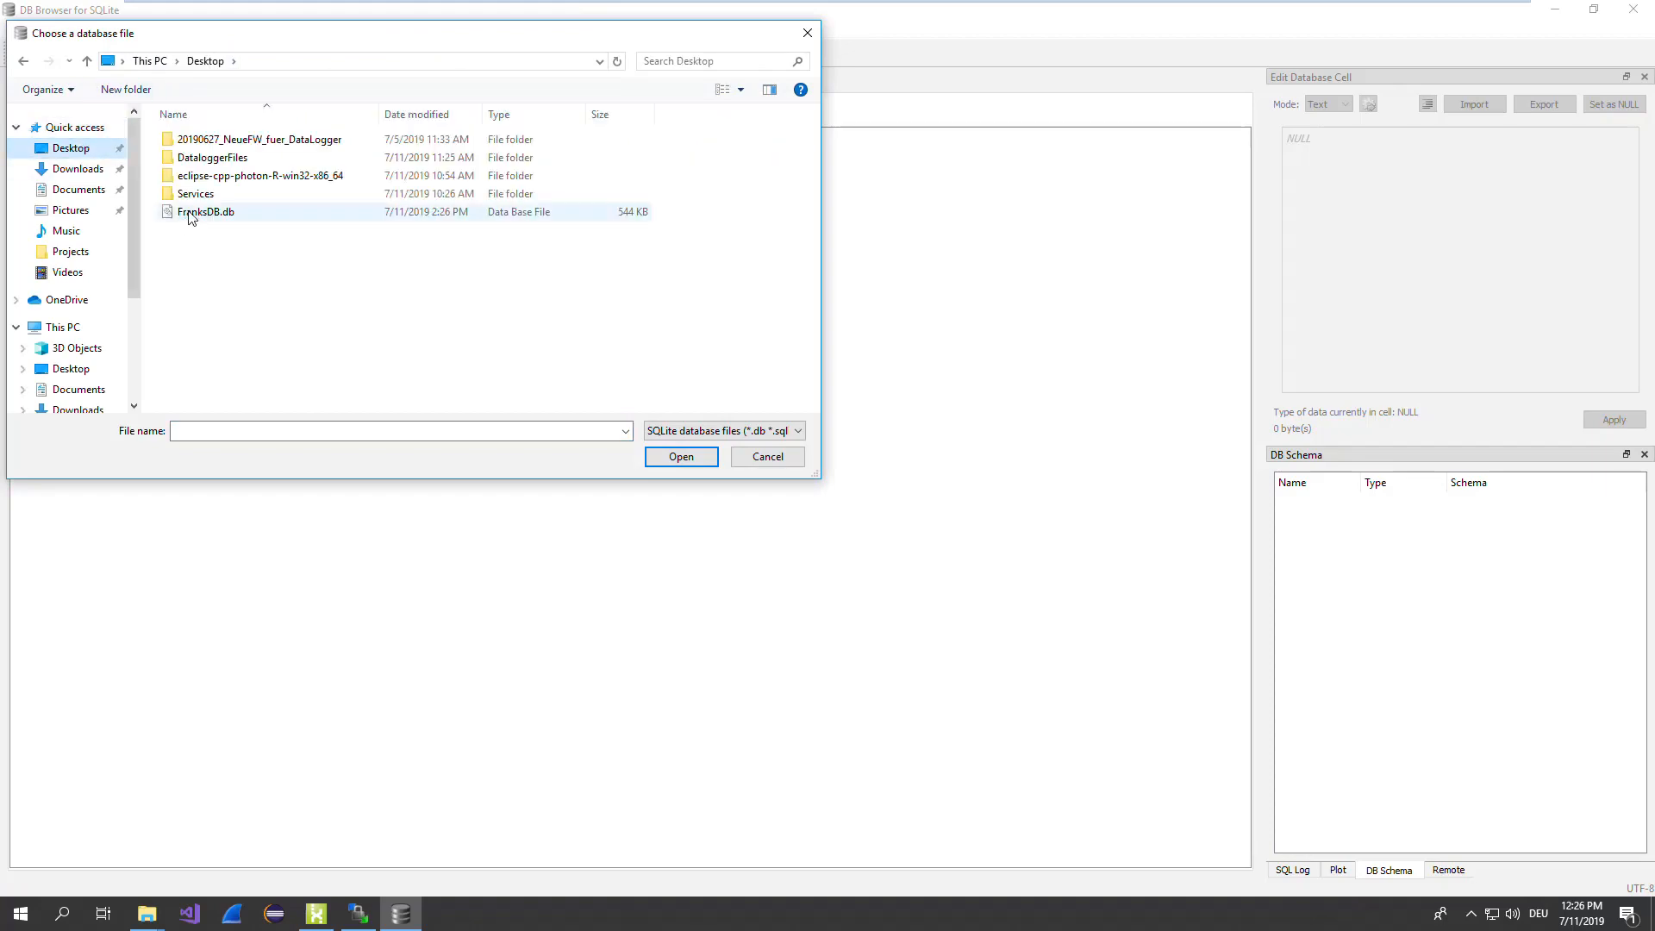
pyautogui.click(681, 455)
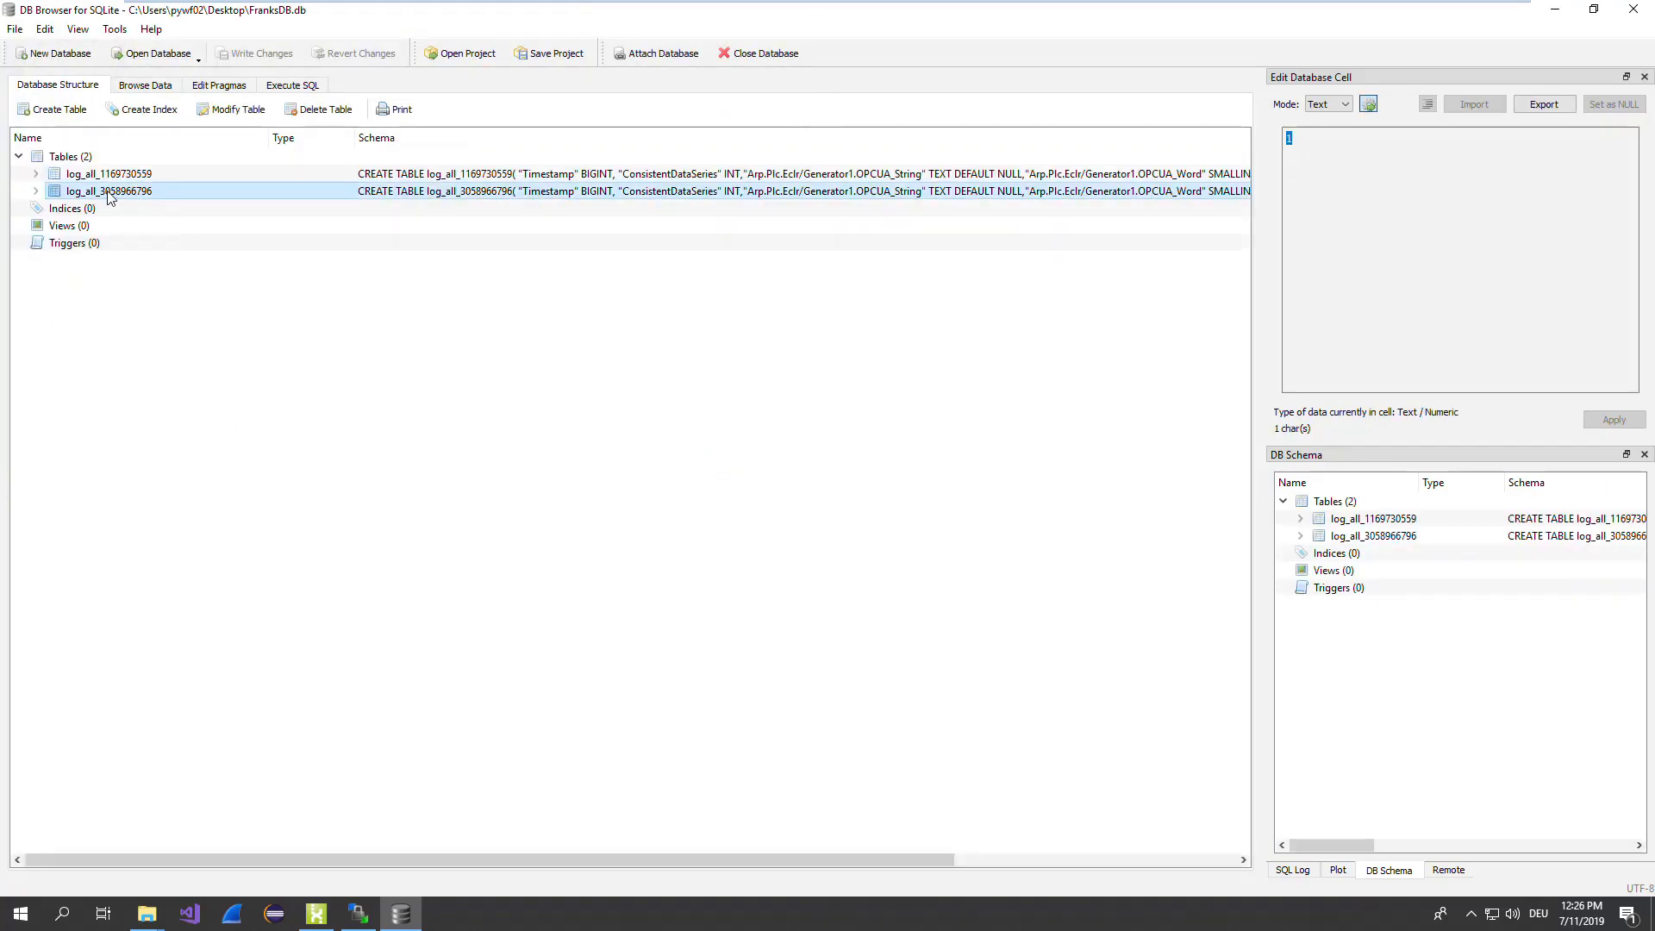
pyautogui.click(144, 84)
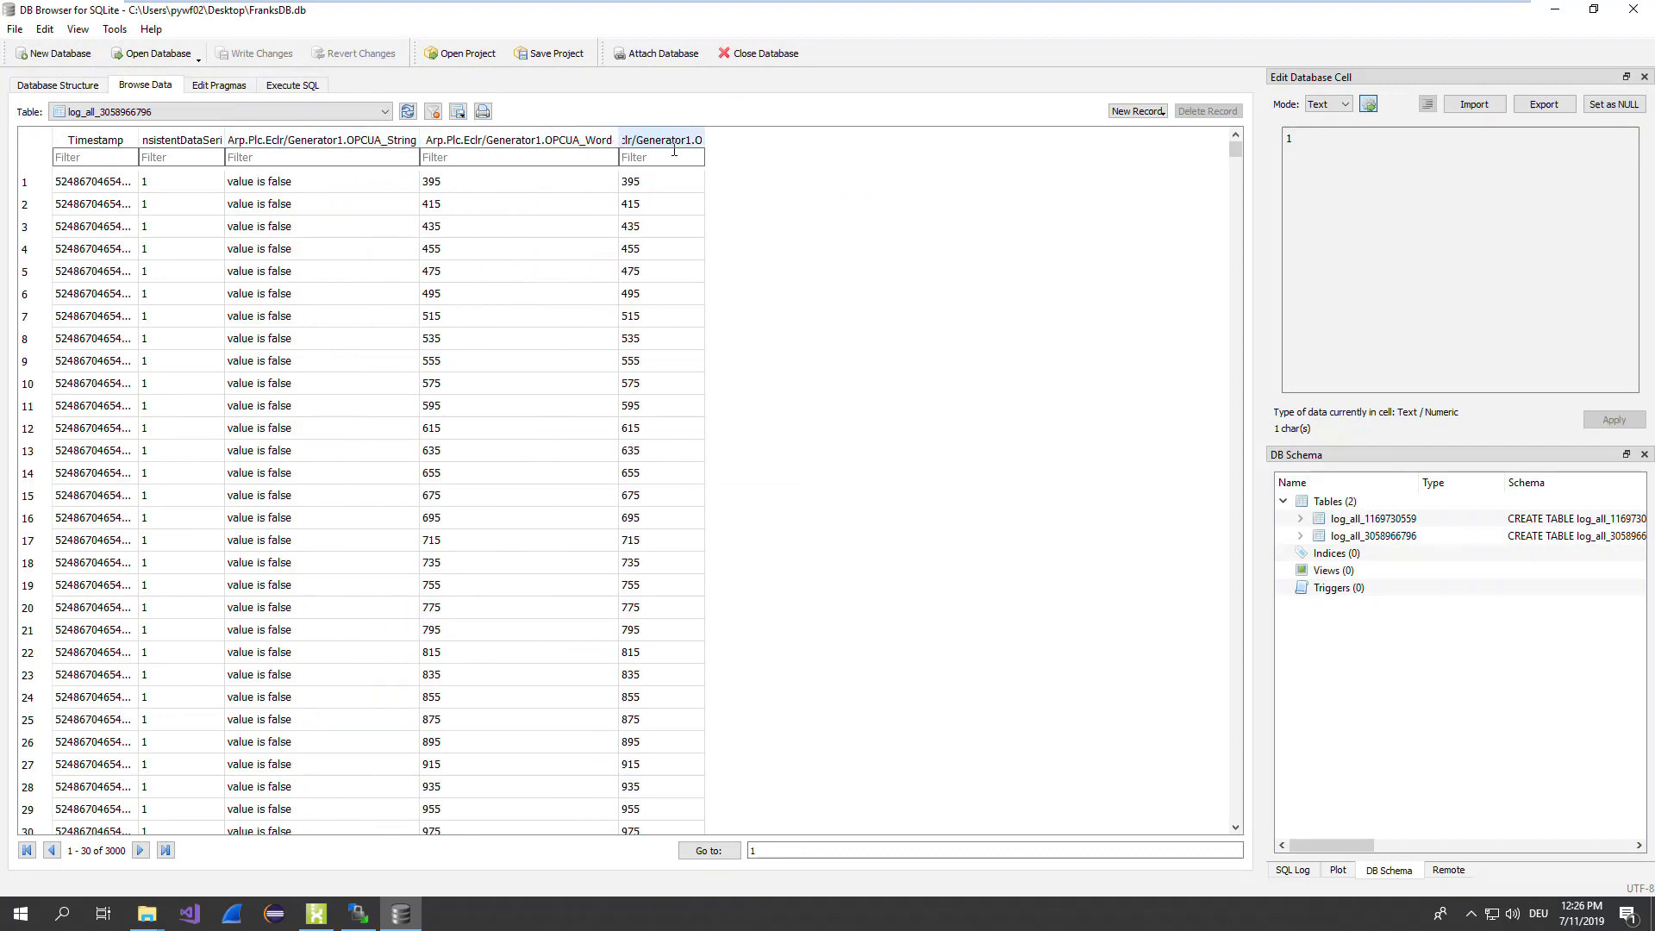
pyautogui.moveTo(703, 140); pyautogui.dragTo(783, 139)
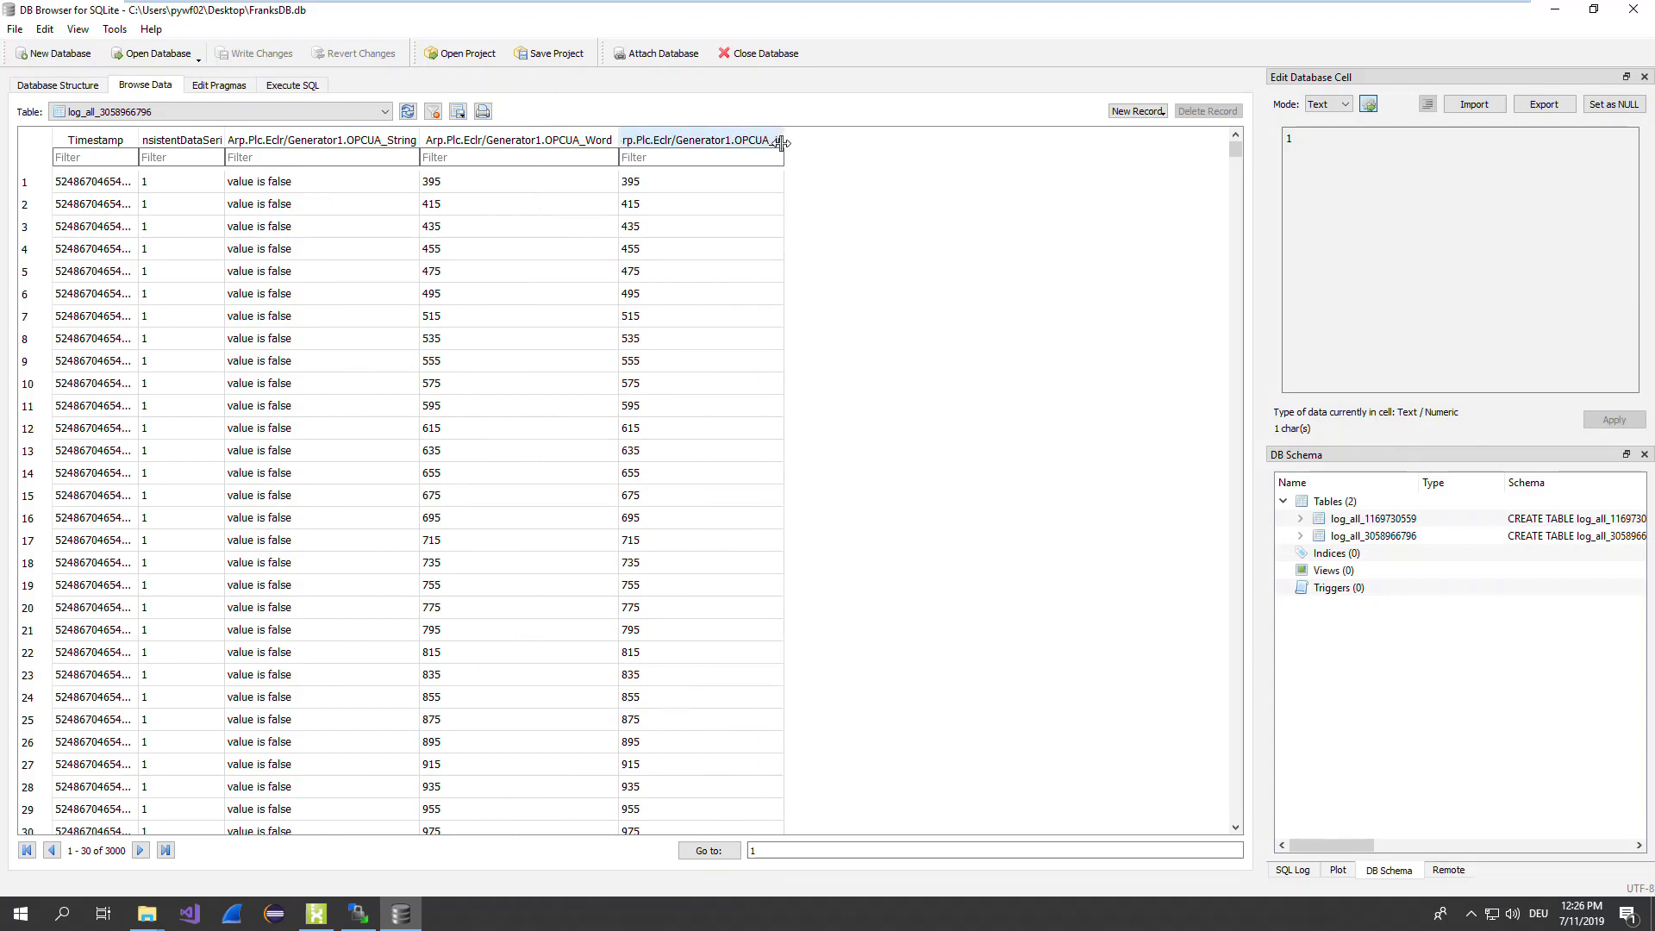
pyautogui.moveTo(781, 139); pyautogui.dragTo(837, 140)
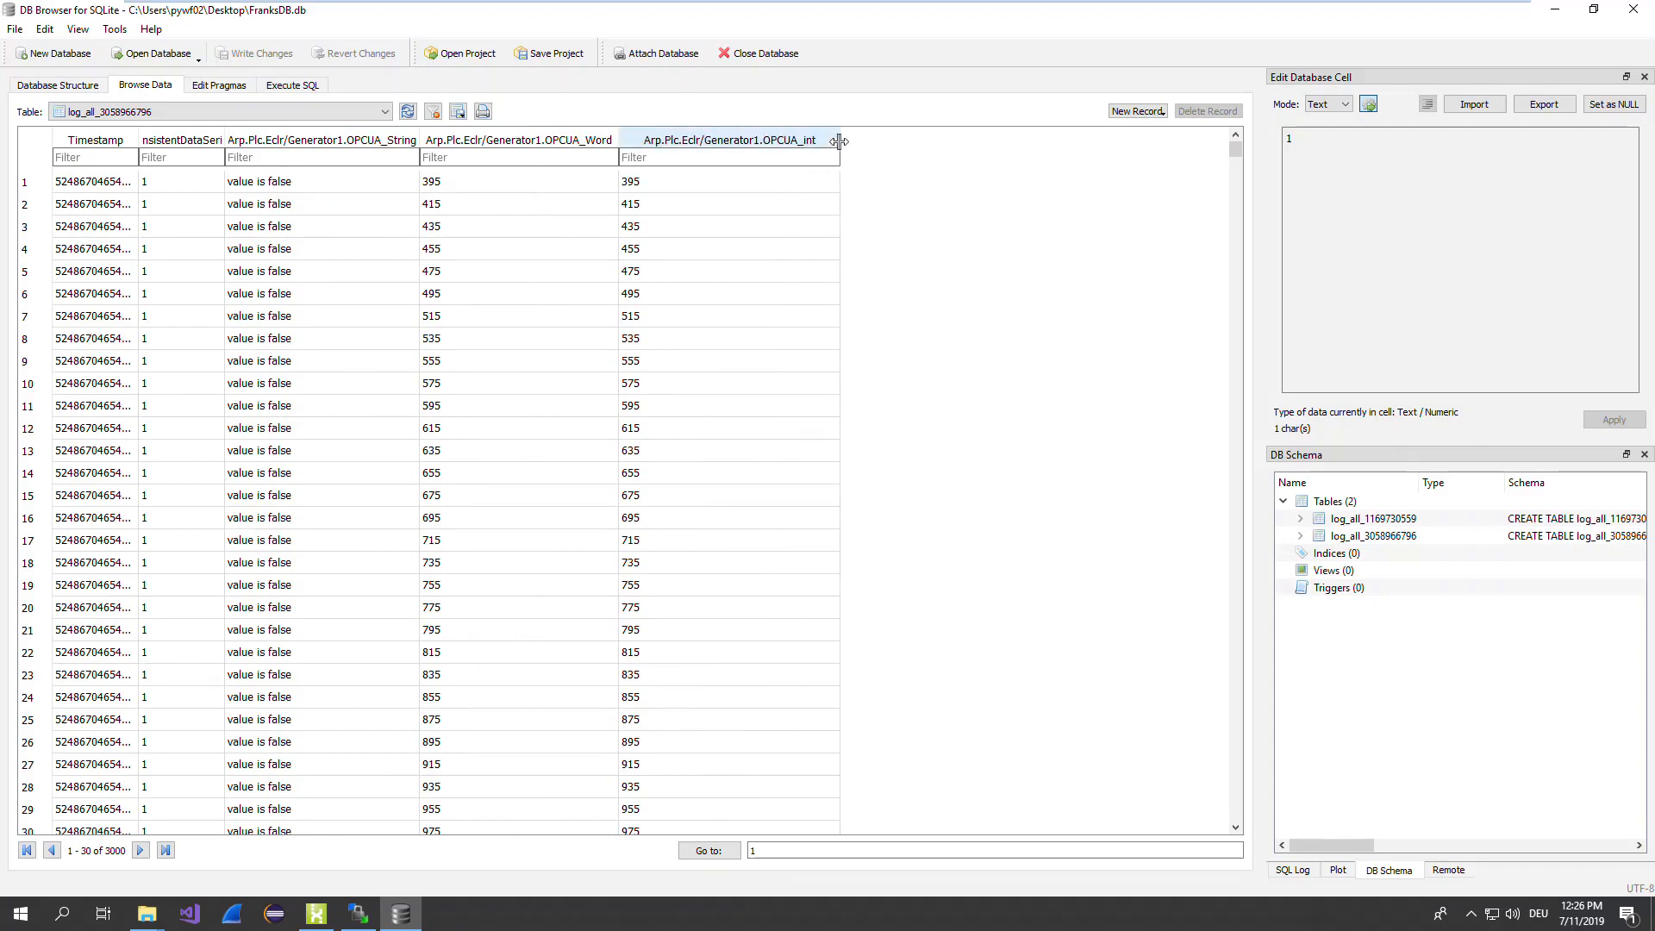